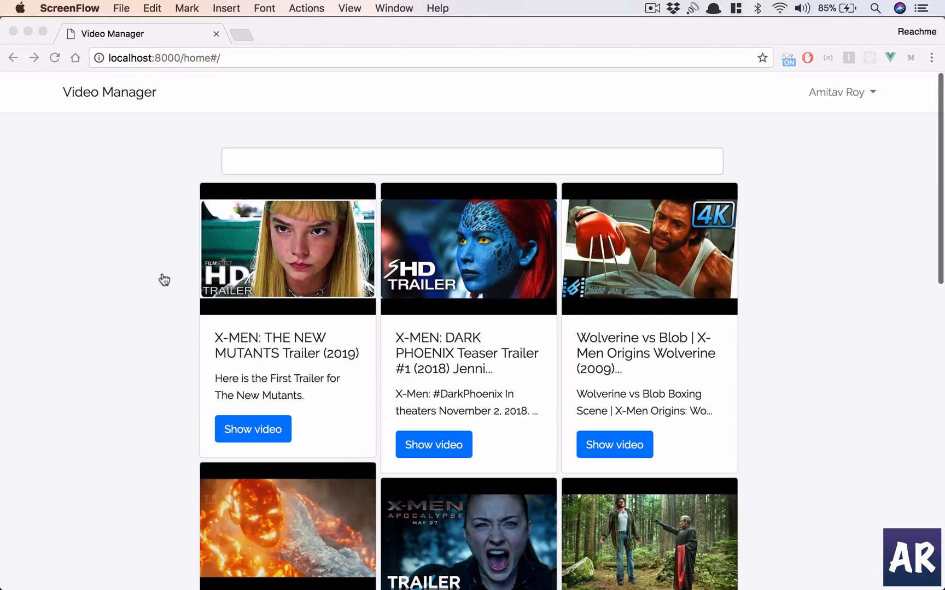
Open the X-MEN: THE NEW MUTANTS Trailer (2019) detail page from the first trailer card
scroll(down, 3)
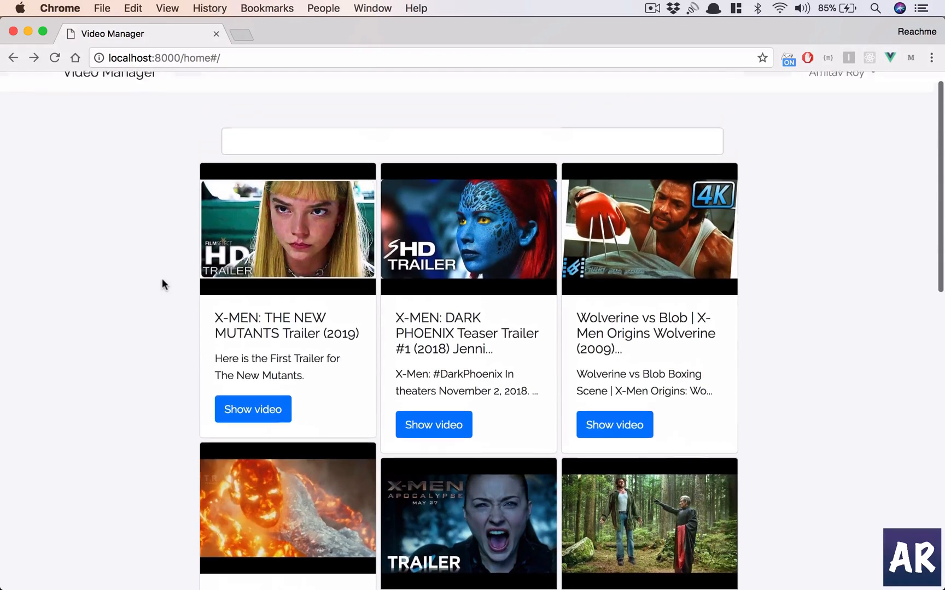
scroll(up, 3)
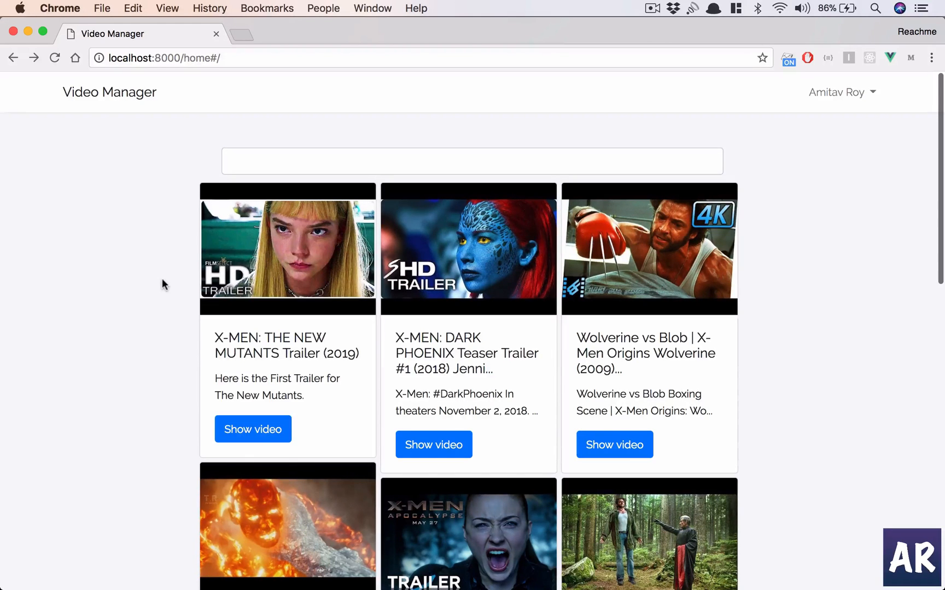
mouse_move(274, 269)
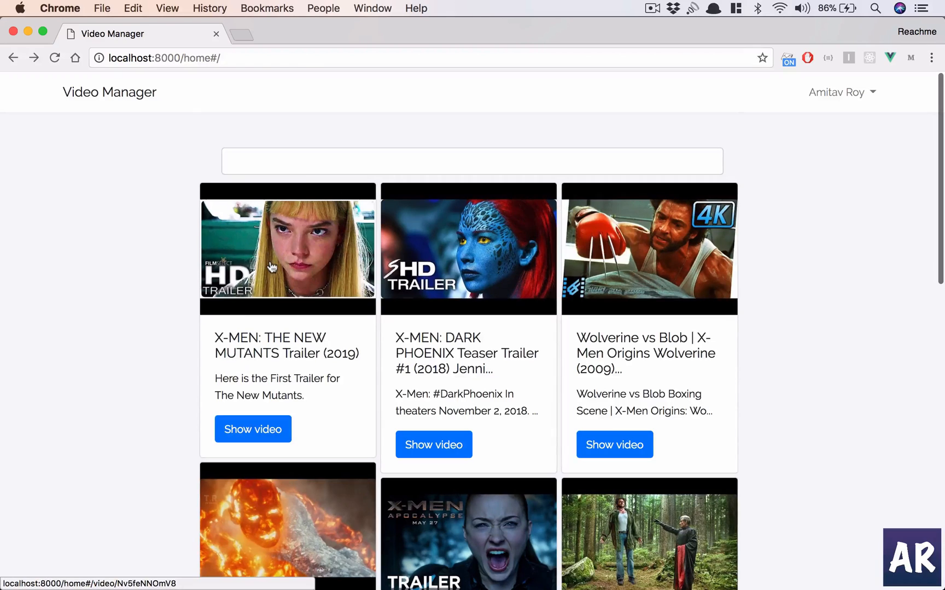
click(252, 429)
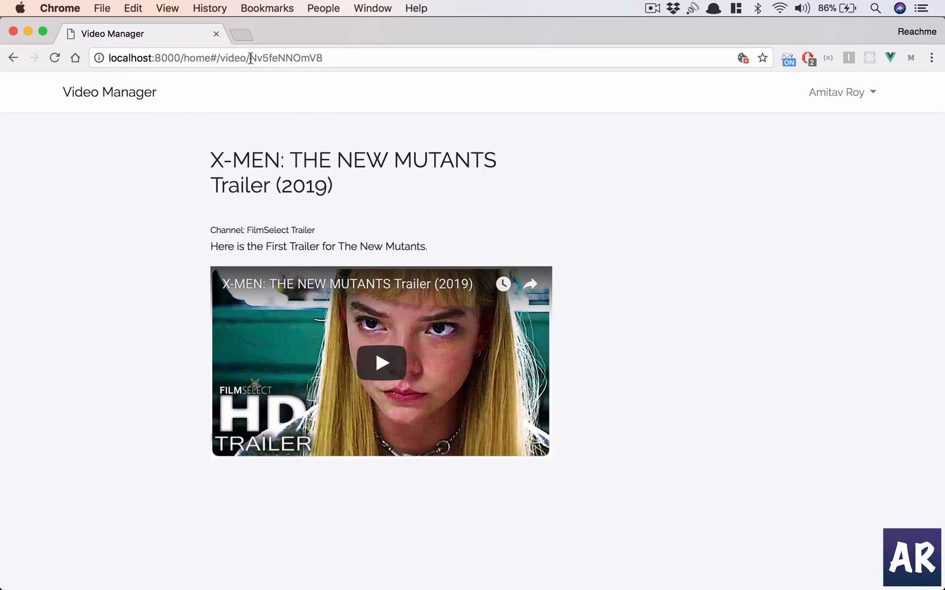
mouse_move(672, 279)
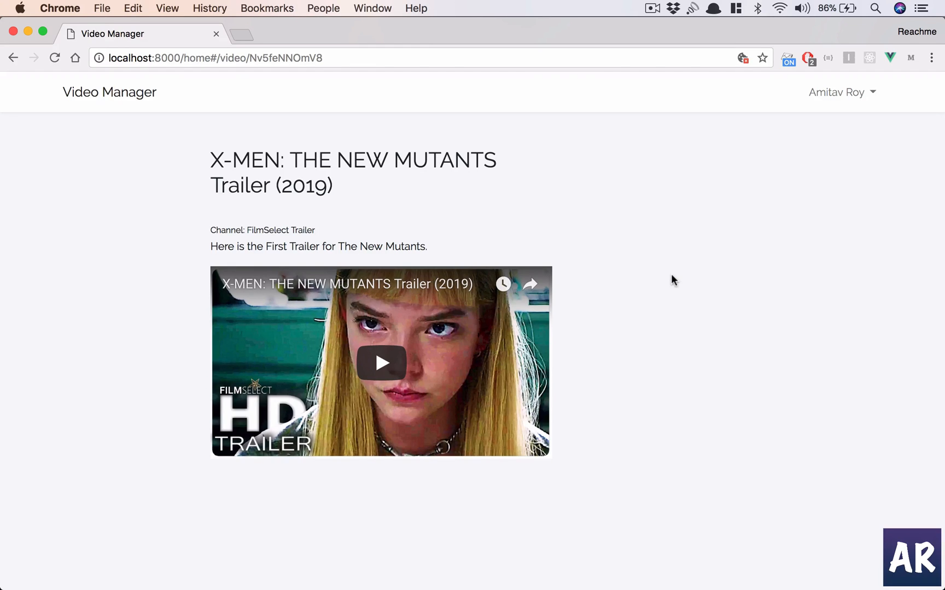
mouse_move(369, 518)
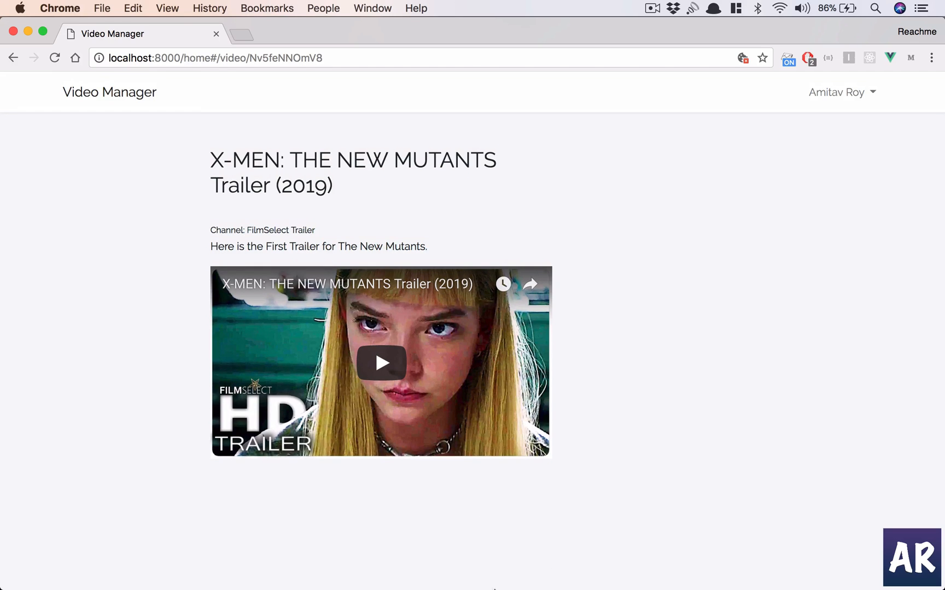
mouse_move(424, 483)
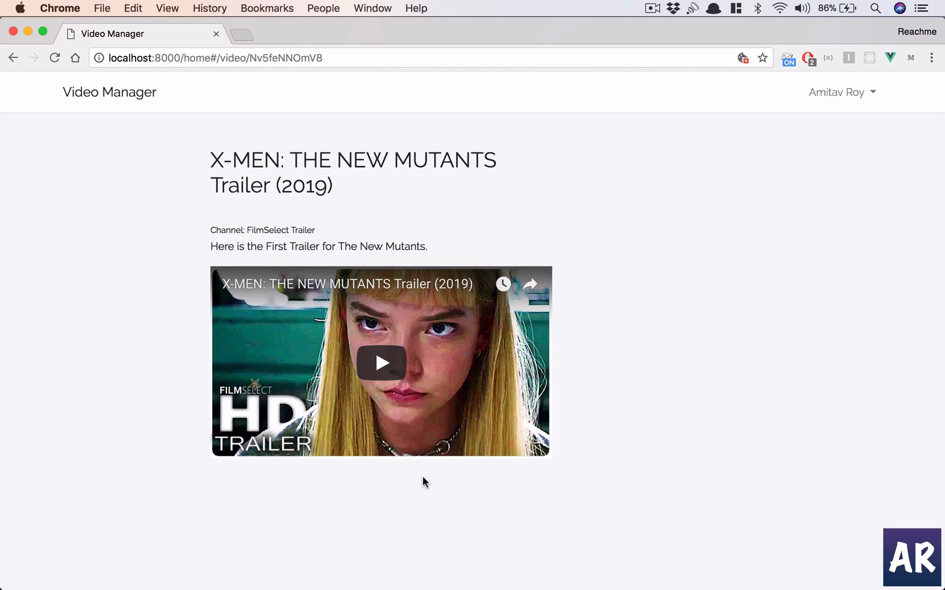
mouse_move(435, 516)
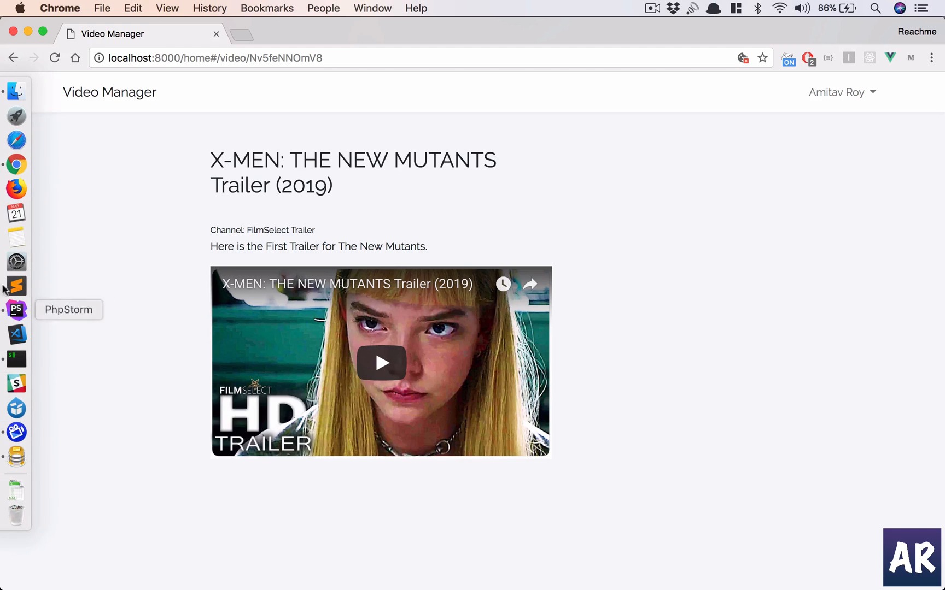
Switch to PhpStorm and expand resources/assets/js down to the Youtube folder
click(16, 309)
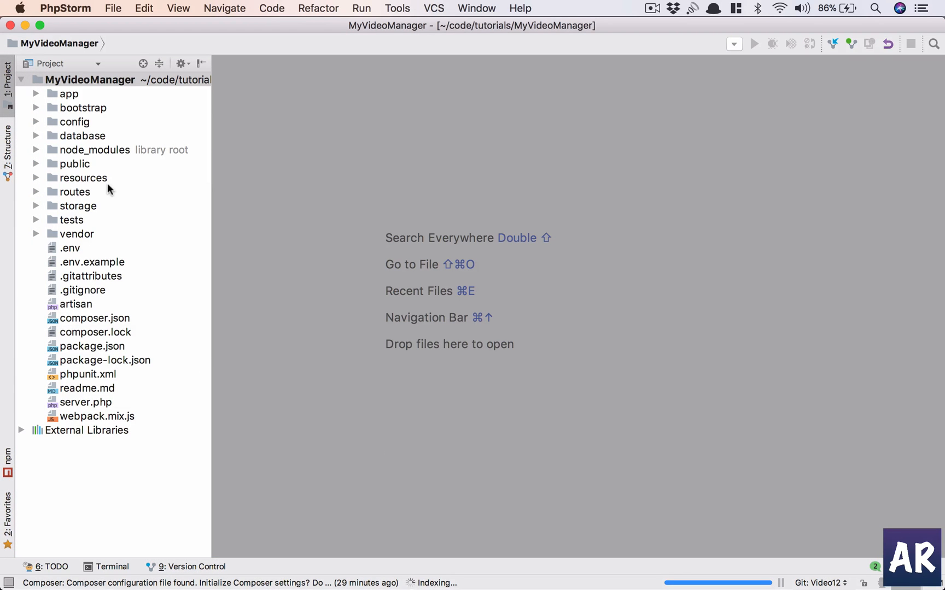
click(83, 178)
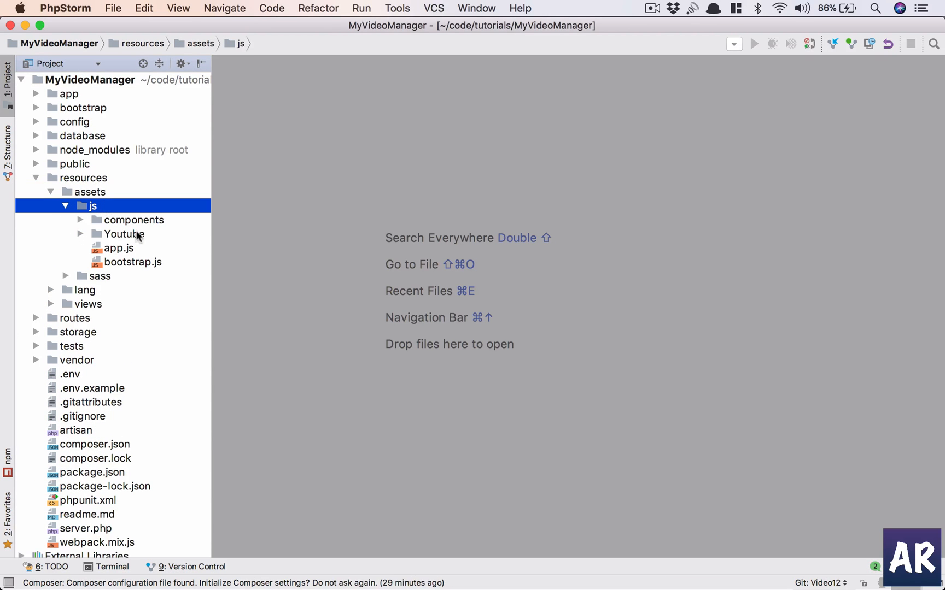
click(134, 220)
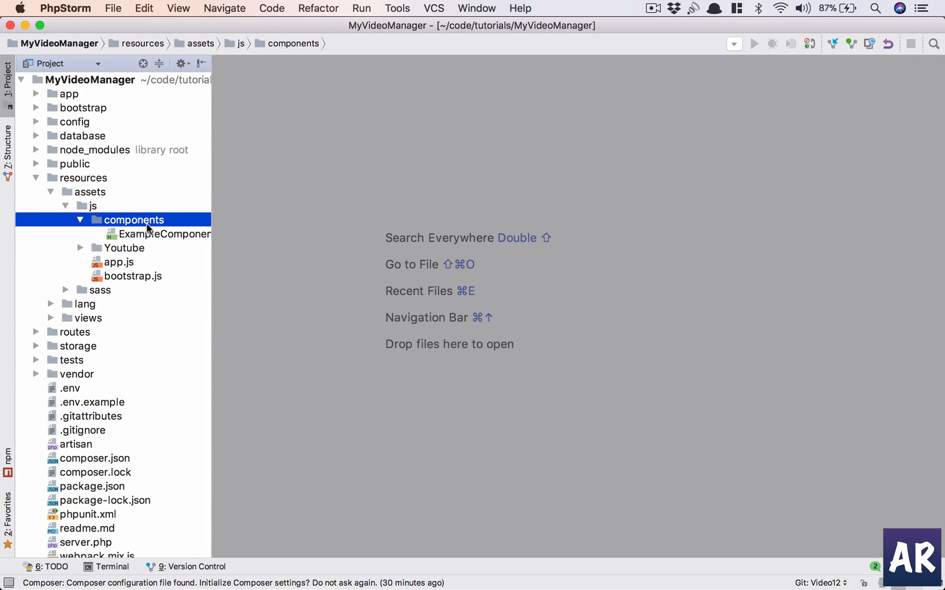
click(79, 220)
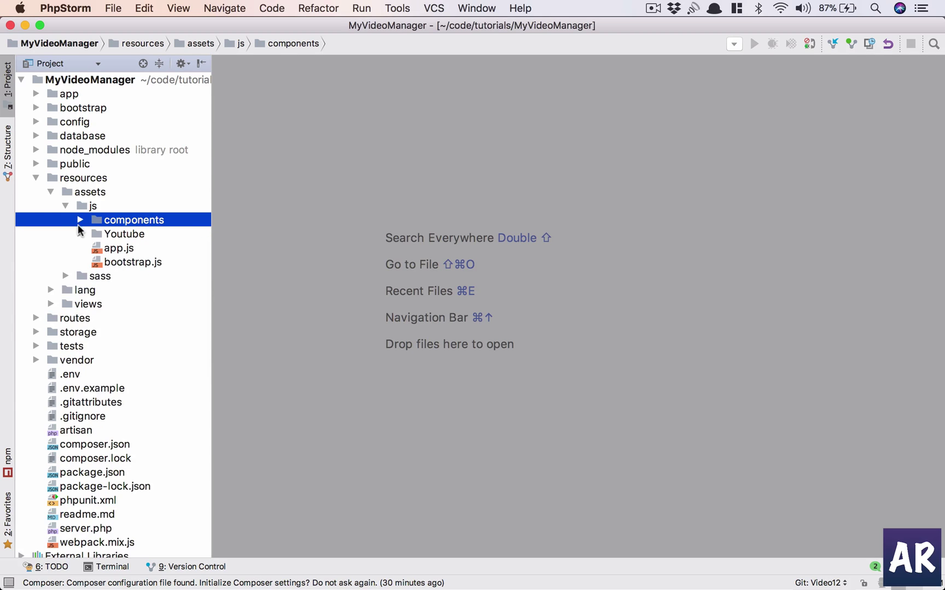
mouse_move(82, 237)
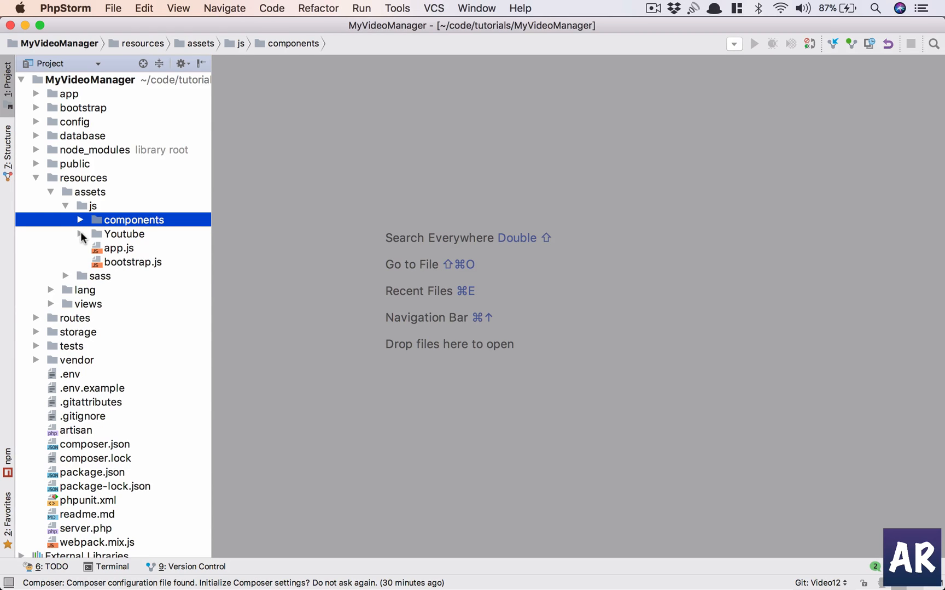
click(124, 234)
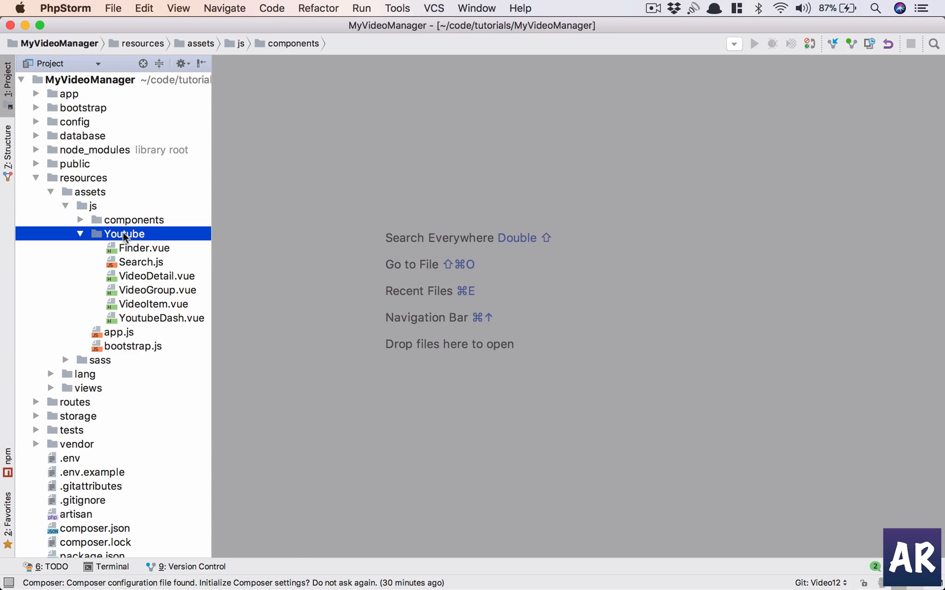
Create a new Comments directory inside the Youtube folder
right_click(124, 234)
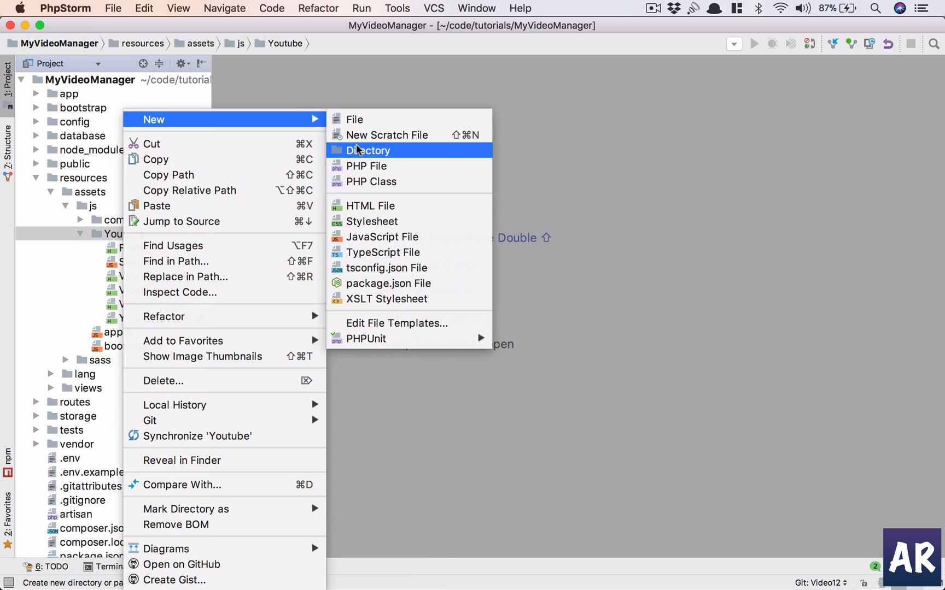
click(368, 151)
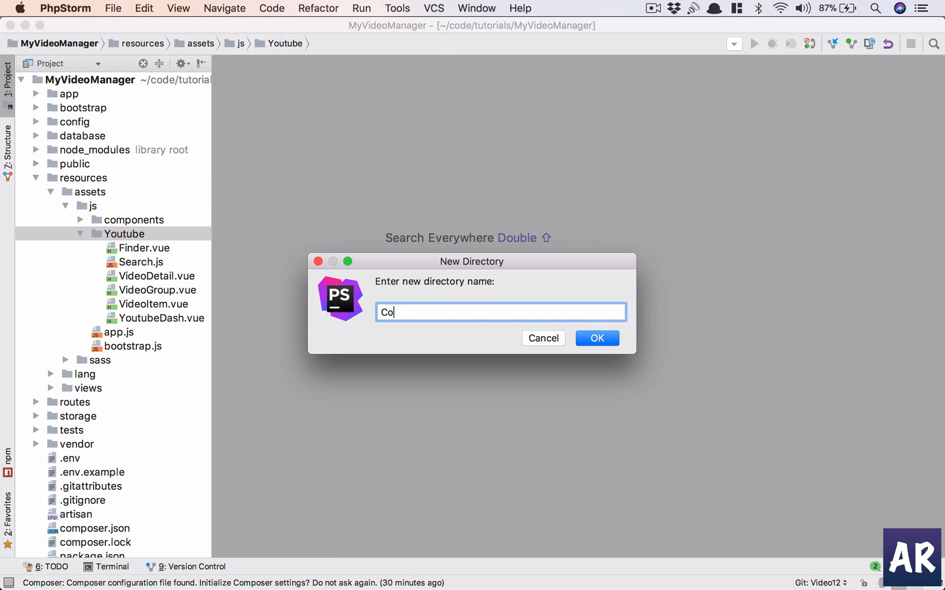
click(596, 338)
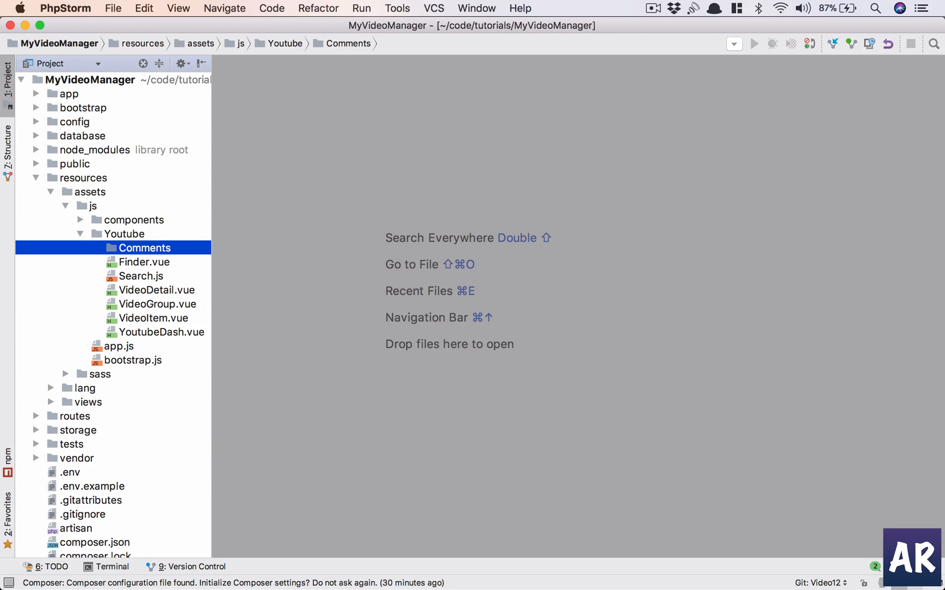
Create a new Comment.vue file inside the Comments folder
right_click(144, 247)
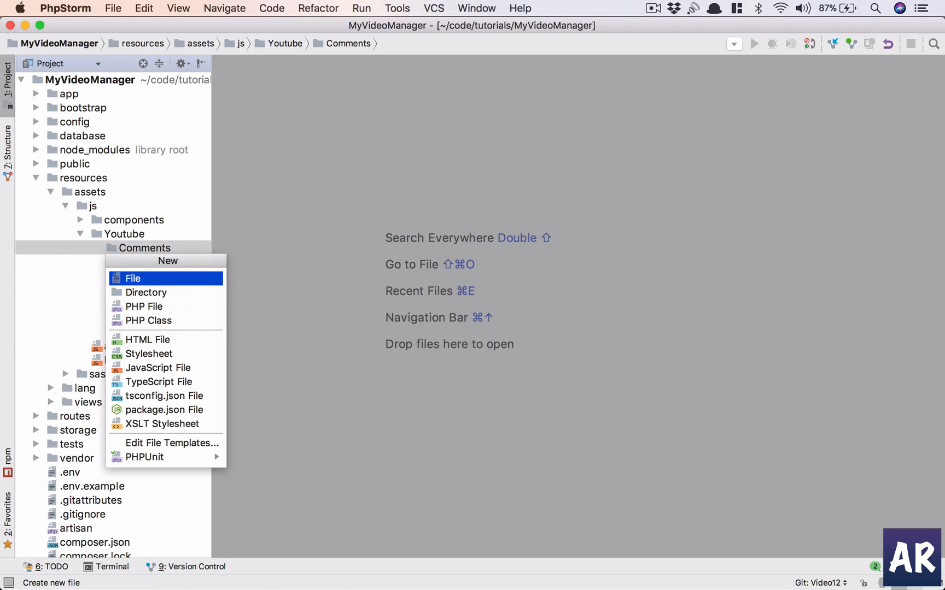
click(132, 278)
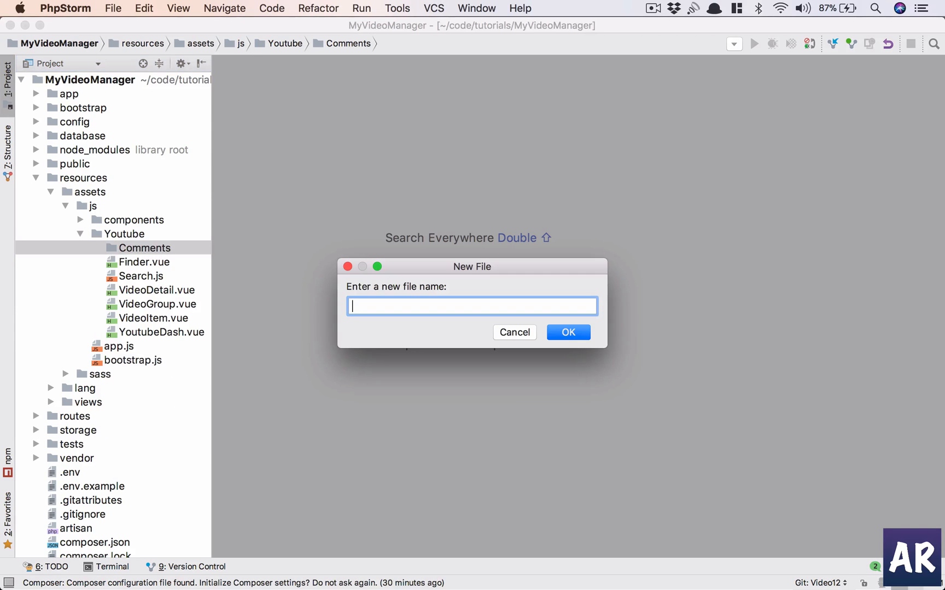
text(Comment.vue)
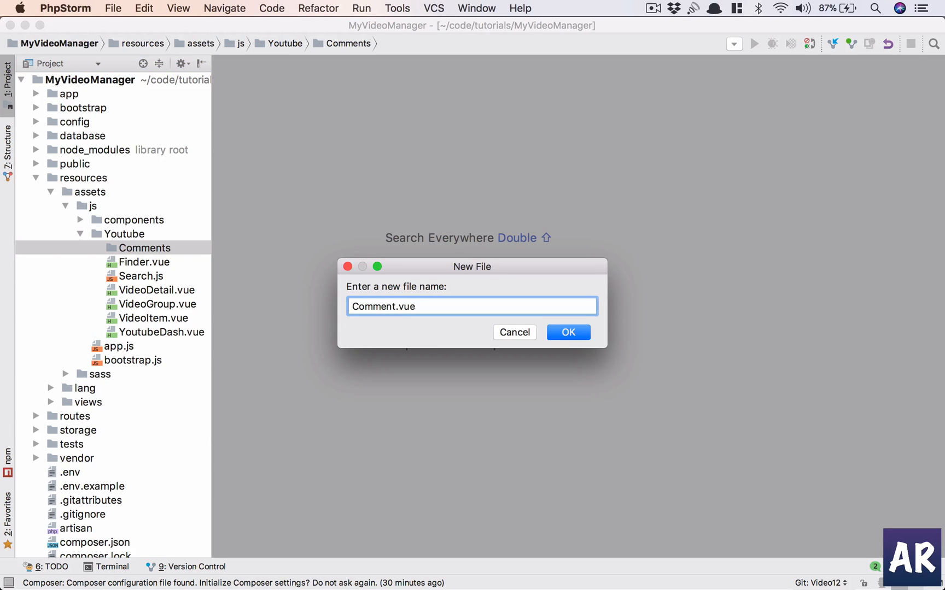
click(567, 332)
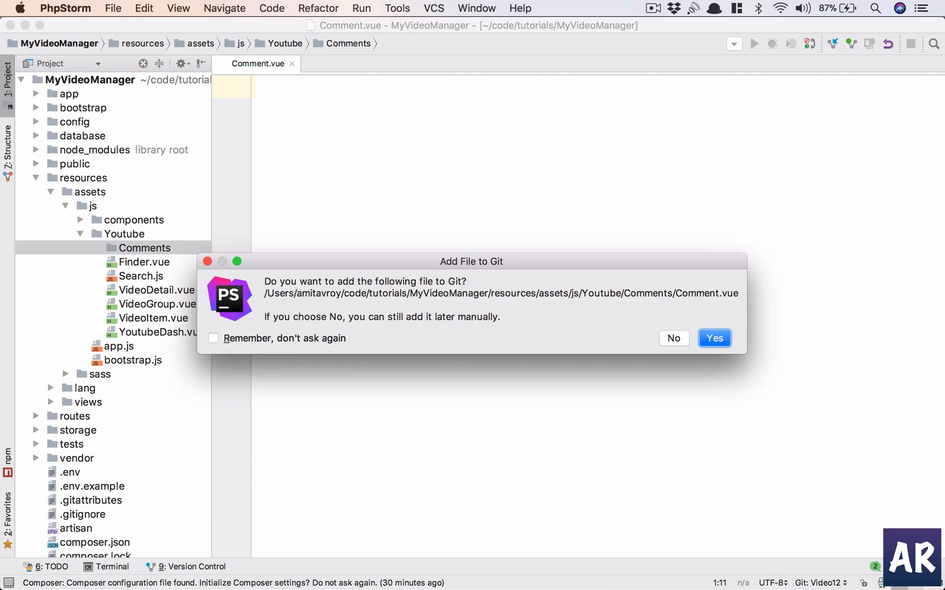
mouse_move(672, 338)
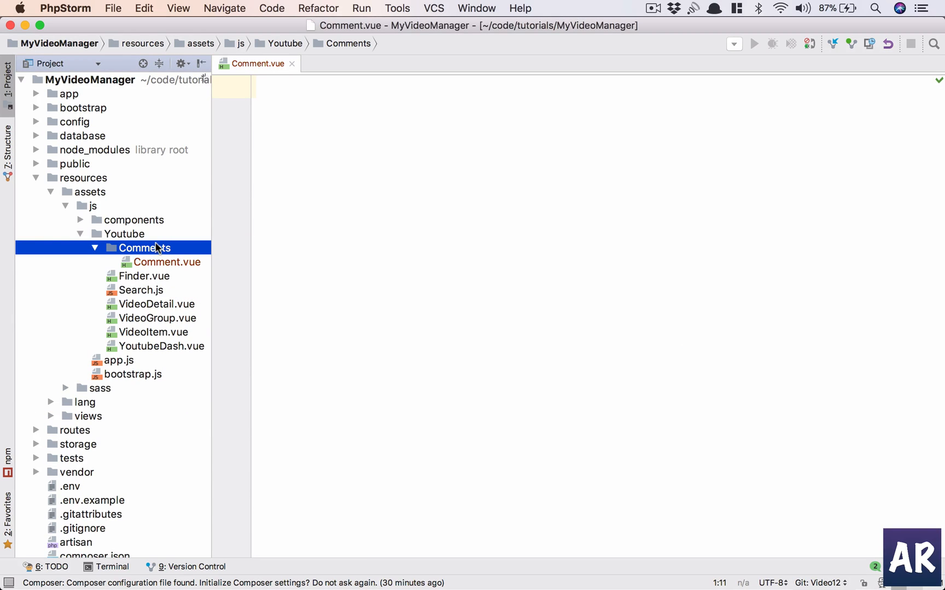
Create CommentAdd.vue in Comments and add it to version control
right_click(144, 247)
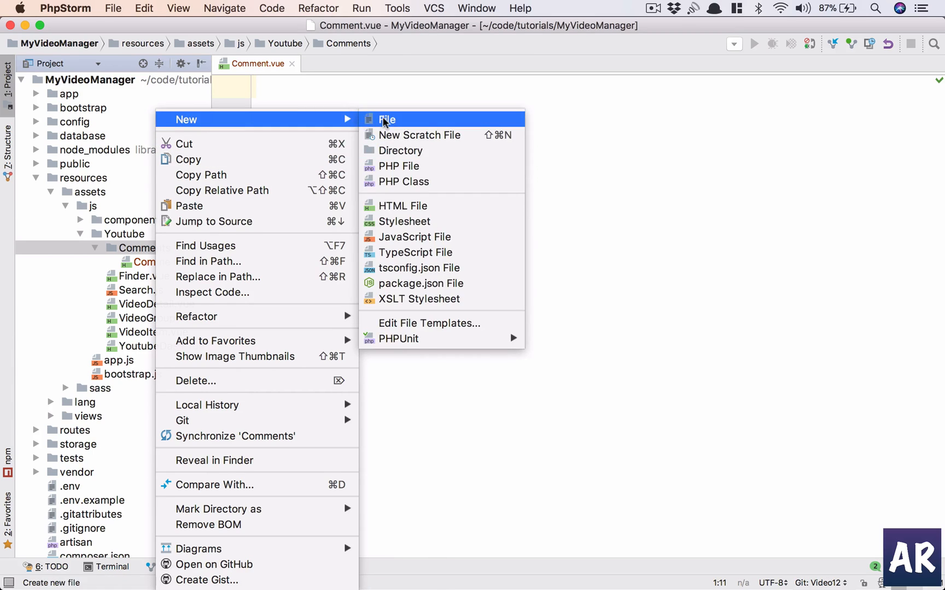
click(387, 120)
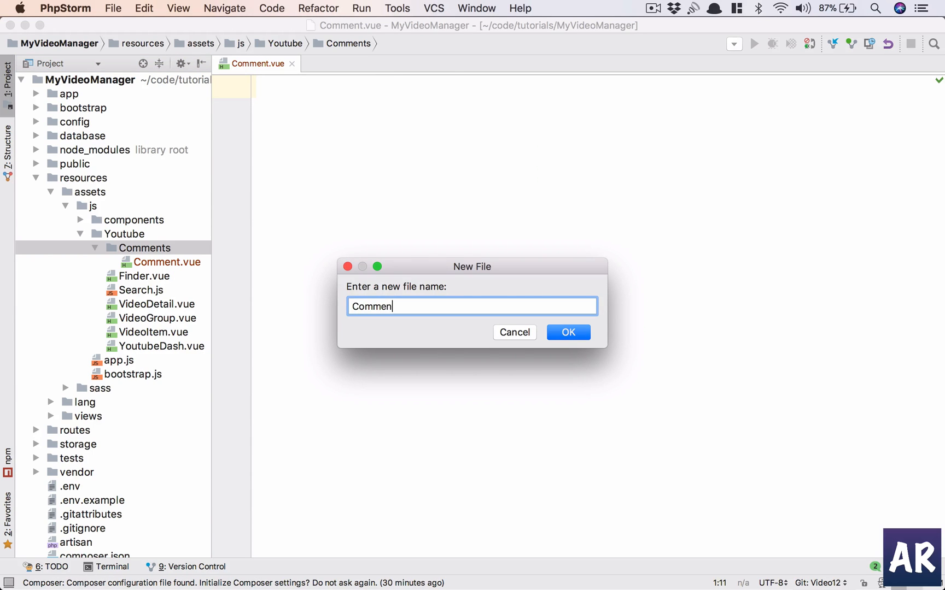
click(566, 333)
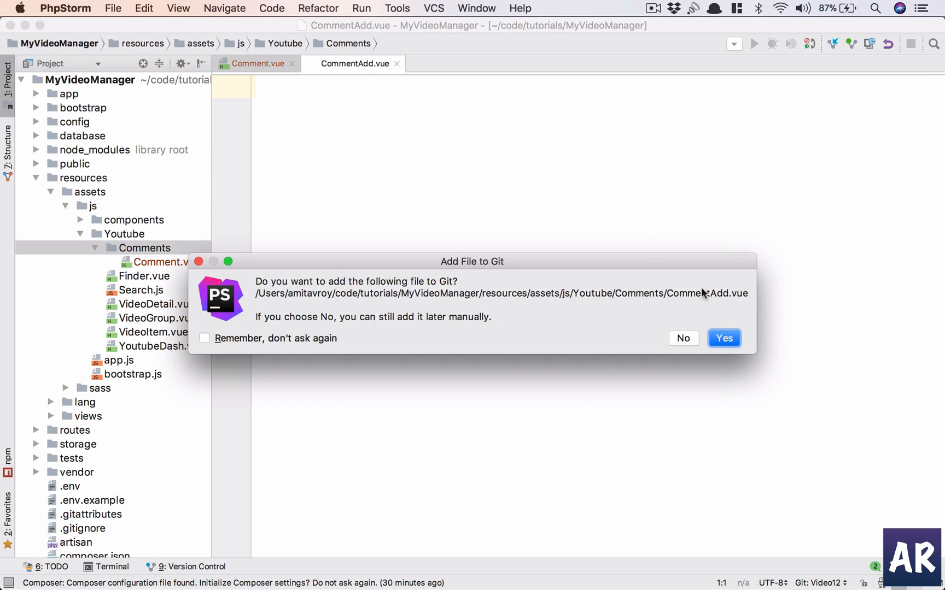
click(722, 337)
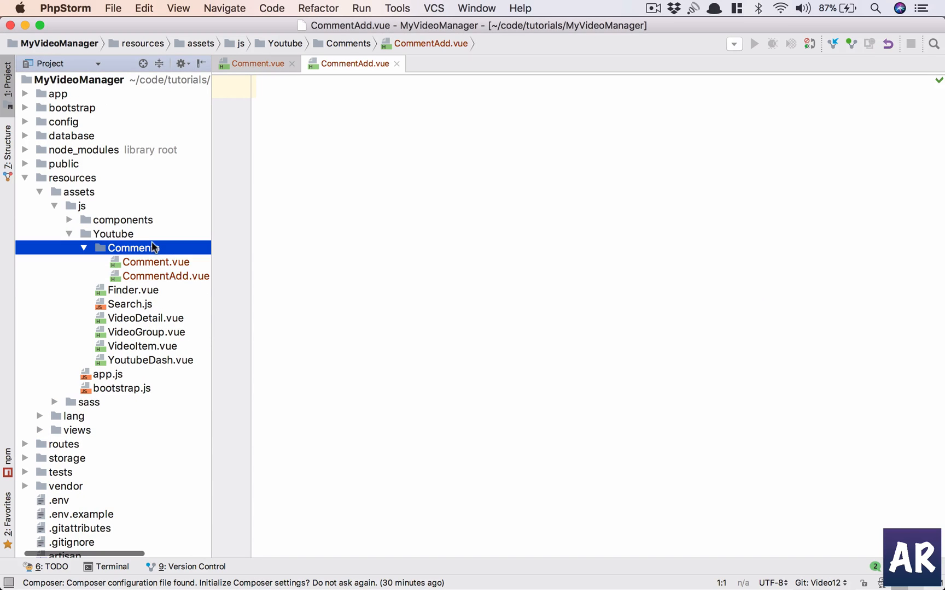
Create CommentWrapper.vue in Comments and keep it out of Git
right_click(133, 247)
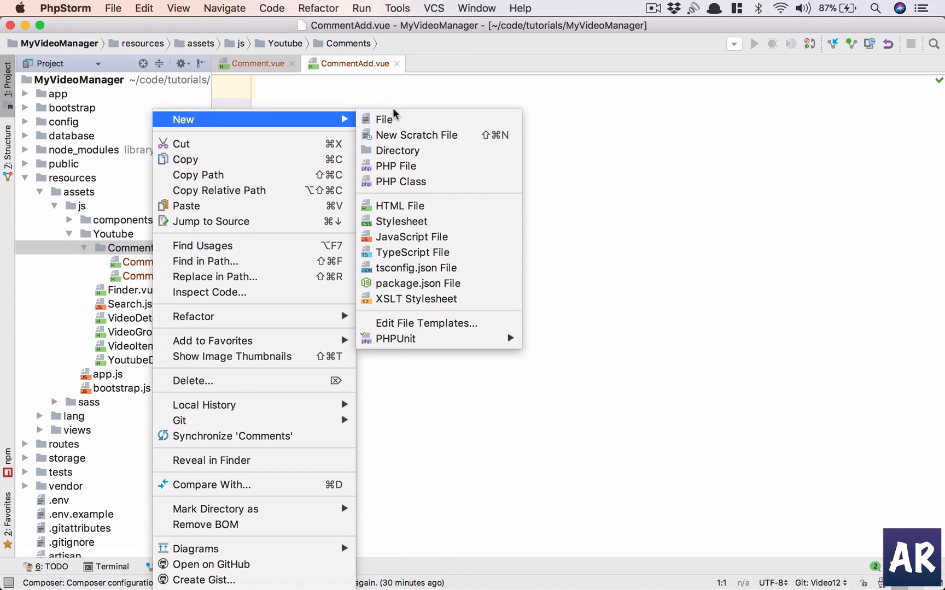
click(384, 119)
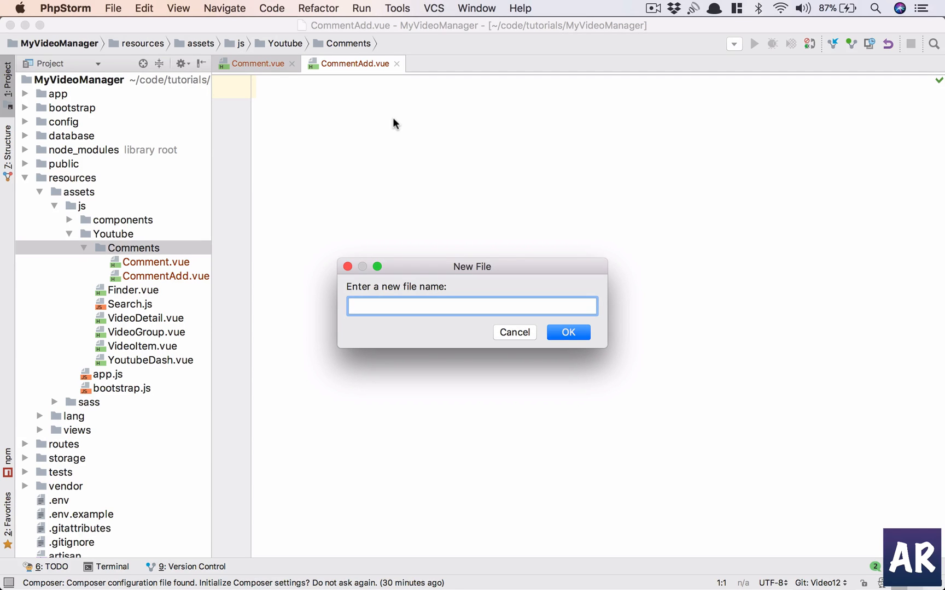
text(CommentWra)
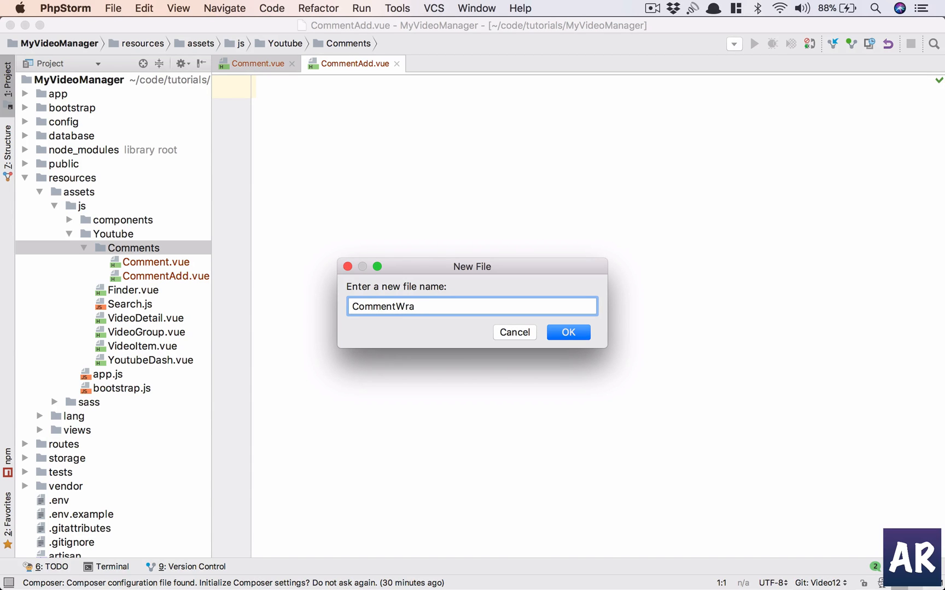
text(pper.)
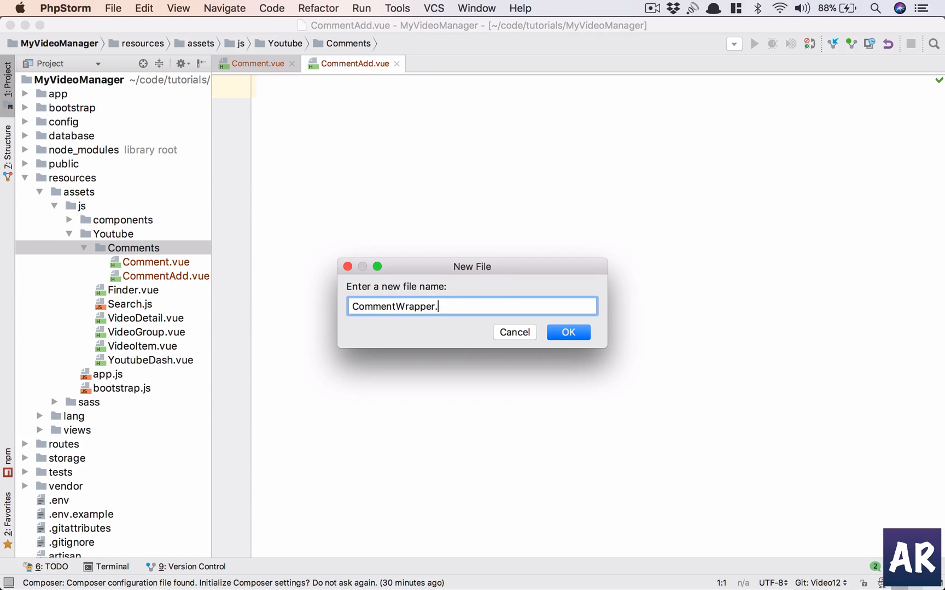
text(vue)
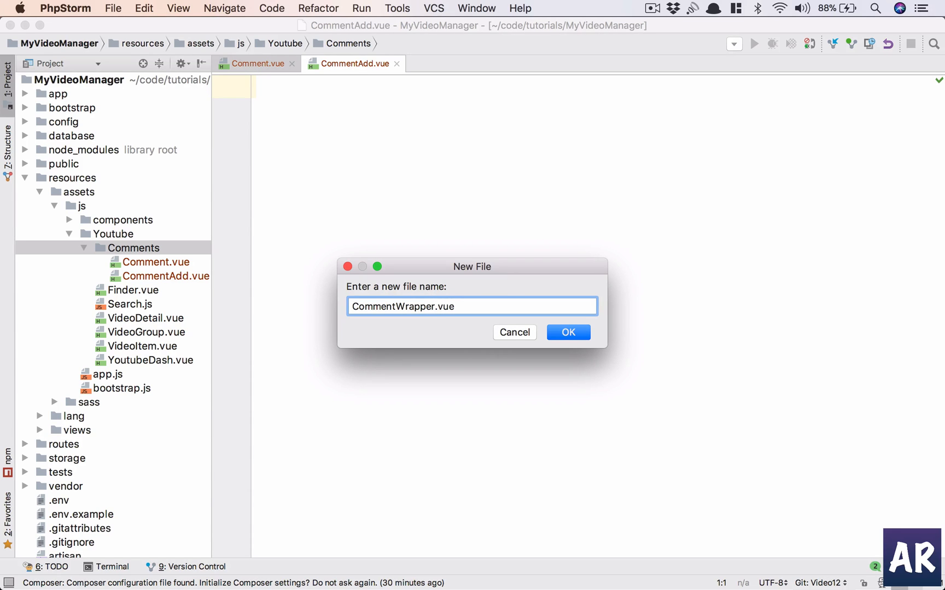
click(566, 332)
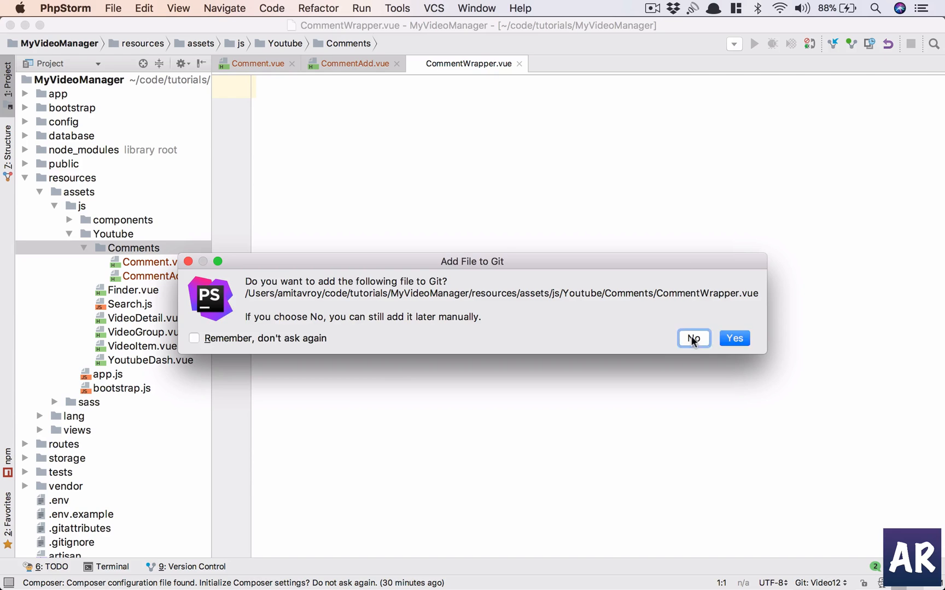
click(692, 337)
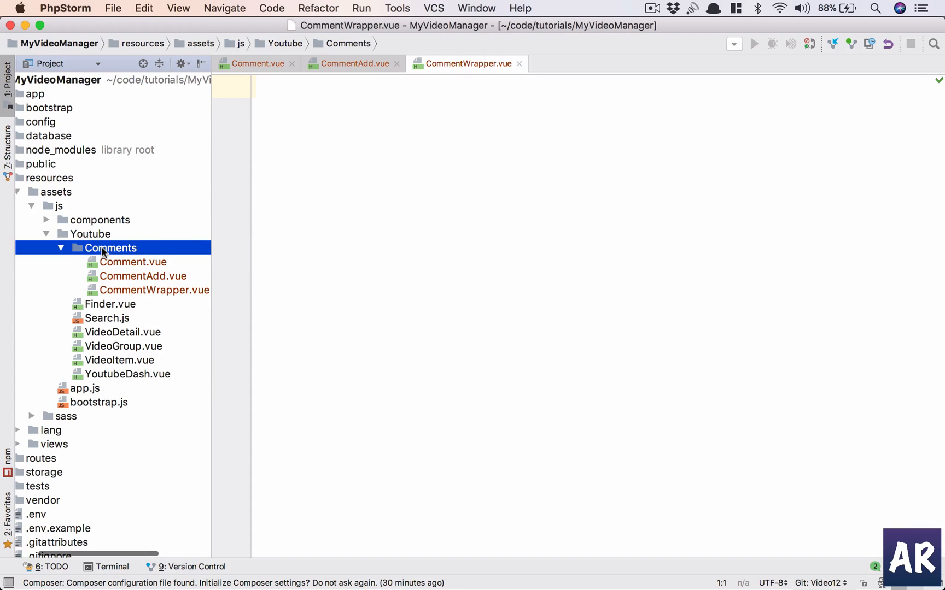
mouse_move(291, 234)
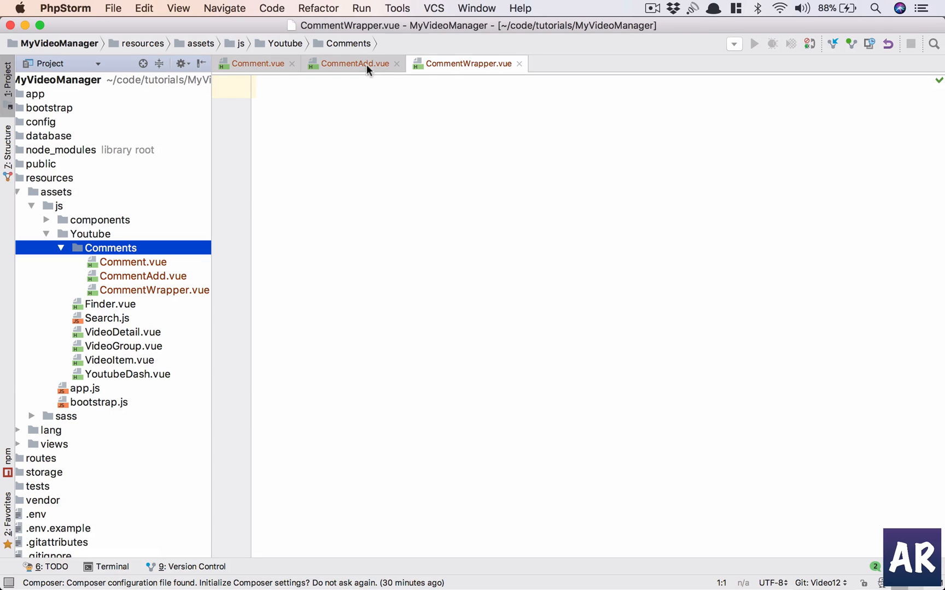
Scaffold CommentWrapper.vue with template and script export default blocks
text(template>)
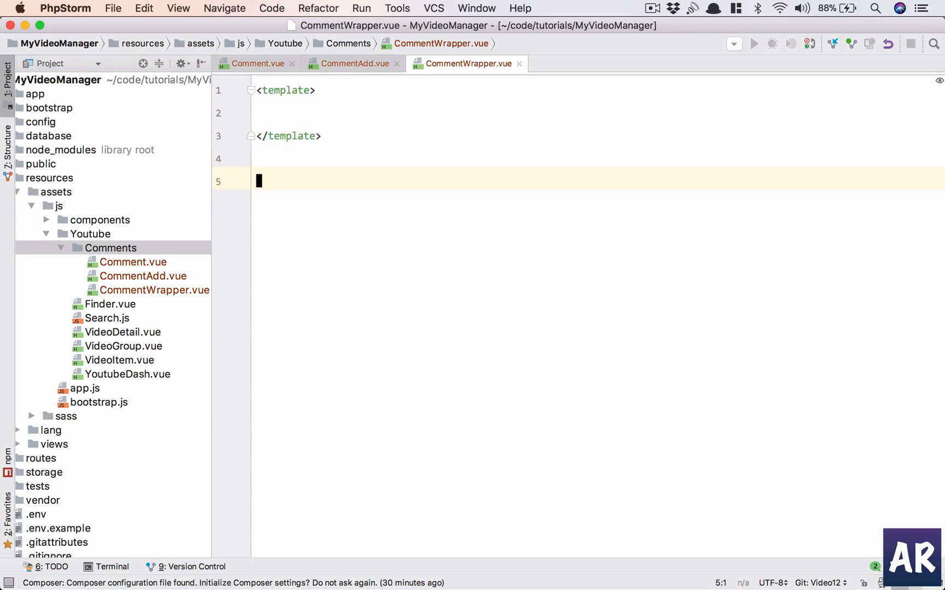
text(<script>)
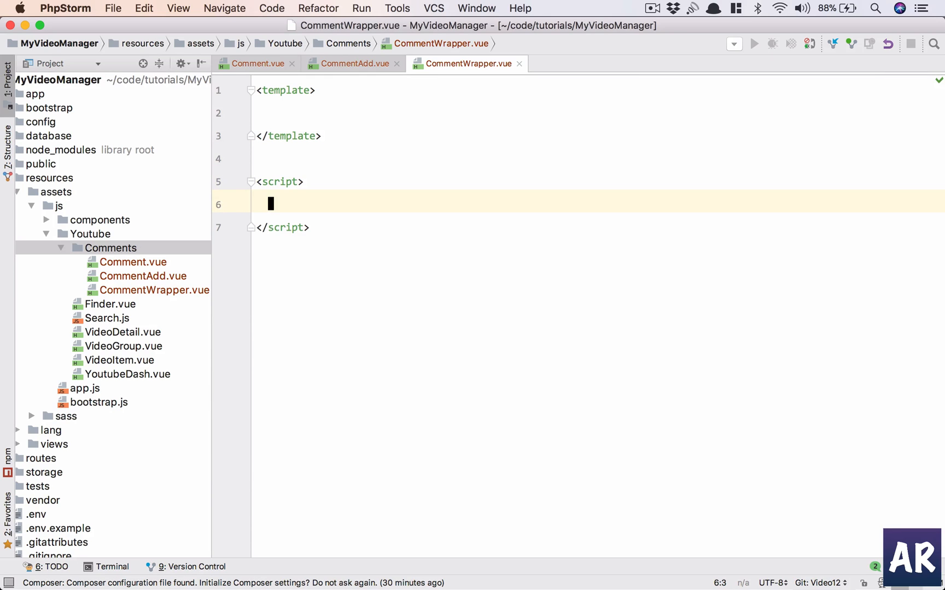
text(export default {)
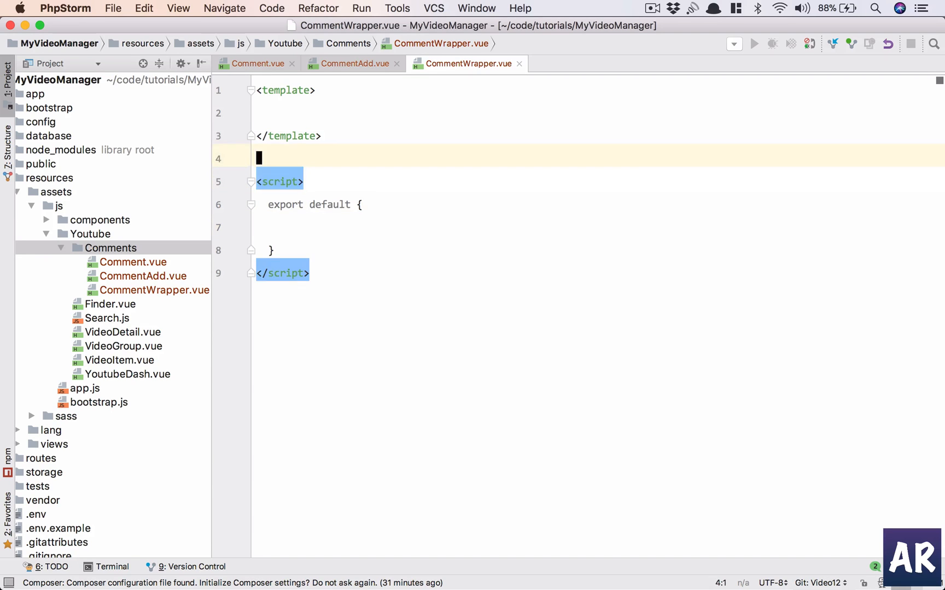
Import Comment and CommentAdd from their .vue files and register both under components
text(import)
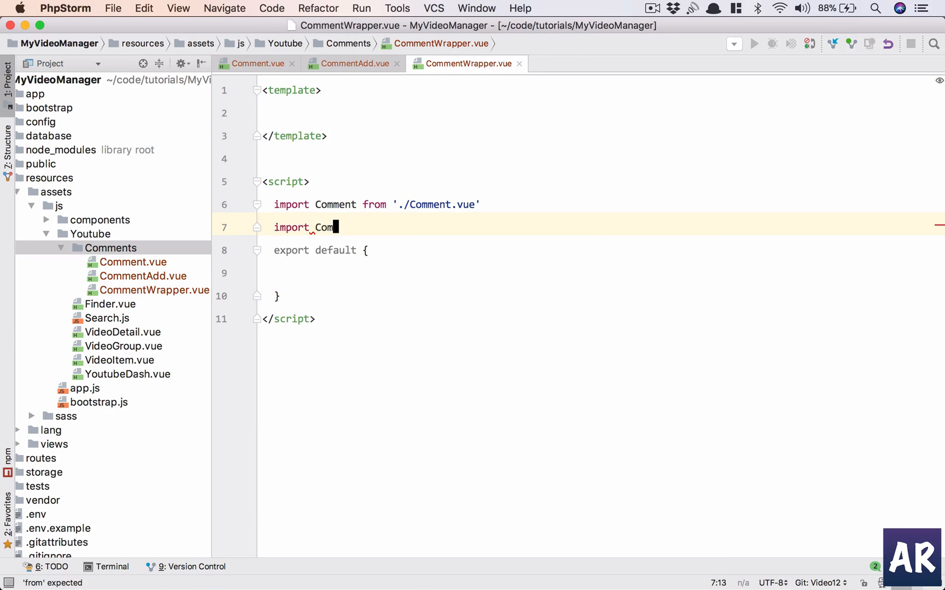
text(CommendAdd from './CommentAdd.vue')
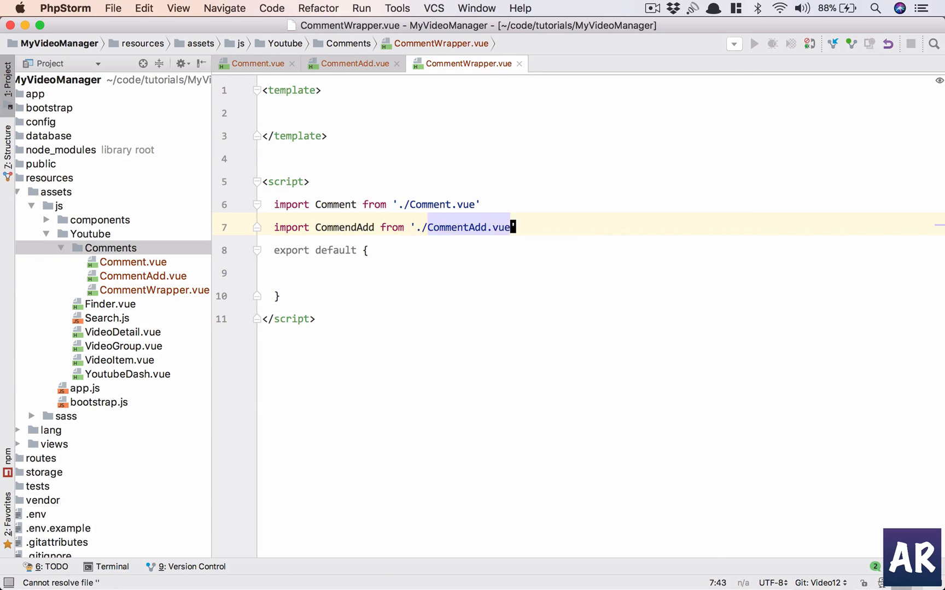
text(components: {)
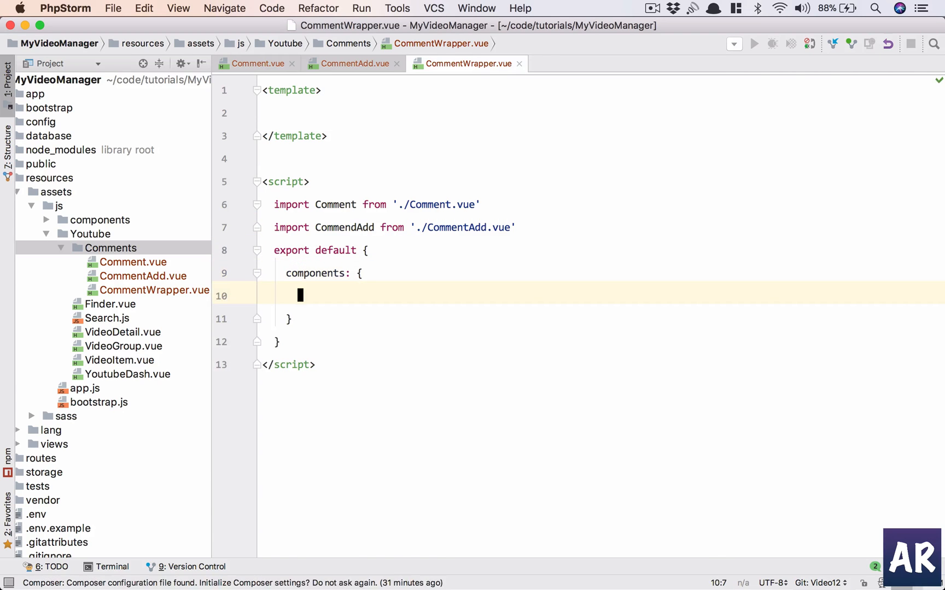
text(Comment, CommentAdd)
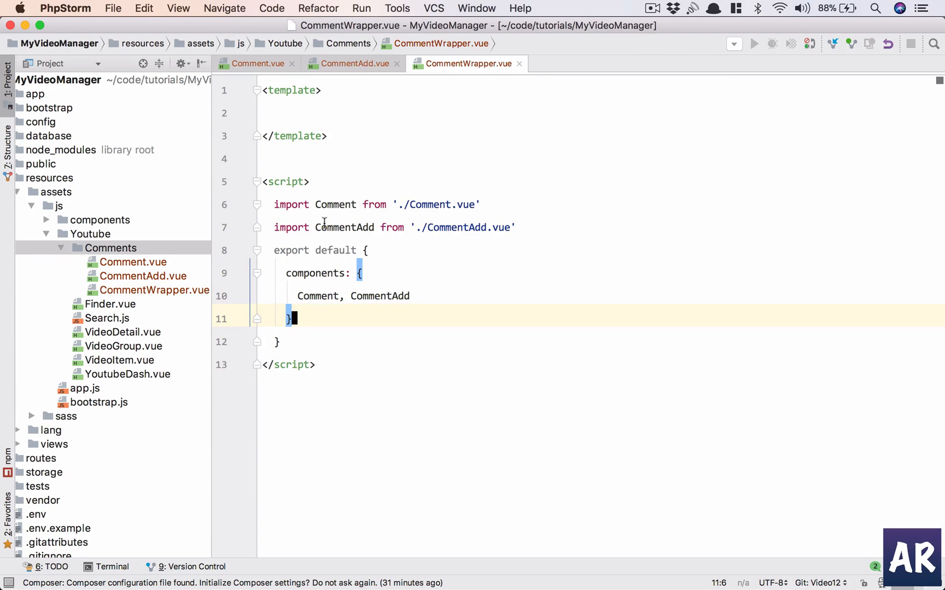
mouse_move(318, 345)
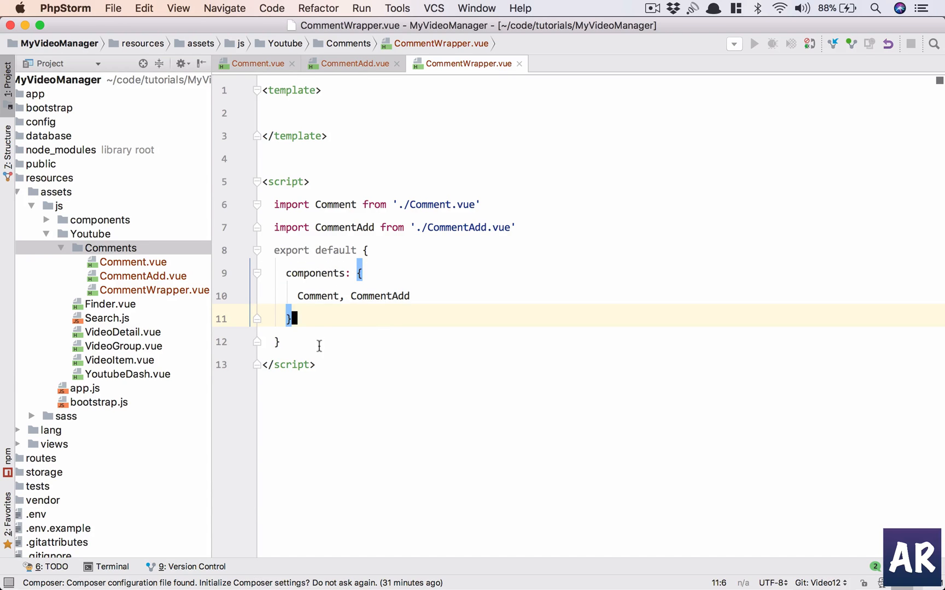
Wrap <CommentAdd> and <Comment /> tags inside a div.comment-wrapper in the template
text(div.)
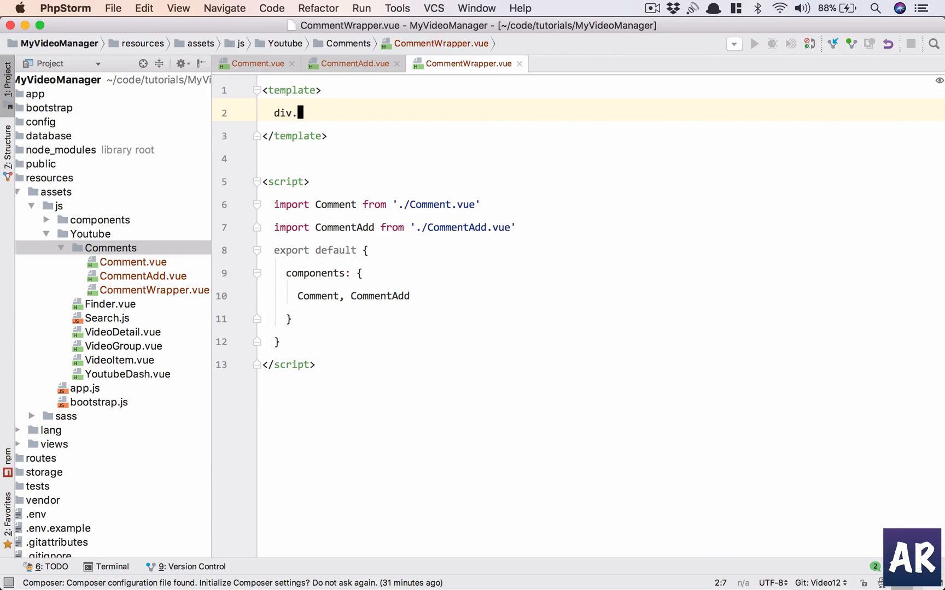
text(comment-wrapper">)
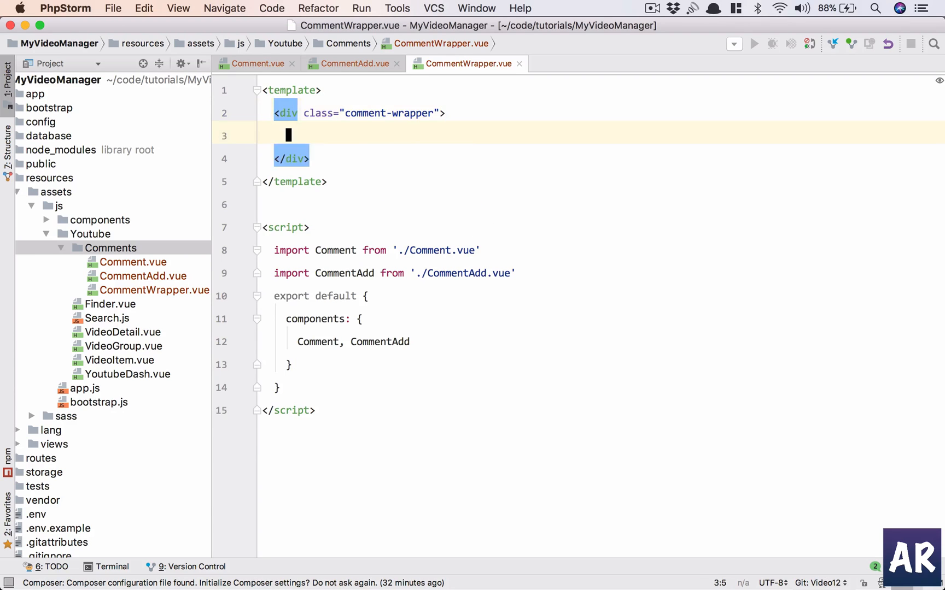
text(<Comment />)
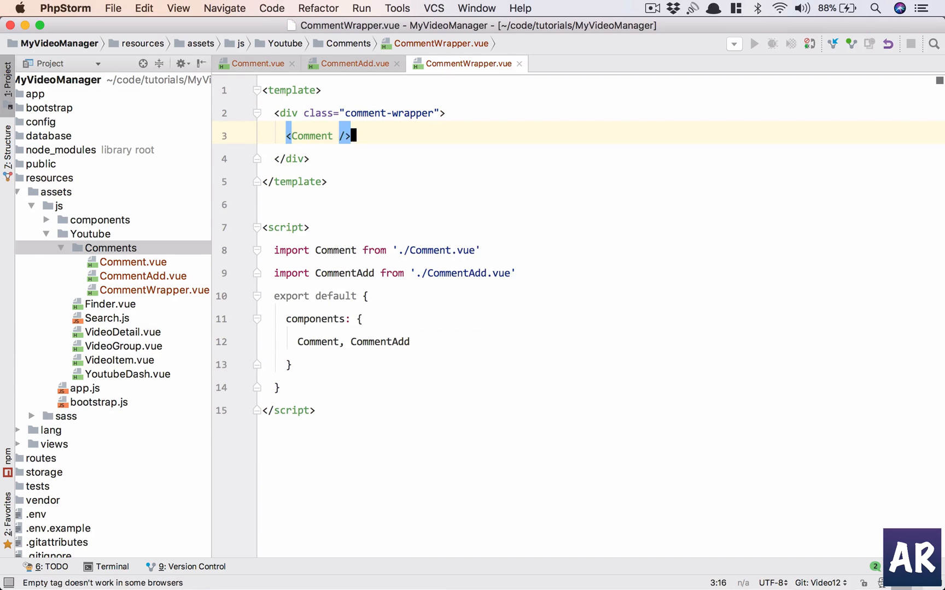
key(enter)
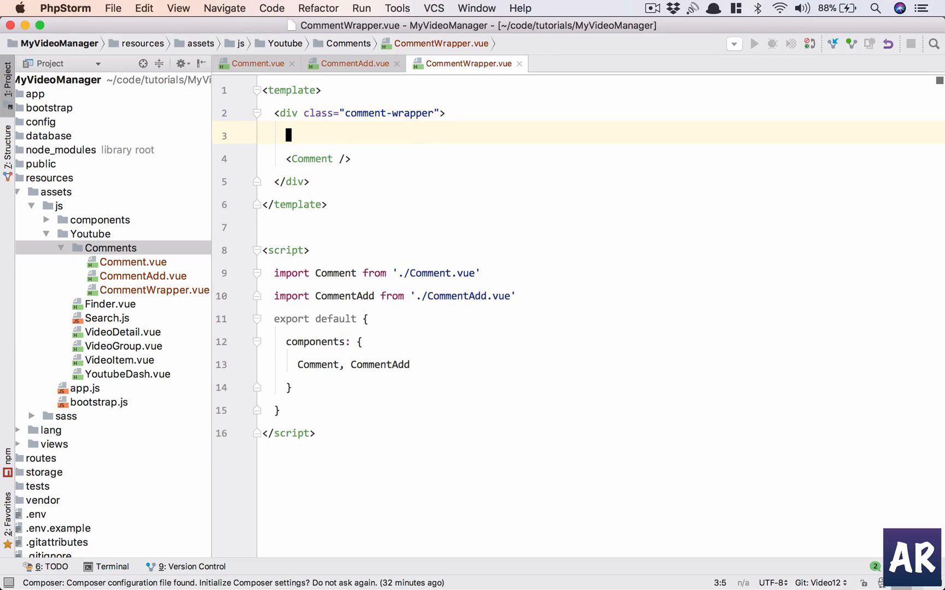
text(<CommentAdd></CommentAdd>)
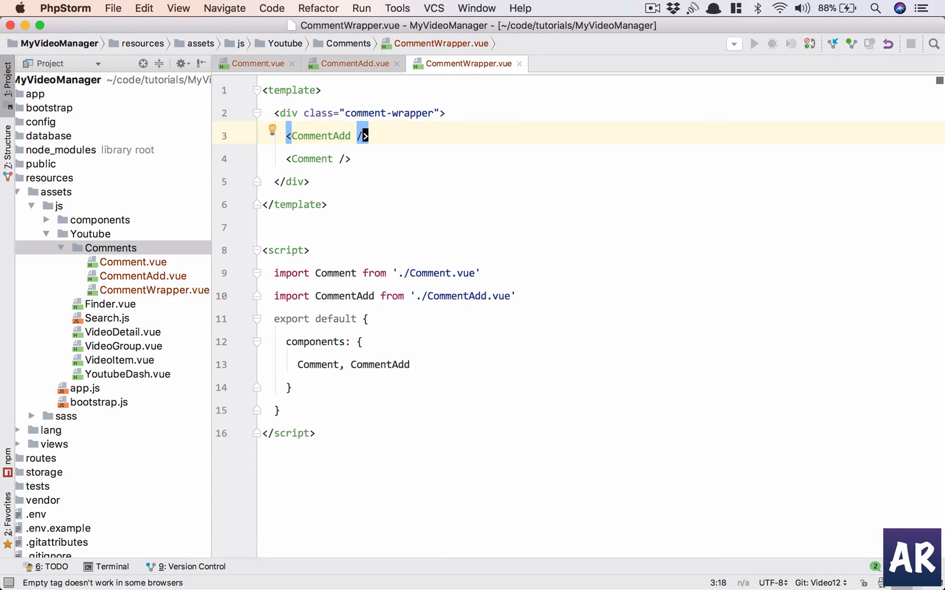
Give Comment.vue and CommentAdd.vue simple template div stubs
click(258, 64)
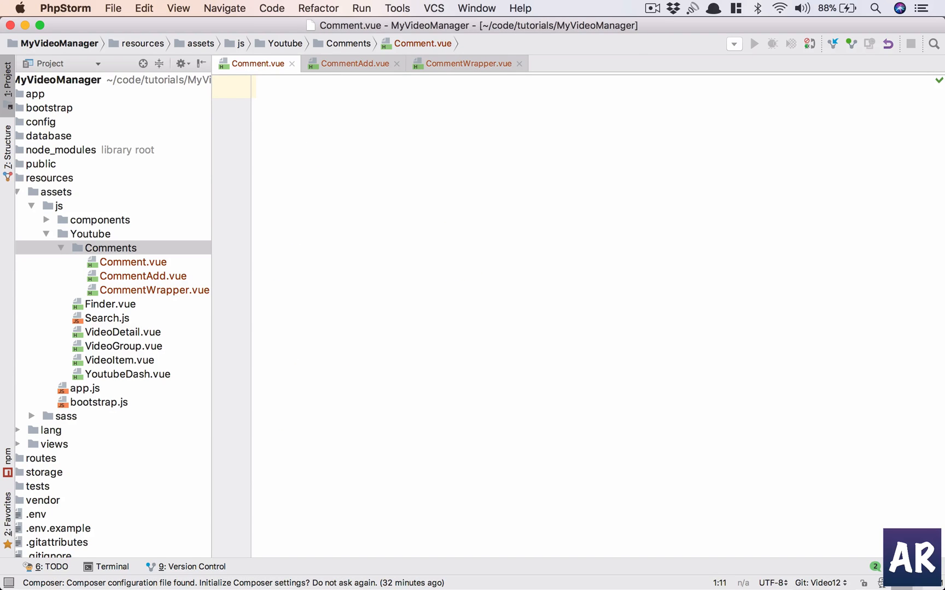
text(template>)
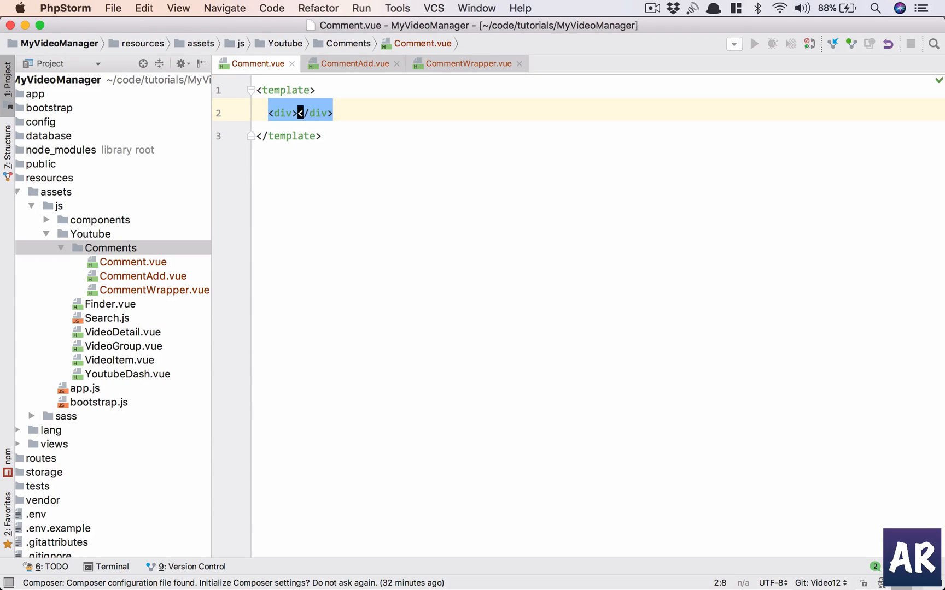
click(355, 63)
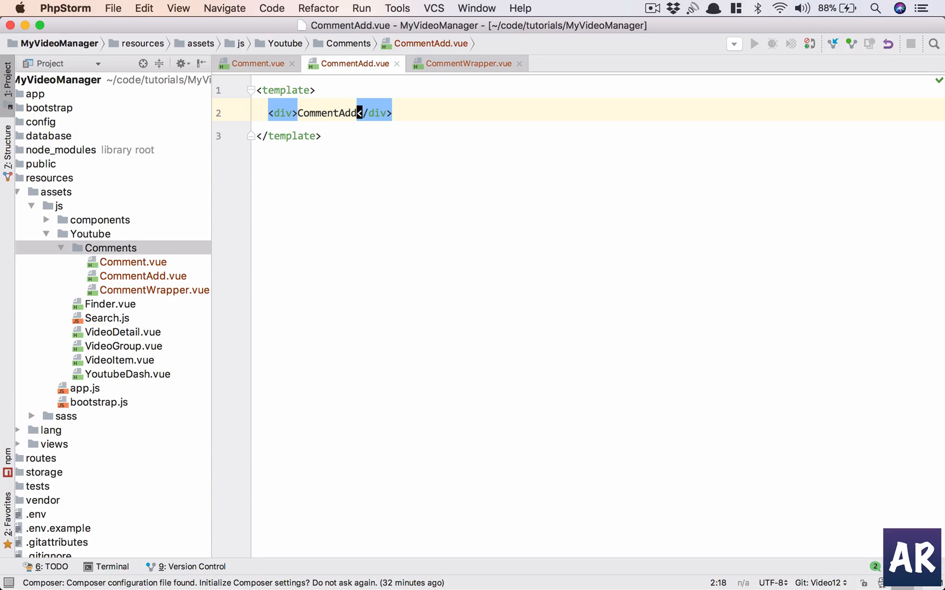
mouse_move(130, 345)
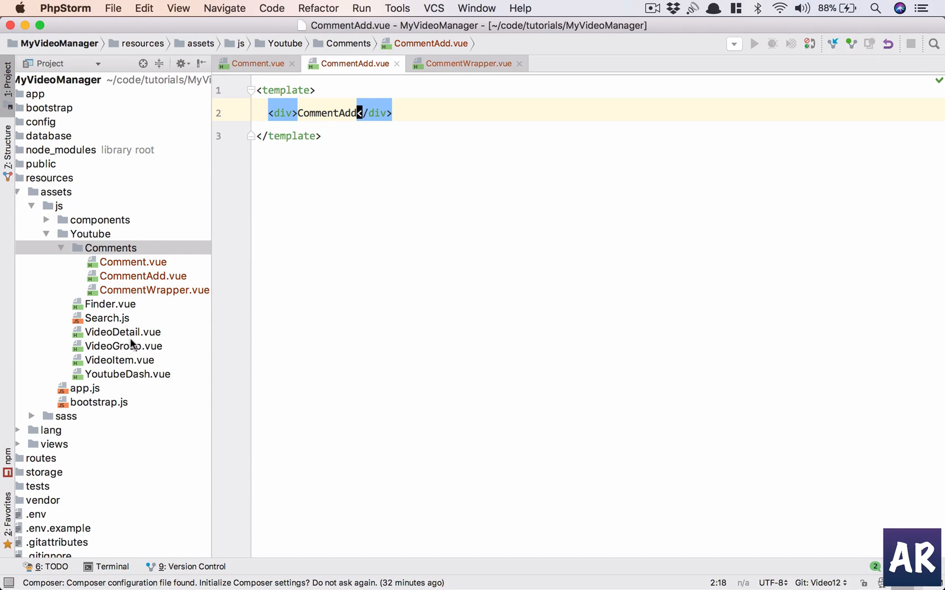
mouse_move(146, 344)
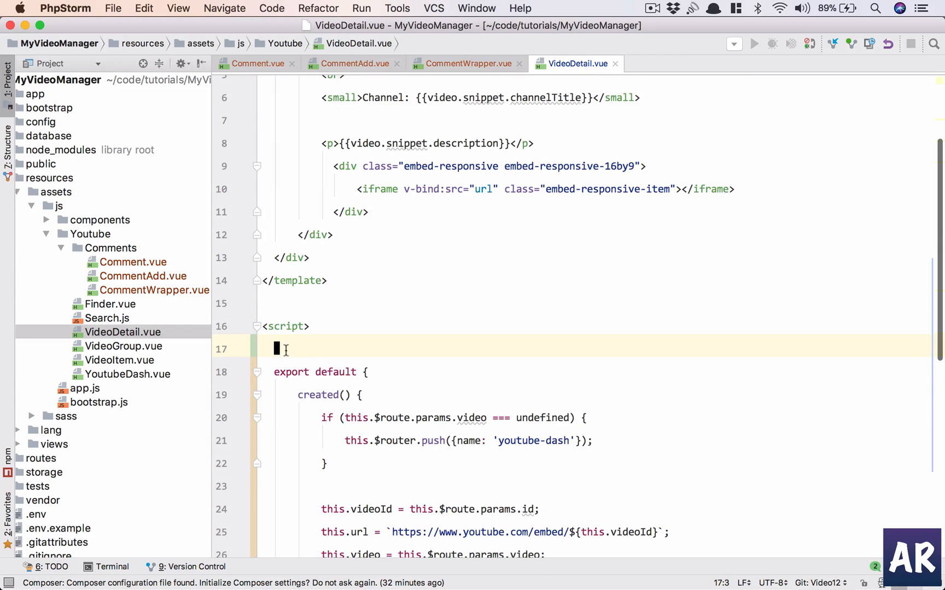
Import CommentWrapper from './Comments/CommentWrapper.vue' in VideoDetail.vue's script
text(import)
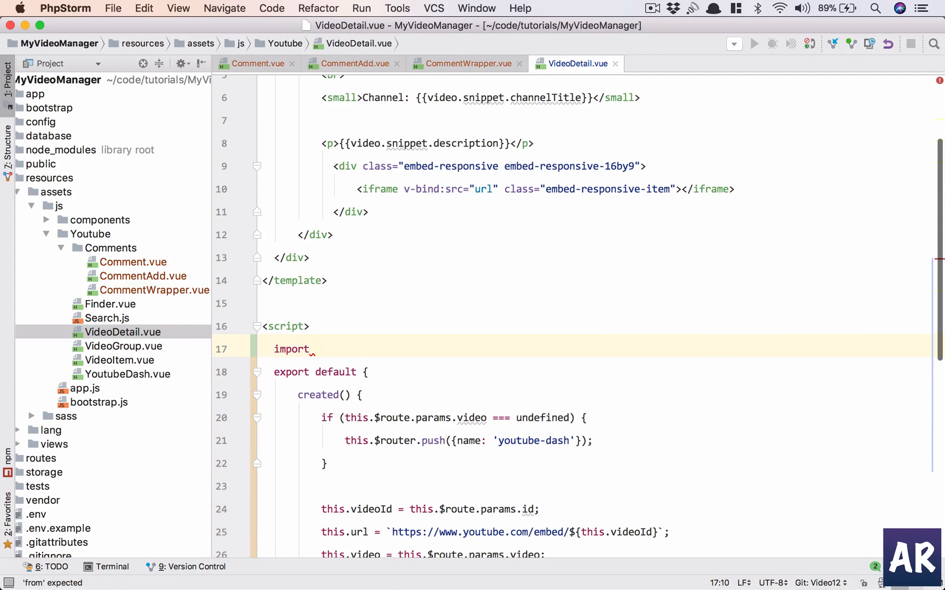
text(CommentWrapper from ')
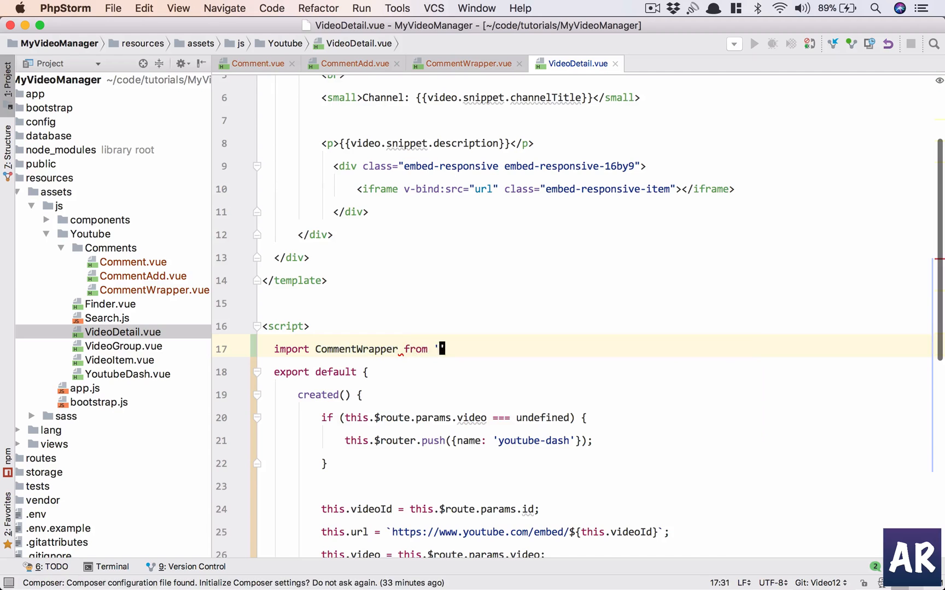
text(./Comments/CommentWrapper.vue)
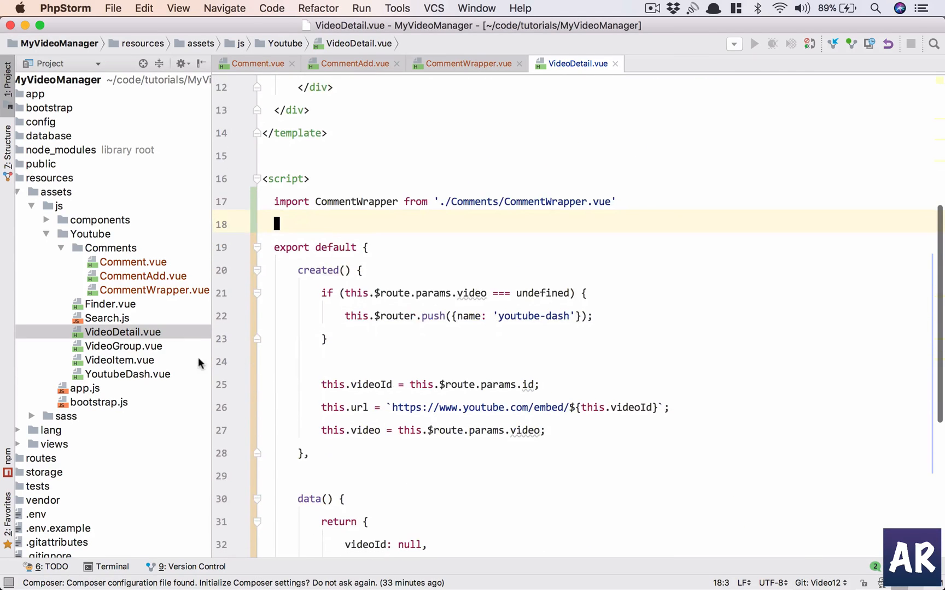
scroll(down, 3)
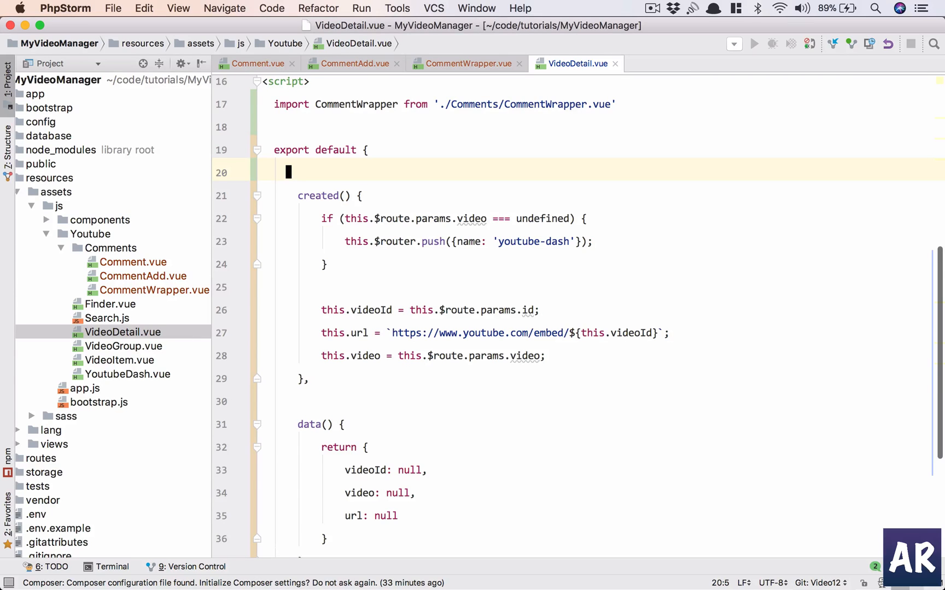
Add a components block registering CommentWrapper in VideoDetail.vue
text(components: {)
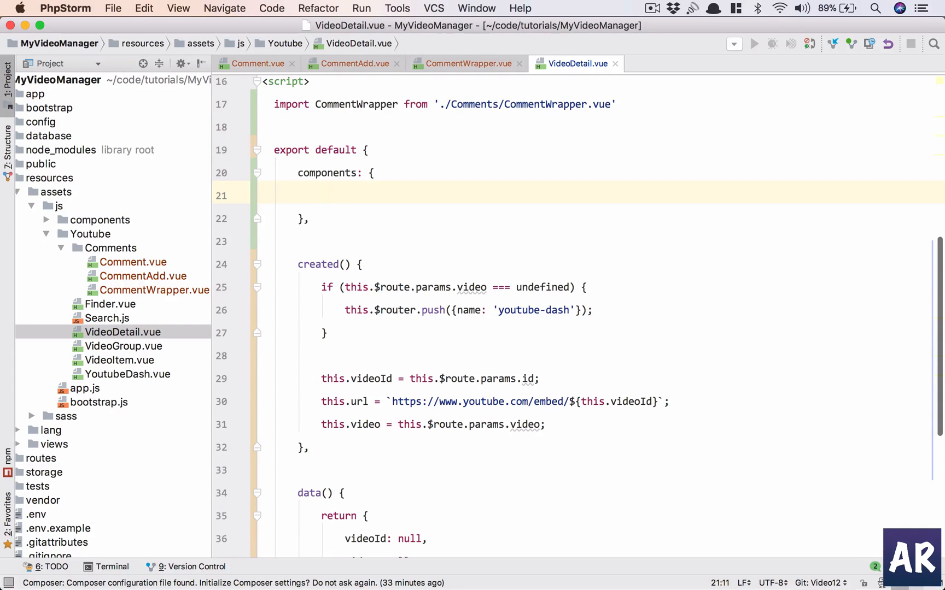
scroll(up, 3)
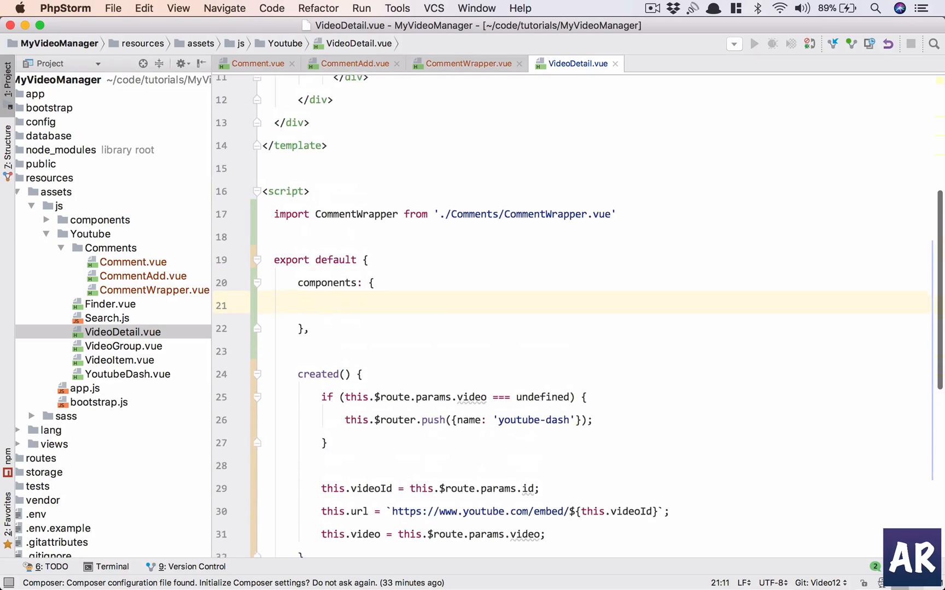
text(CommentWrapper)
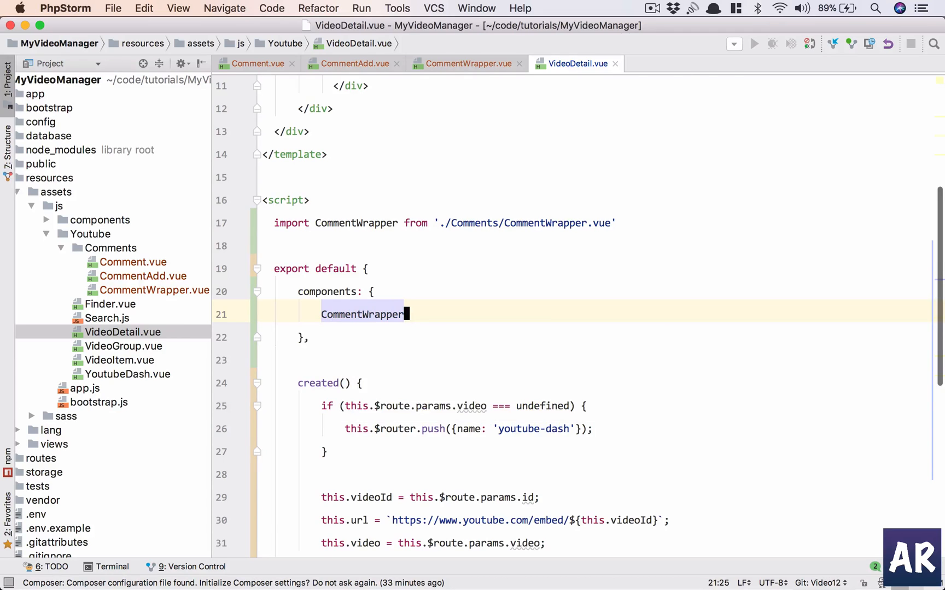
scroll(up, 3)
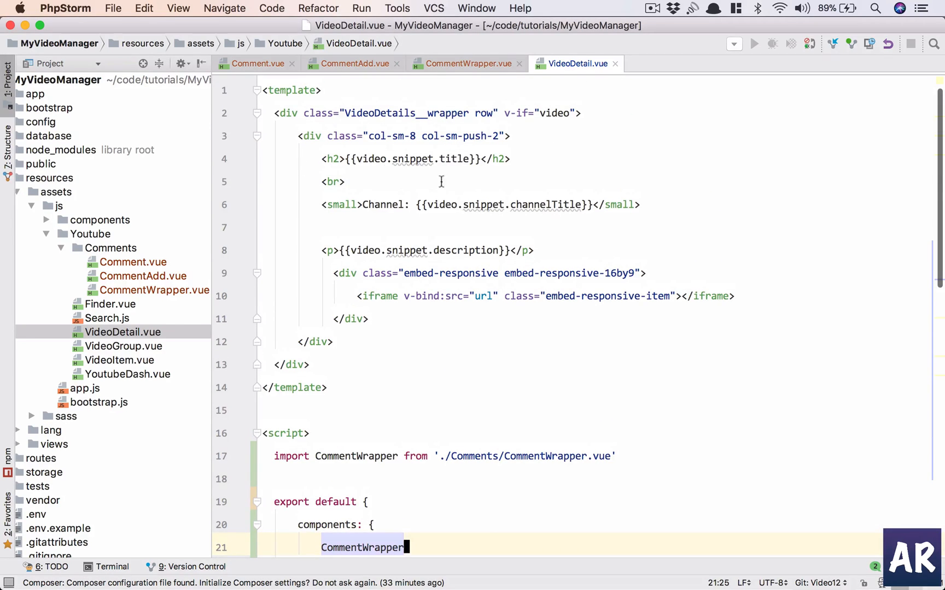
mouse_move(307, 134)
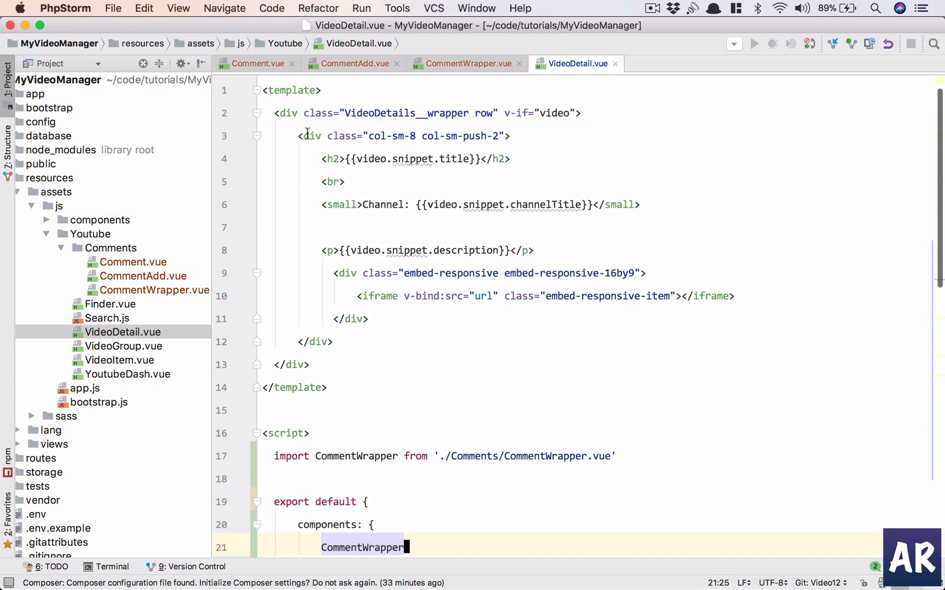
Add a col-sm-8 col-sm-push-2 div below the video column holding <CommentWrapper />
click(309, 136)
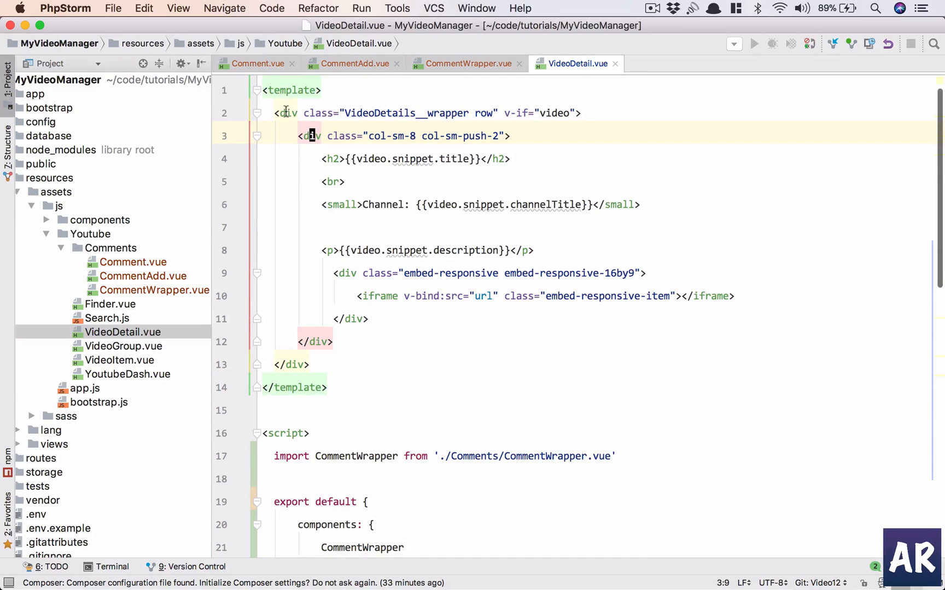
click(285, 112)
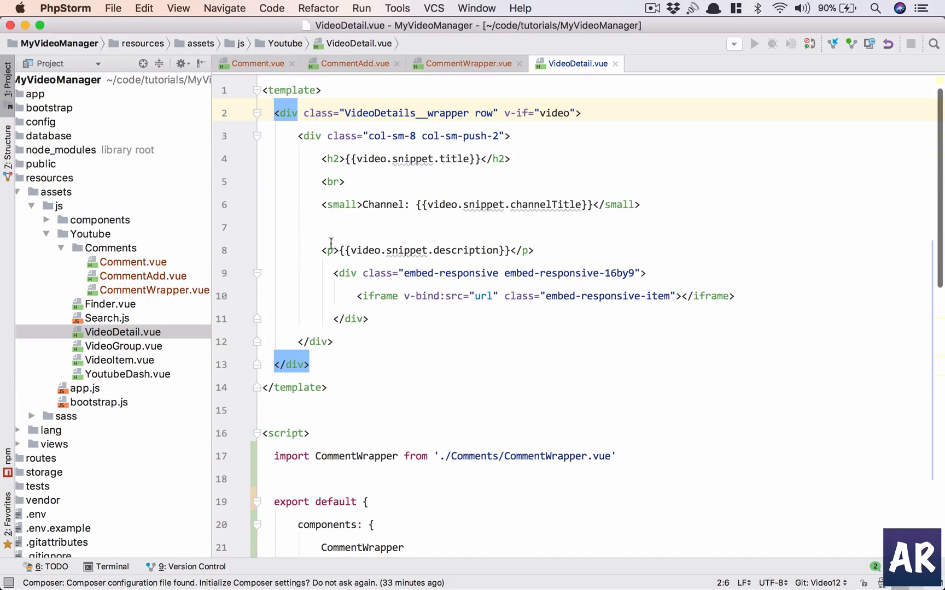
mouse_move(371, 377)
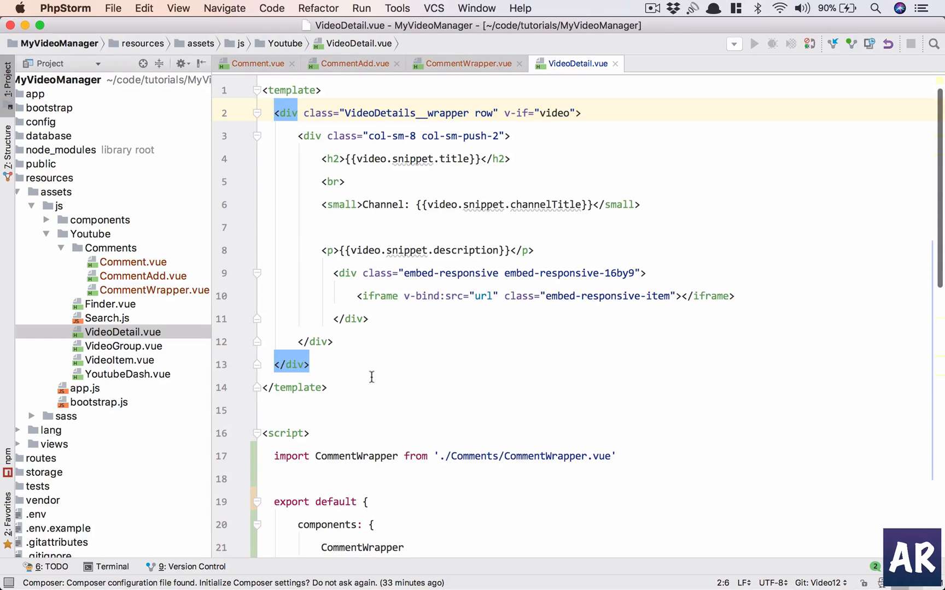
key(enter)
text(<div class="col-sm-8 col-sm-push-2">)
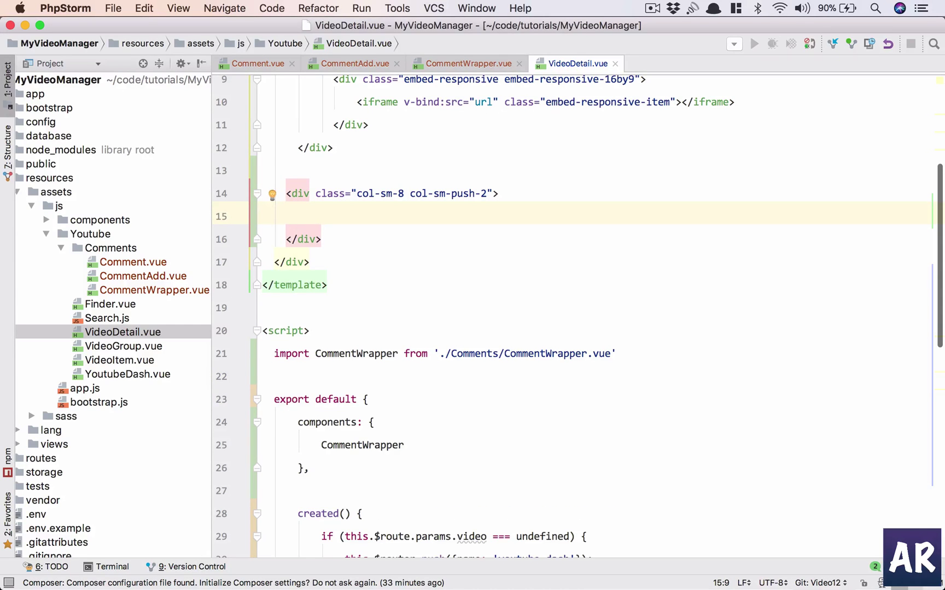
text(<CommentWrapper />)
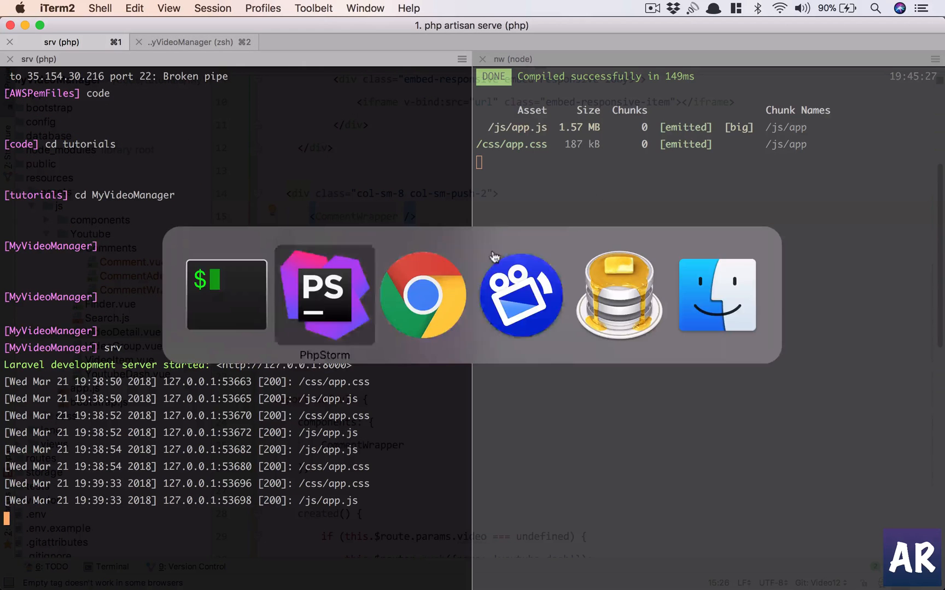
In Chrome, go to /#/home, log out, then log back in with the saved credentials
click(423, 295)
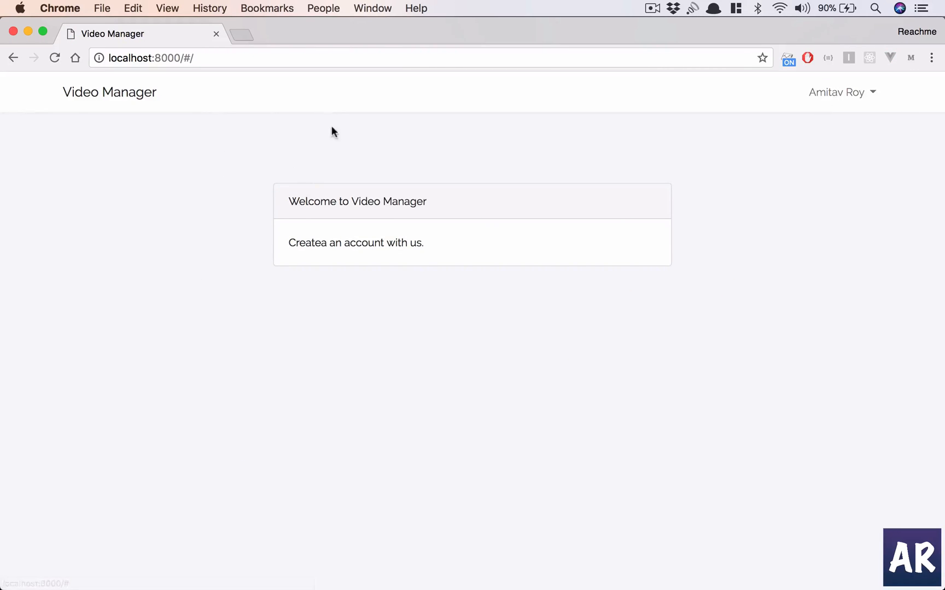
mouse_move(549, 5)
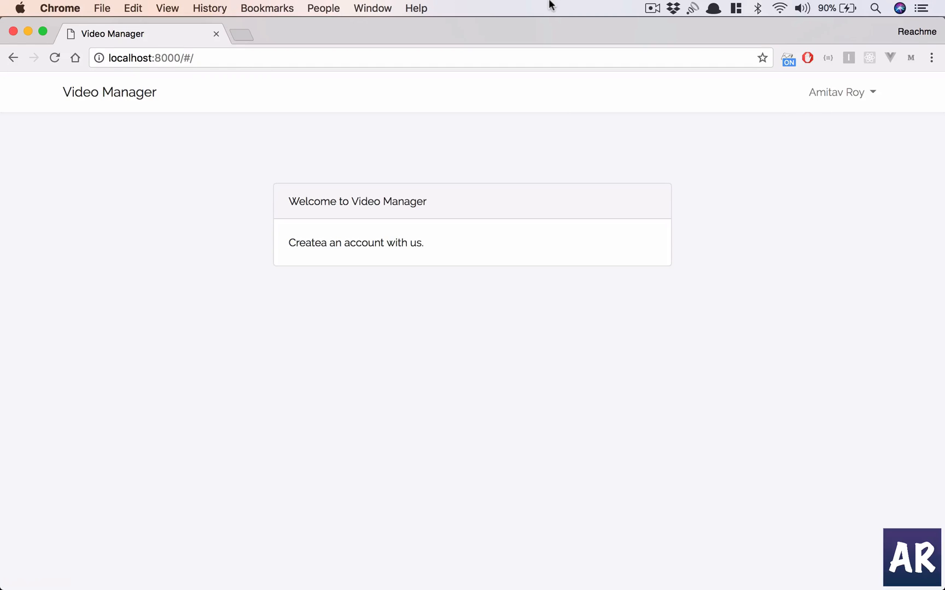
text(home)
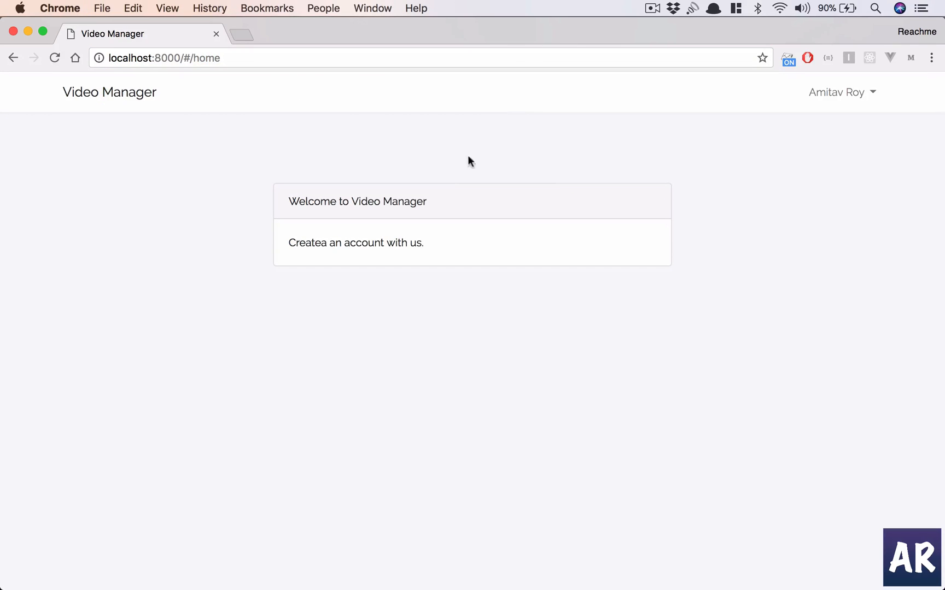
click(836, 92)
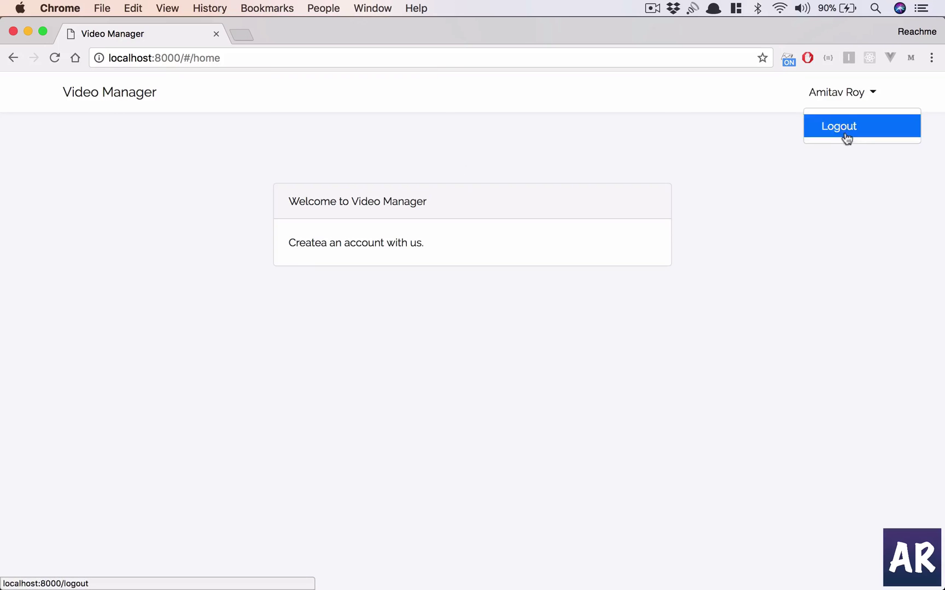
click(839, 126)
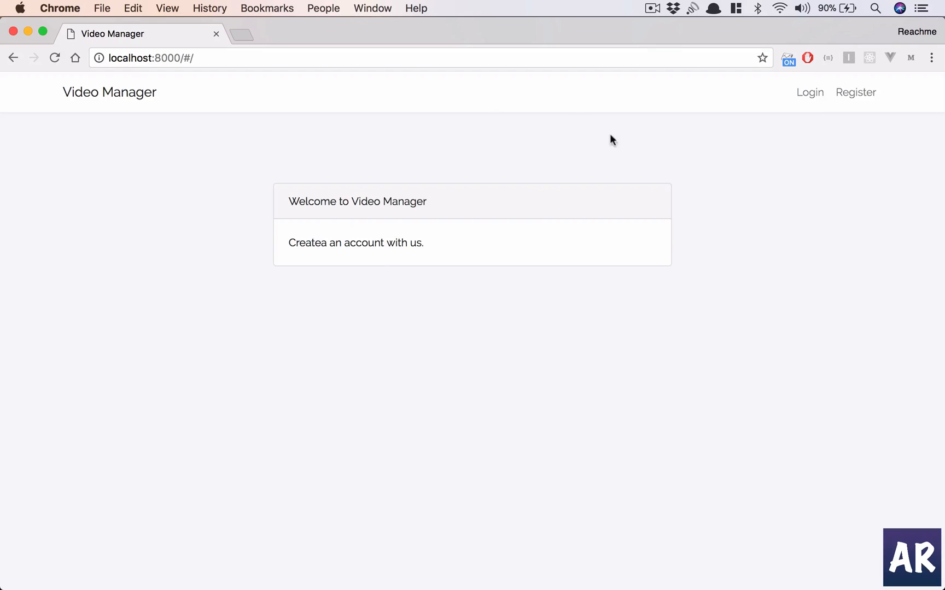
click(419, 326)
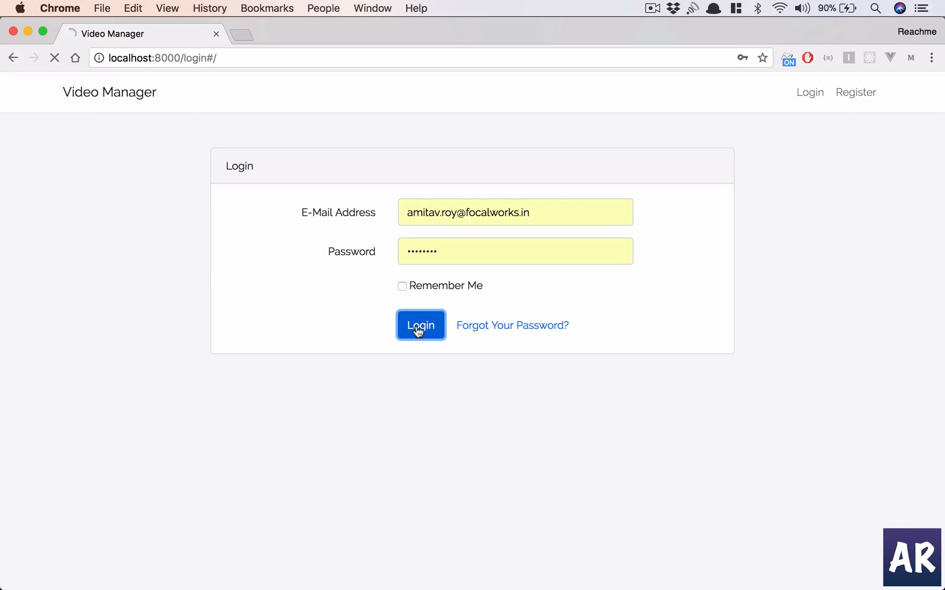
click(420, 326)
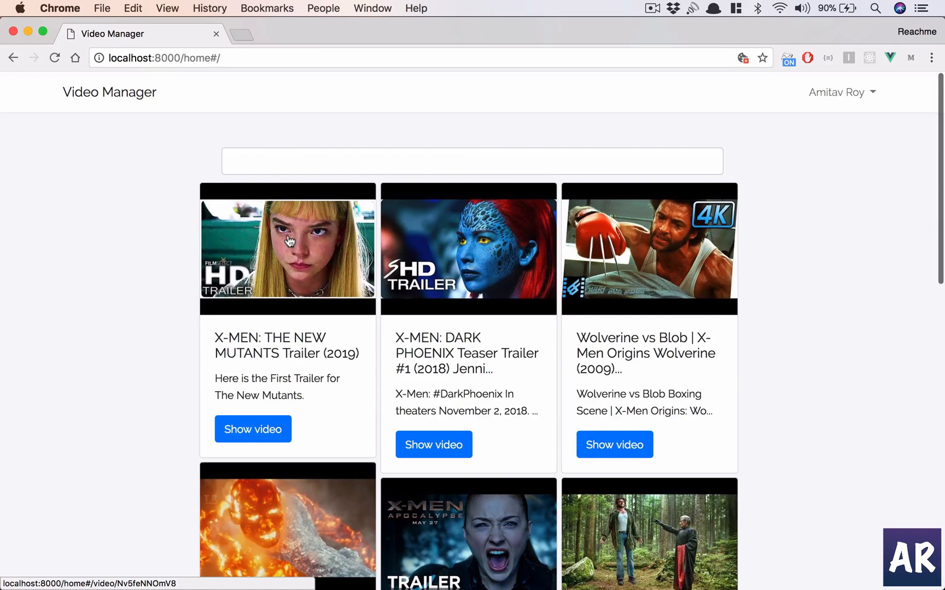
Open the New Mutants trailer page showing CommentAdd and Comment below the video
click(253, 429)
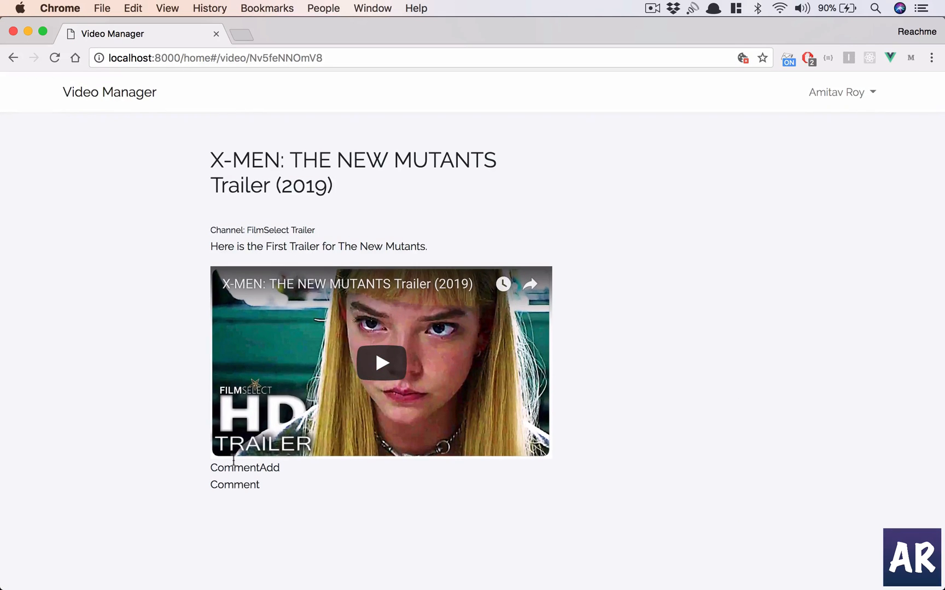
mouse_move(250, 504)
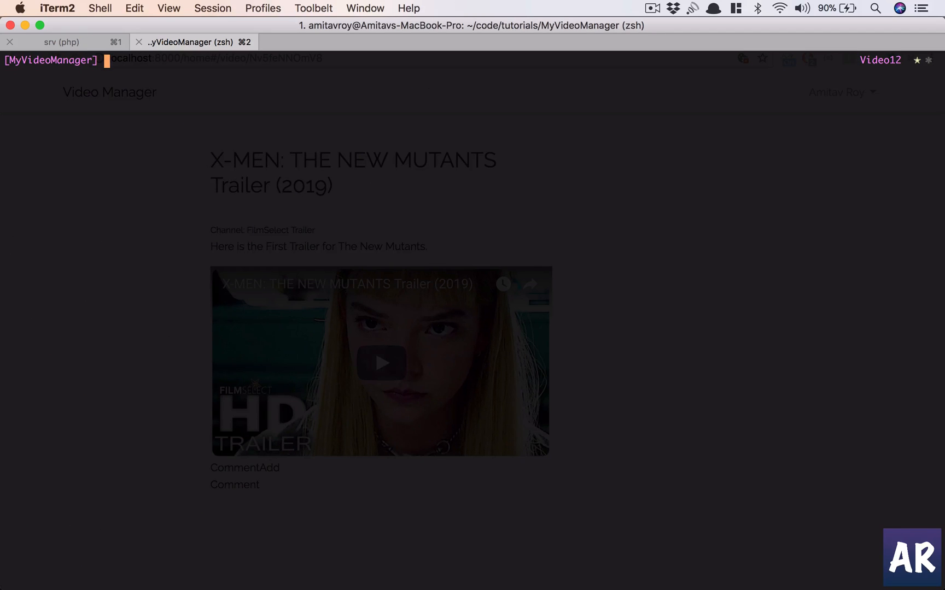
Run php artisan make:model -m Comment in iTerm2, then return to PhpStorm
text(php artisan make:model)
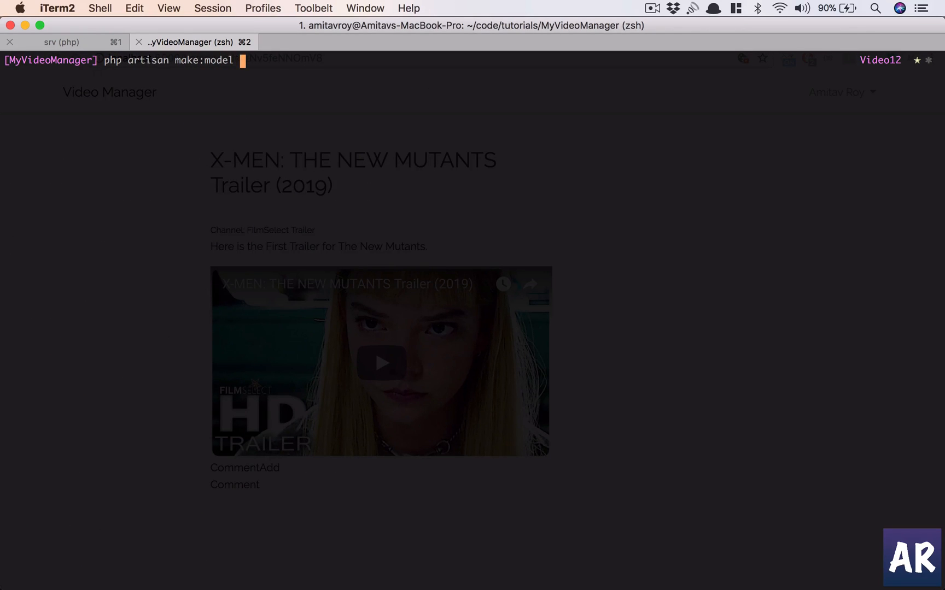
text(-m Comment)
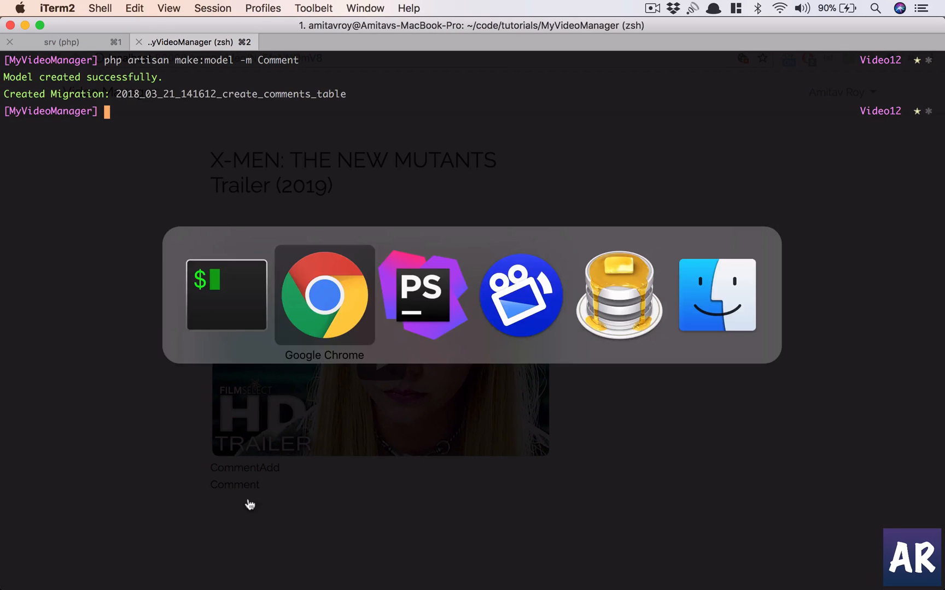
click(424, 294)
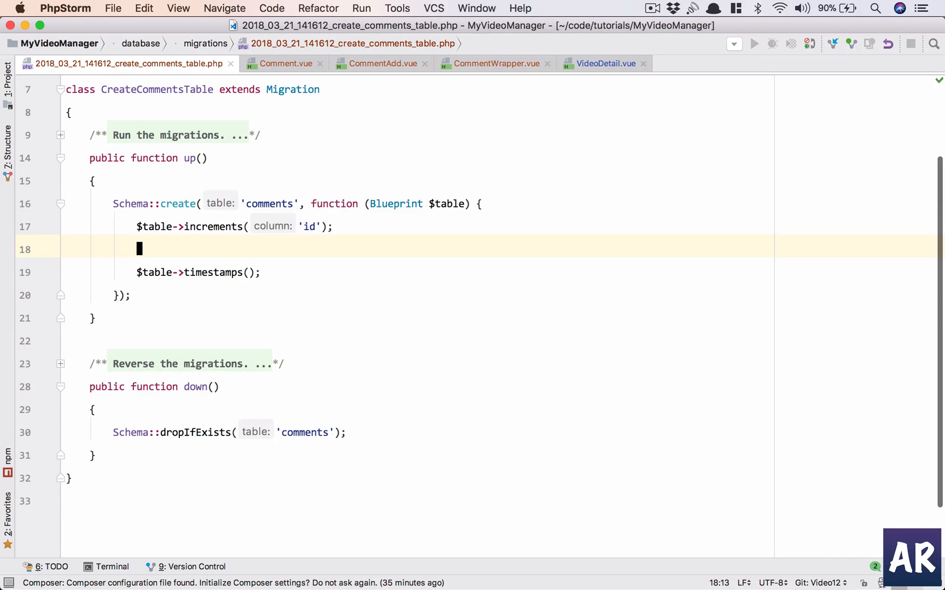
Add unsignedInteger user_id, text body and boolean is_published default(1) columns to the migration
text($table->unsignedInteger(')
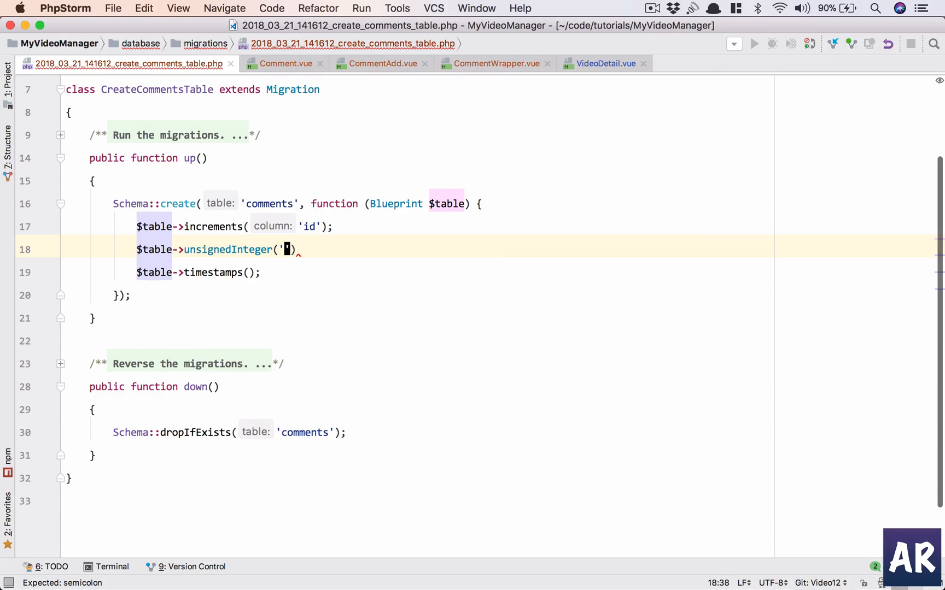
text(user_id');)
text($table->boolean('is)
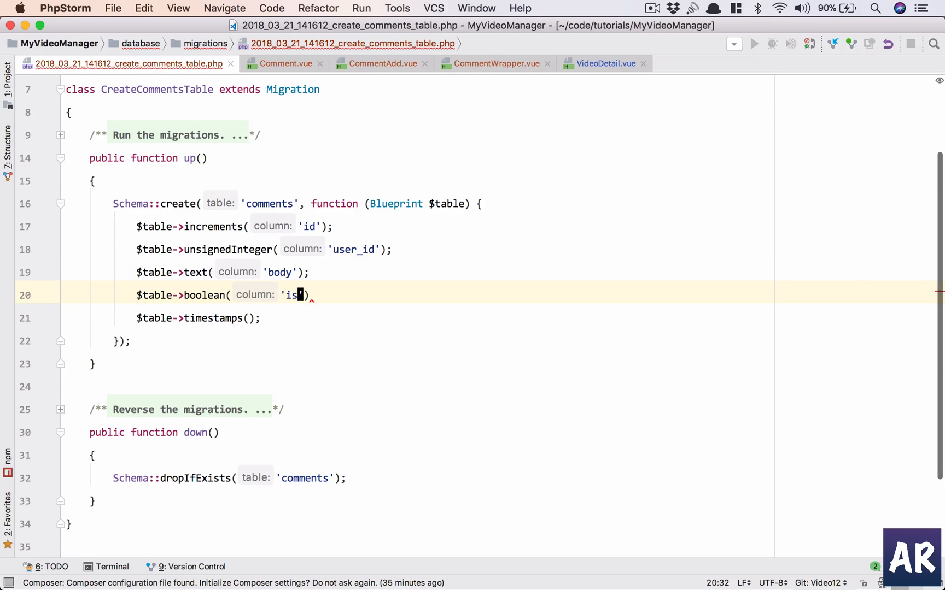
text(_published)
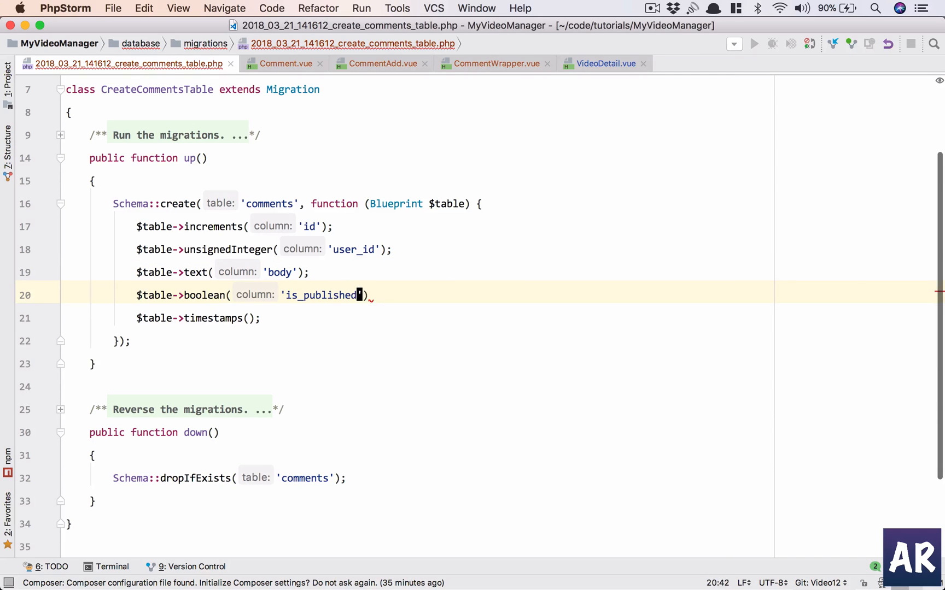
text(->default(1))
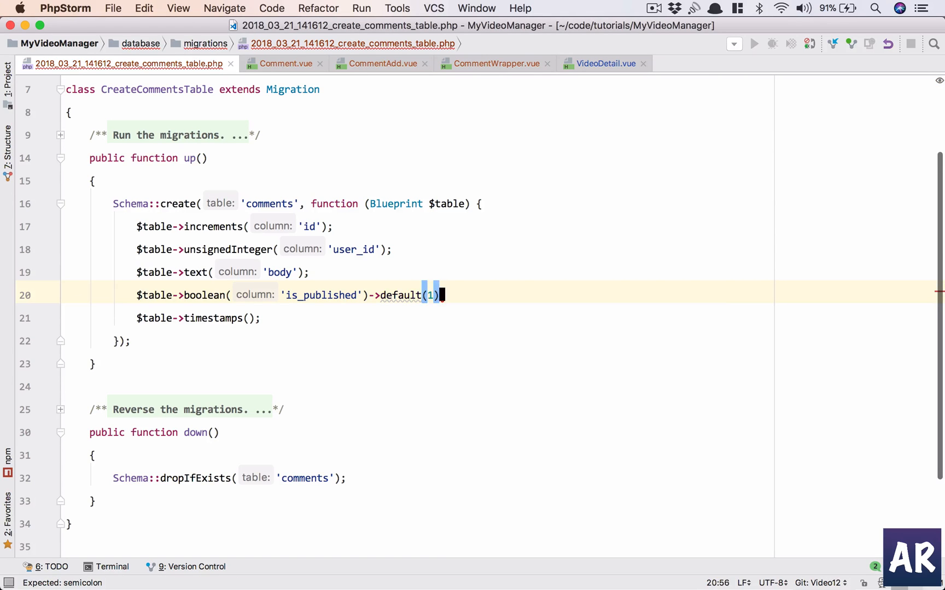
text(;)
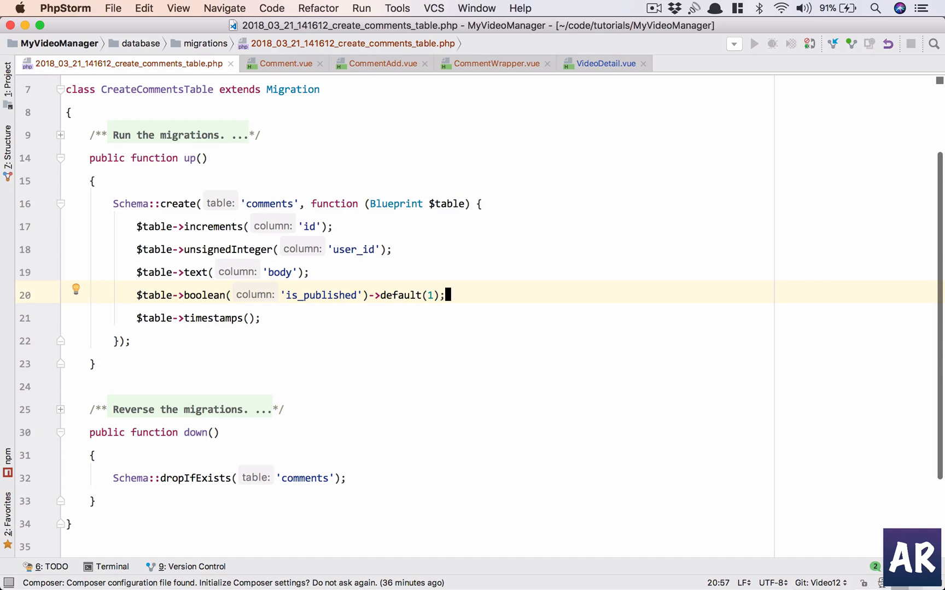
Add a string video_id column to the comments migration
key(Return)
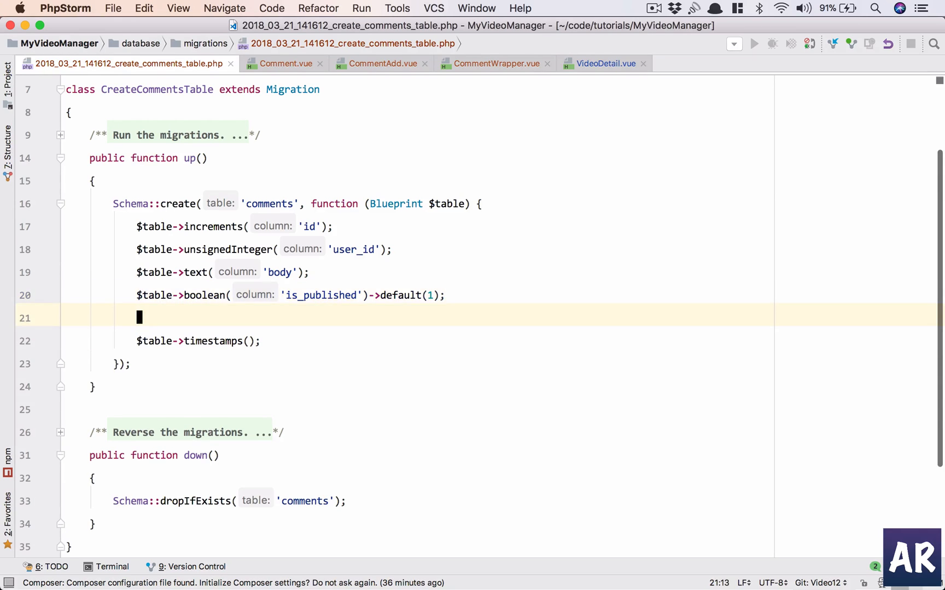
text($table->st)
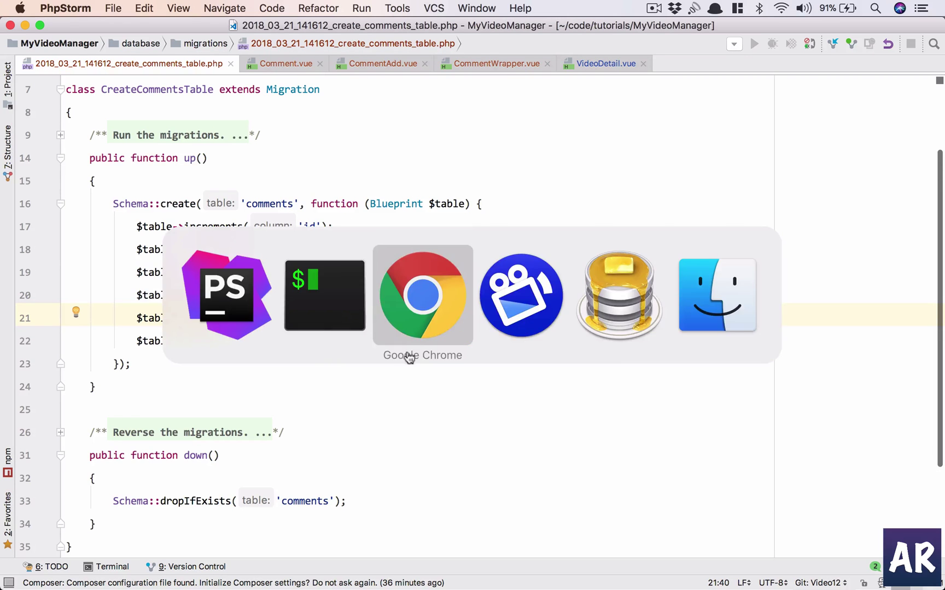
click(422, 294)
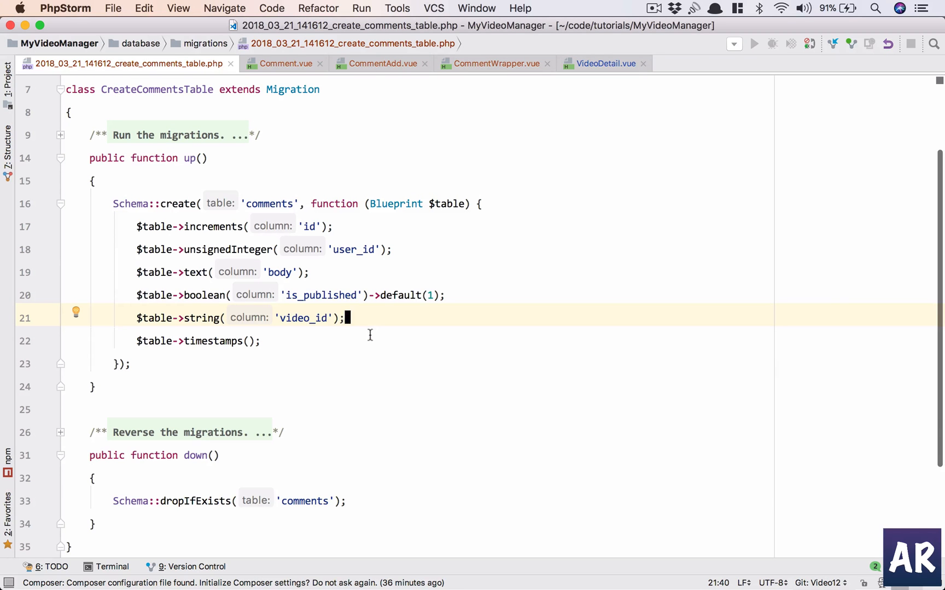
mouse_move(367, 235)
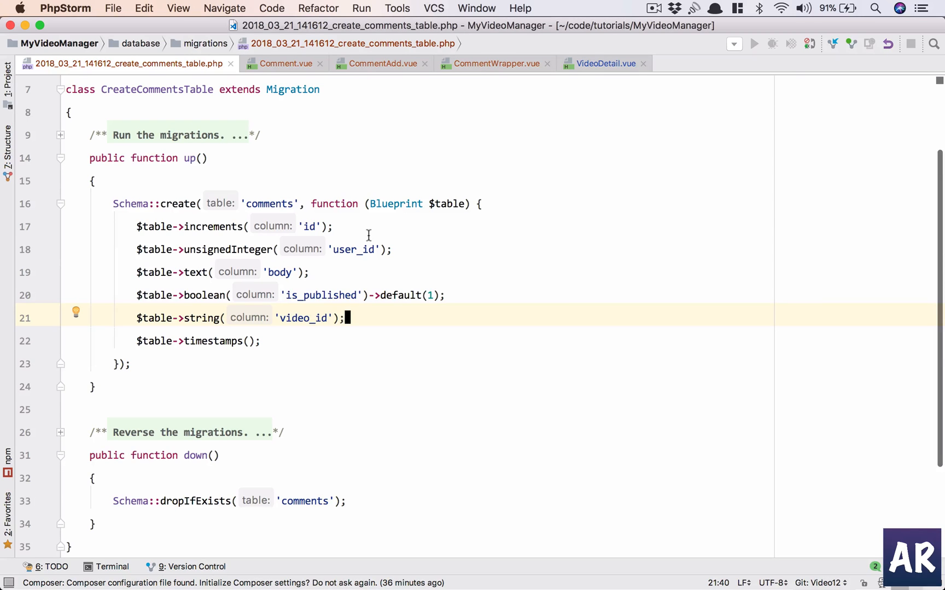
mouse_move(291, 272)
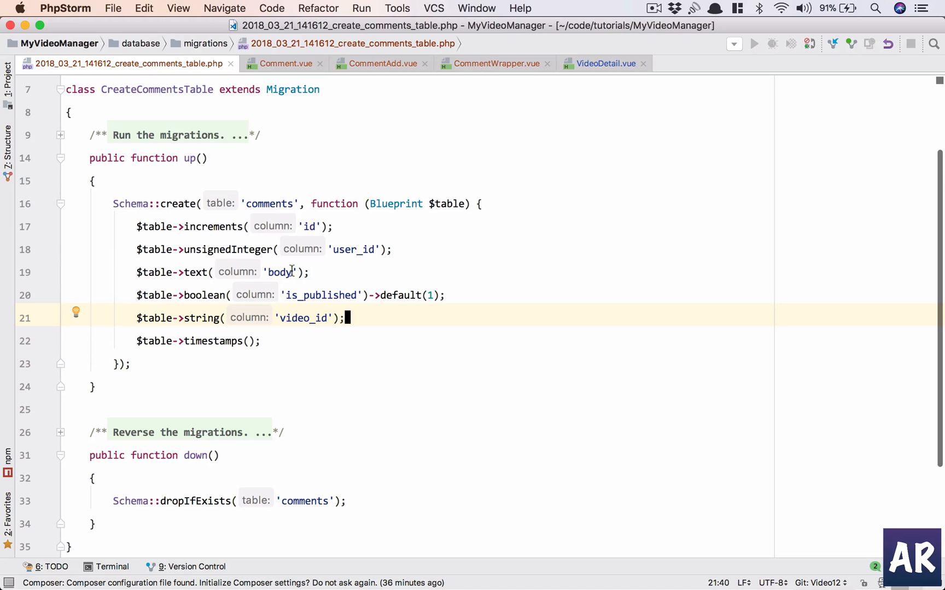
mouse_move(359, 317)
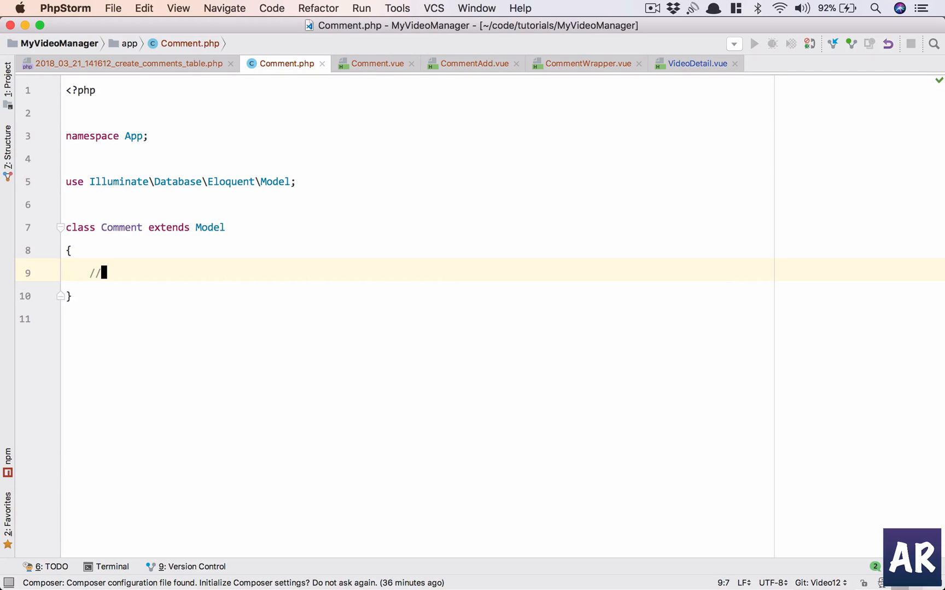
Replace the Comment model placeholder with protected $guarded = [], then return to the migration
key(Backspace)
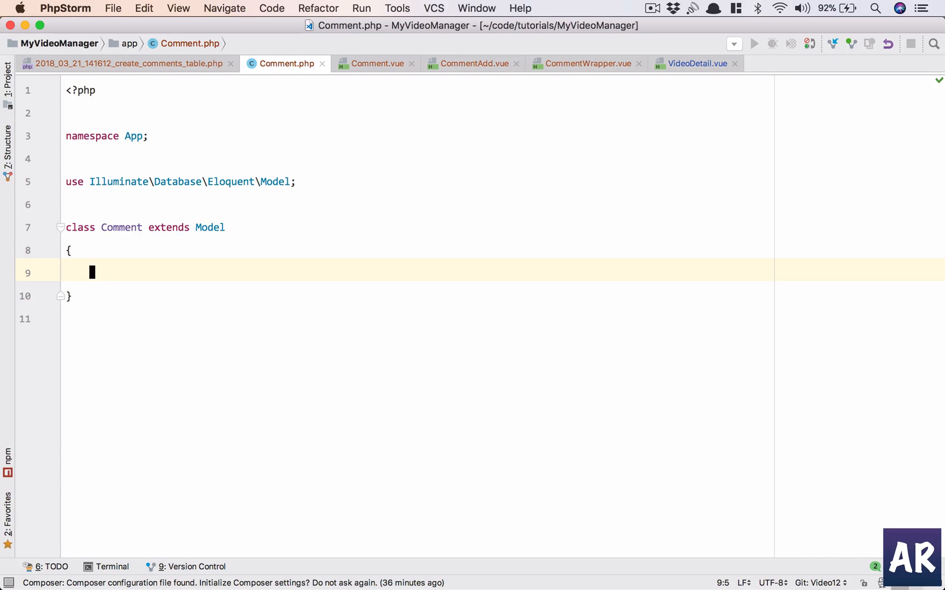
text($guarded = [];)
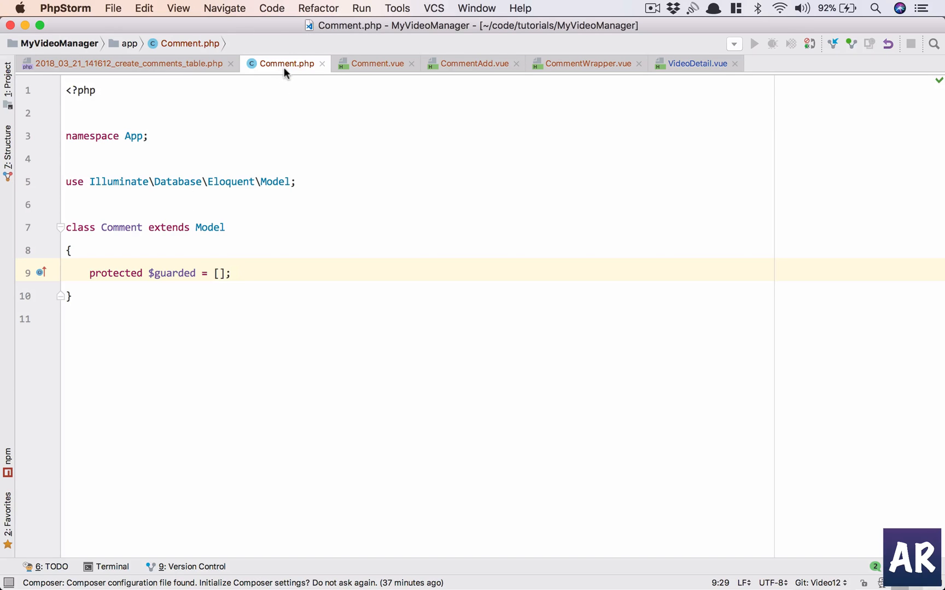
mouse_move(198, 129)
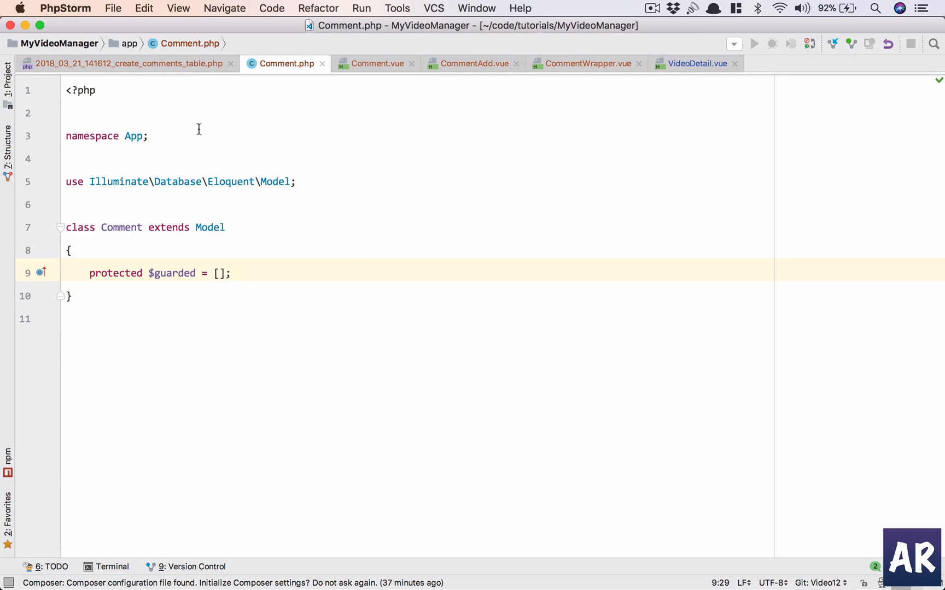
click(128, 64)
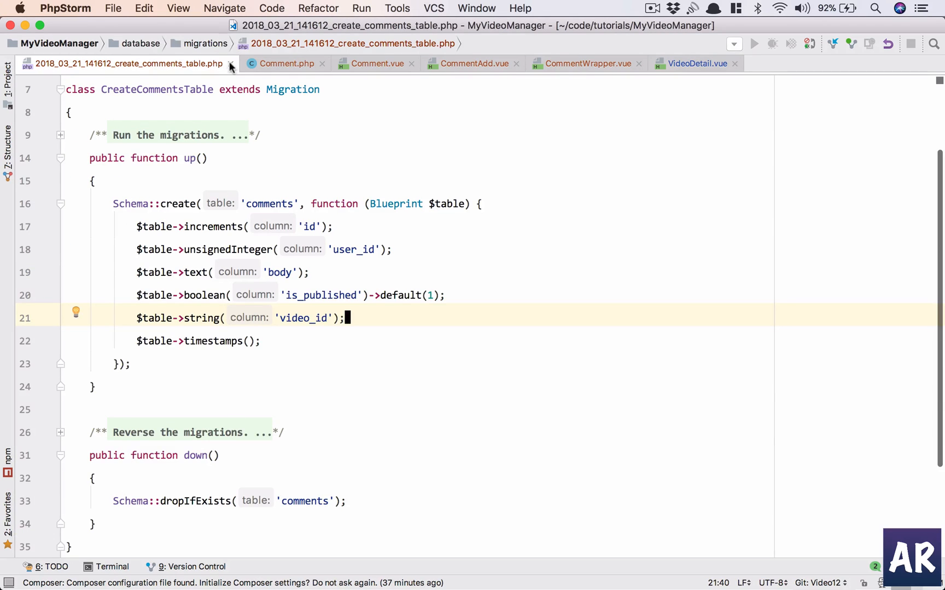
mouse_move(231, 63)
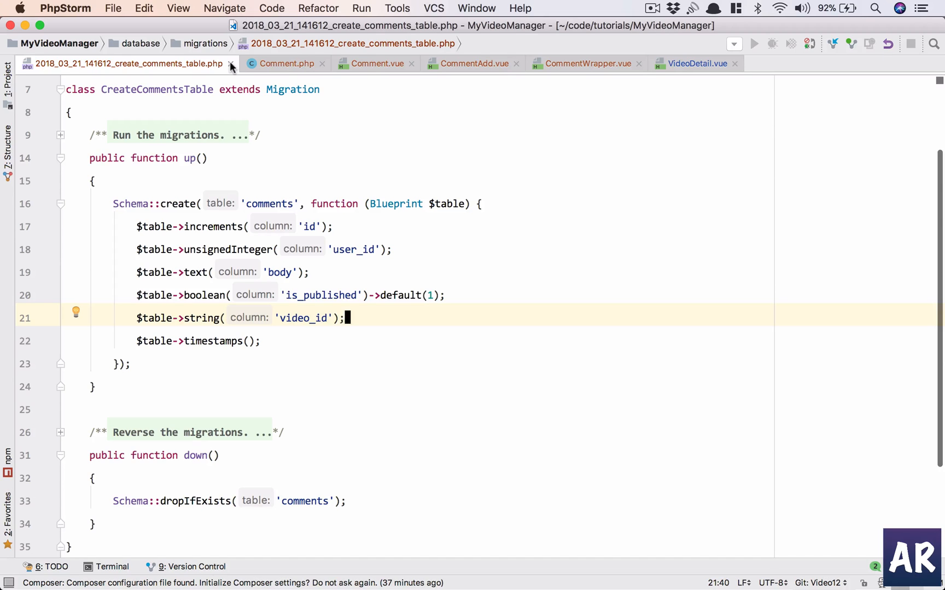
mouse_move(288, 164)
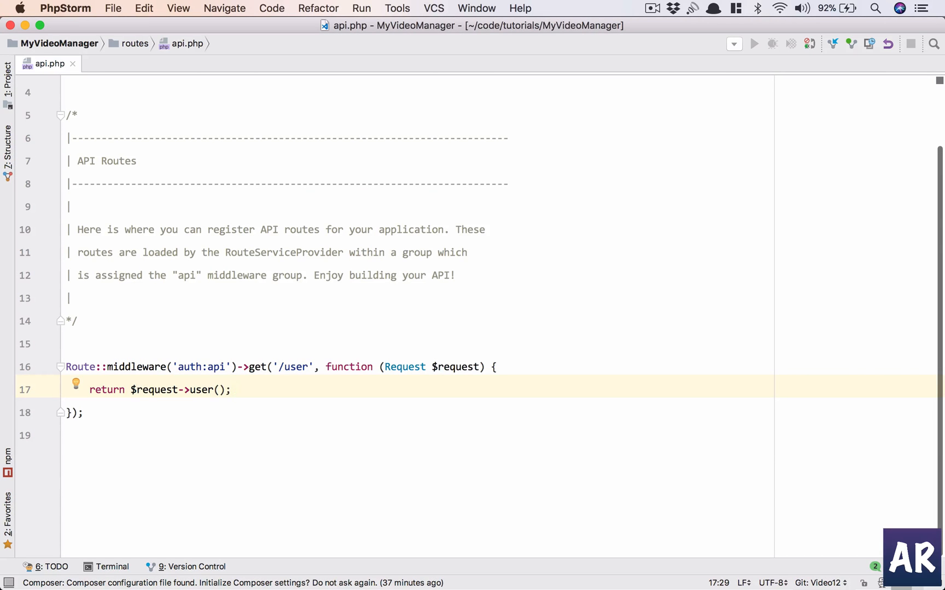
Add a Route::group with 'auth:api' middleware in routes/api.php
text(Route)
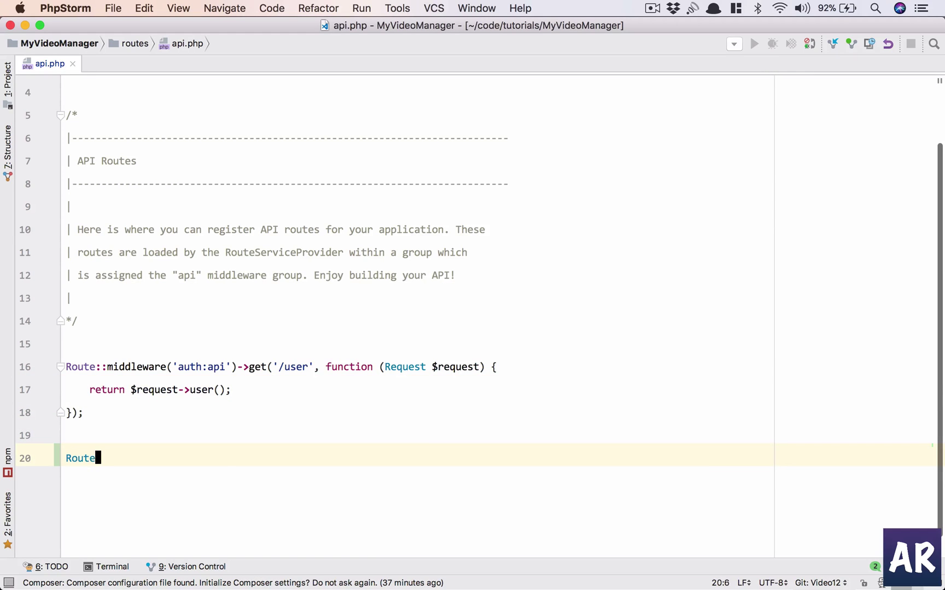
text(::group(['']);)
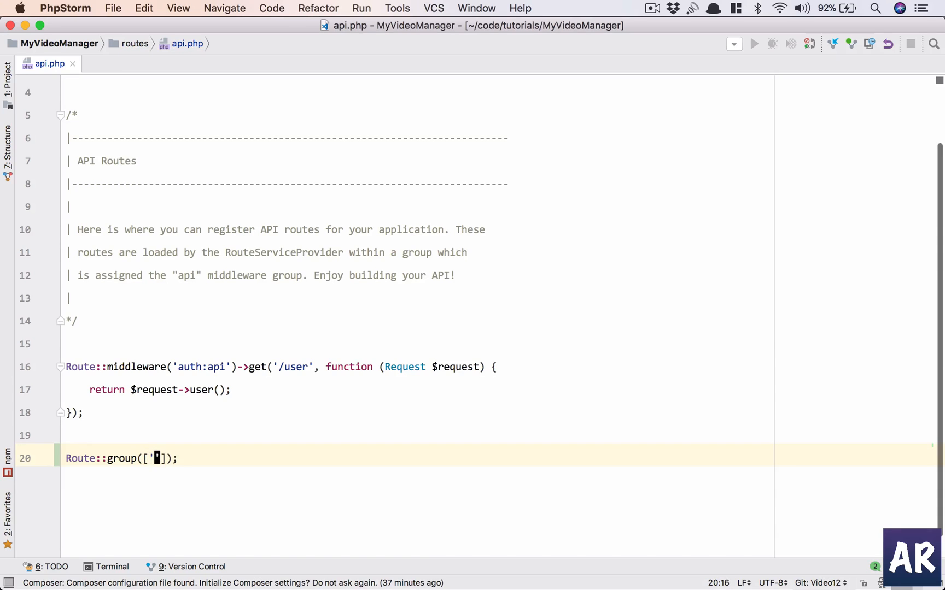
text(middlew)
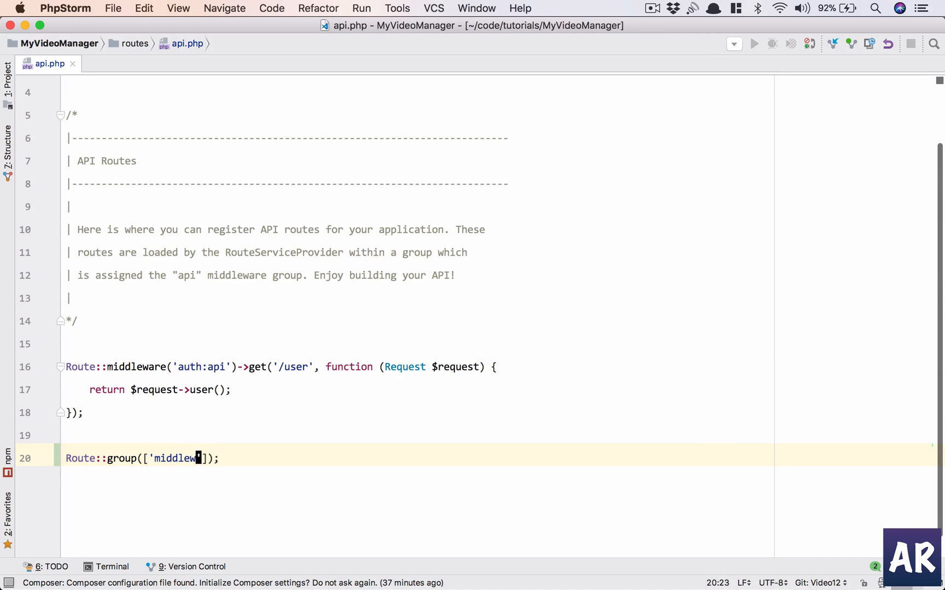
text(=> 'auth:api)
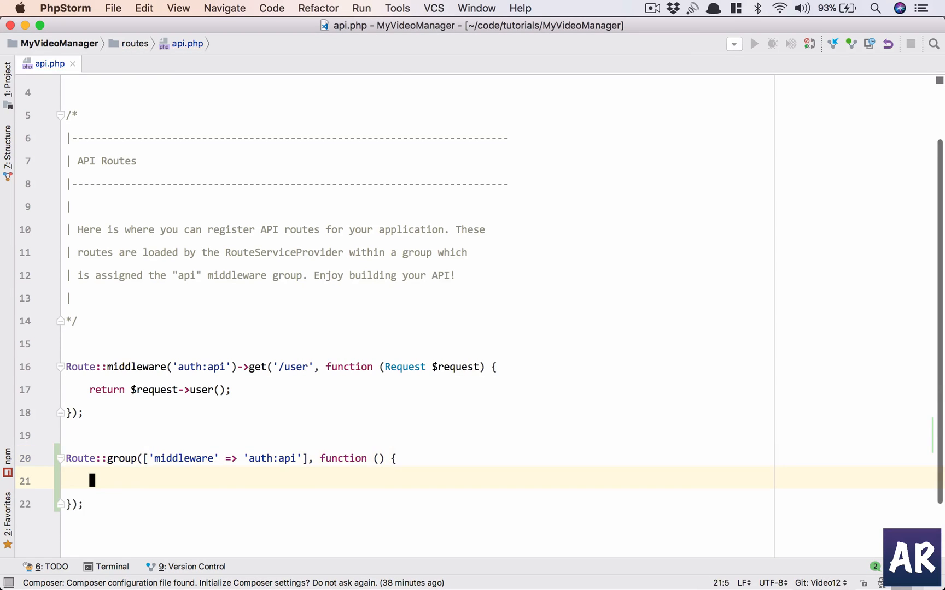
scroll(down, 3)
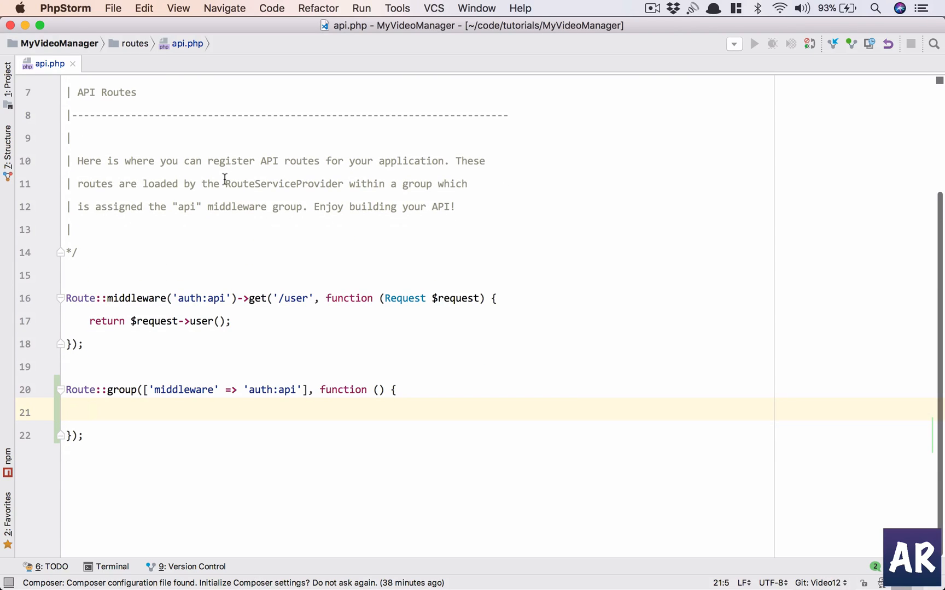
Add Route::post('/video/comments', 'CommentController@index') inside the group
text(Route::post()
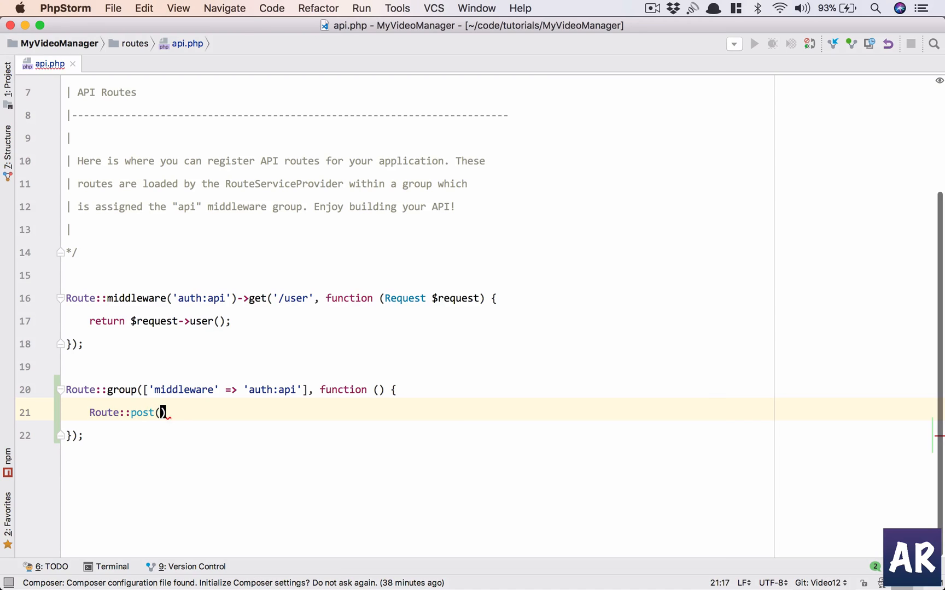
text('/)
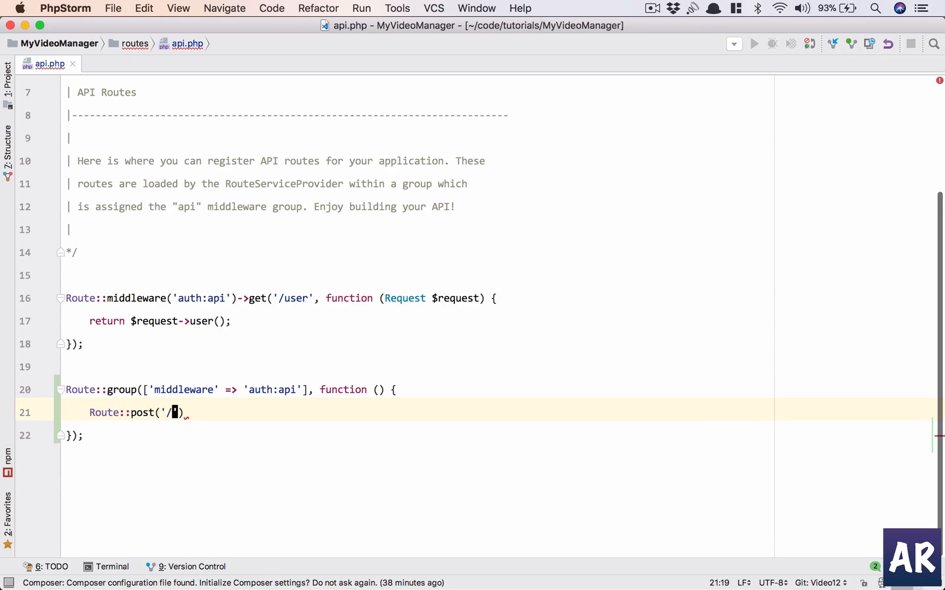
text(video)
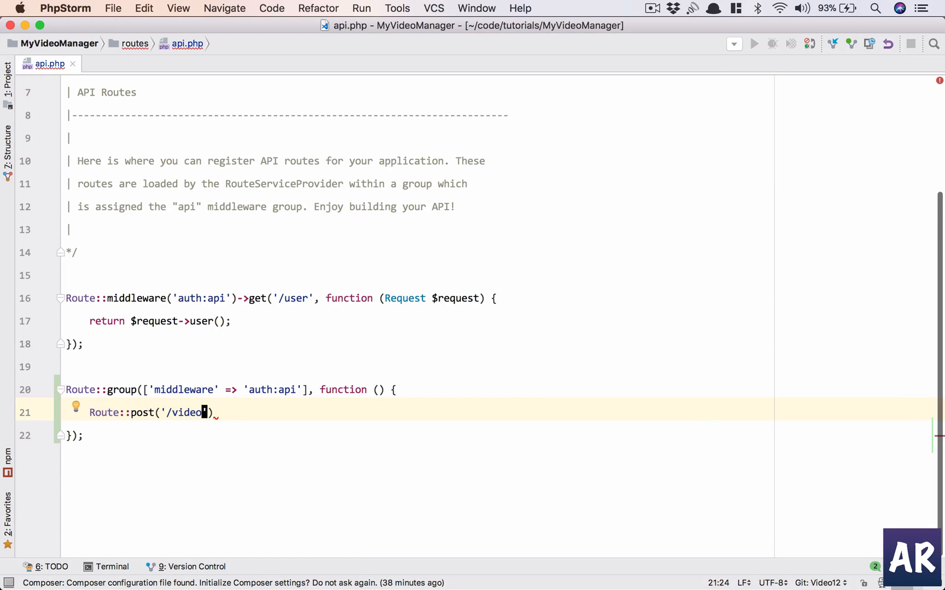
text(/comments',)
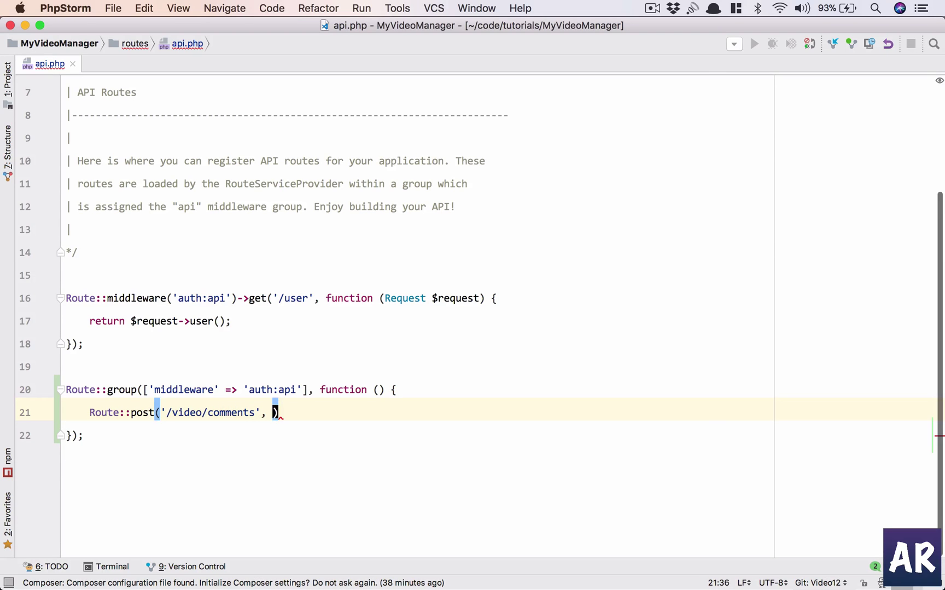
text('Co)
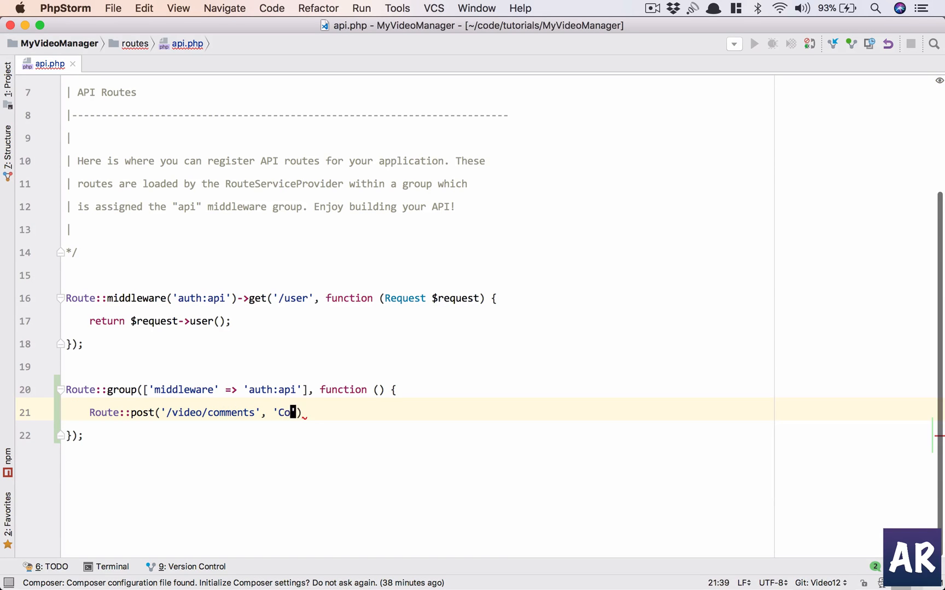
text(mment')
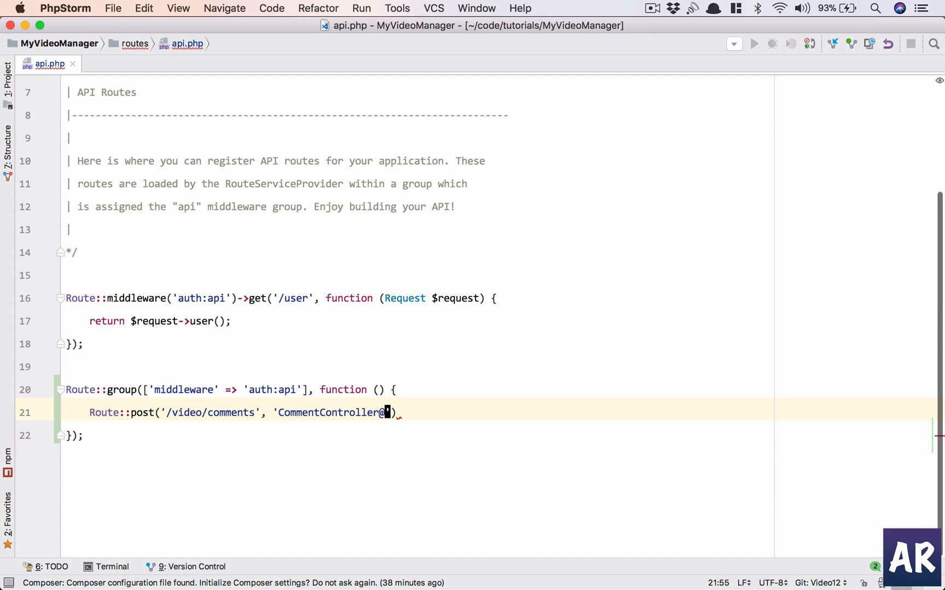
text(index');)
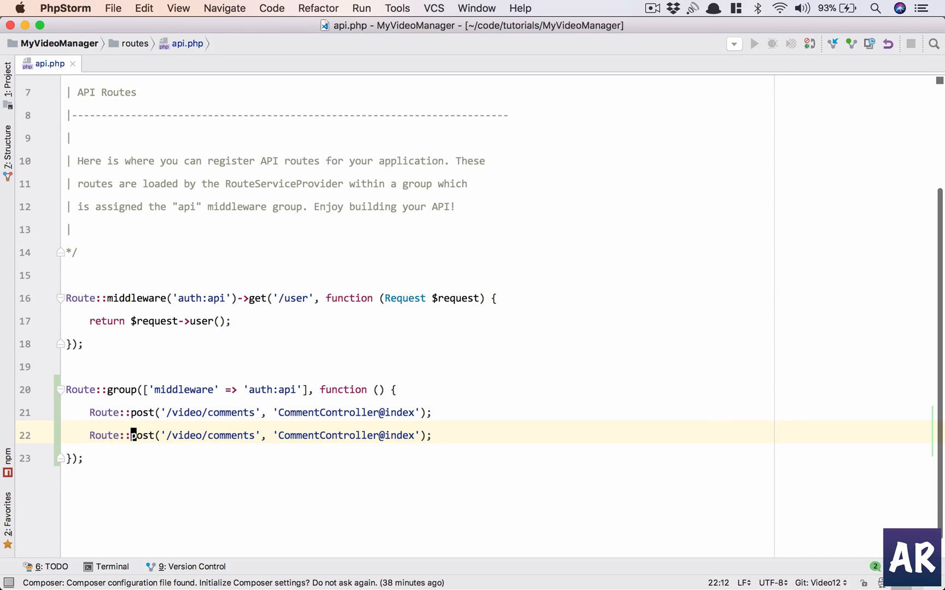
Rewrite the duplicated route as Route::post('comments', 'CommentController@store')
double_click(184, 435)
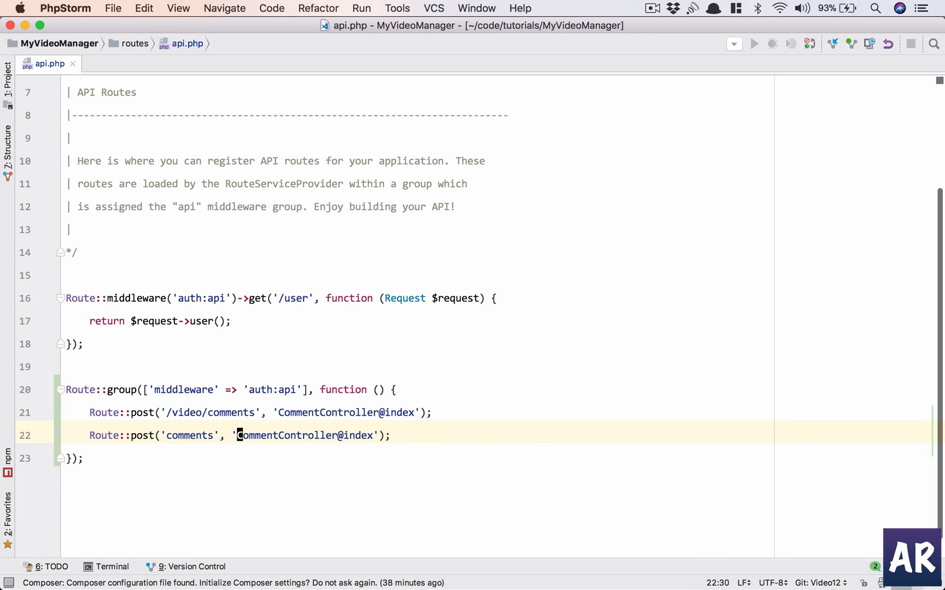
double_click(357, 435)
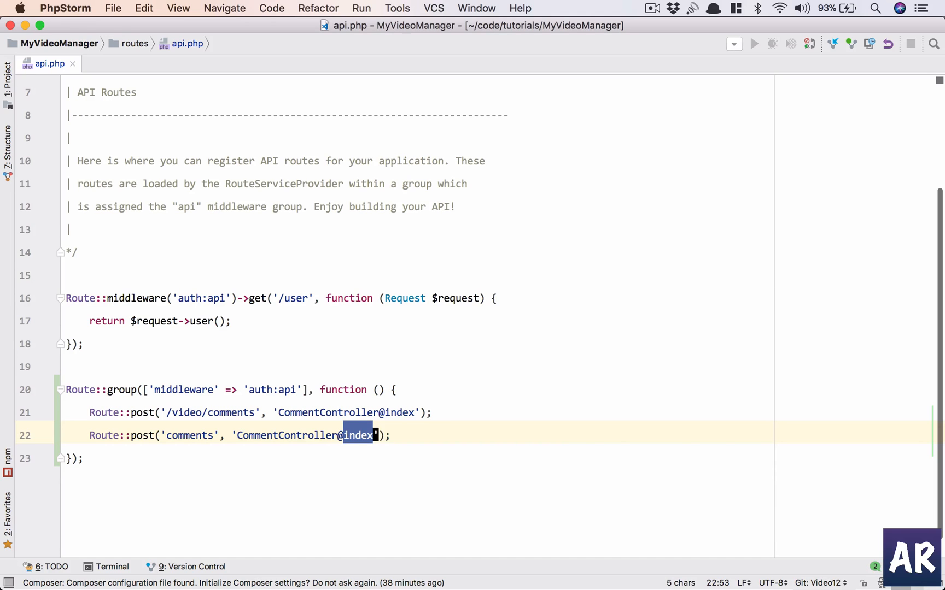
text(store)
text(pa)
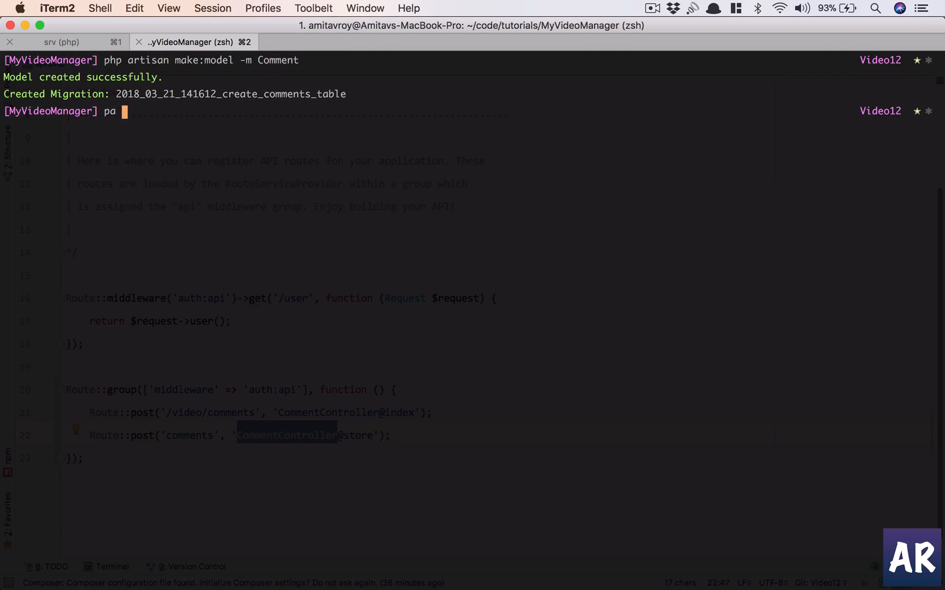
Run php artisan make:controller CommentController in iTerm2
text(make:control)
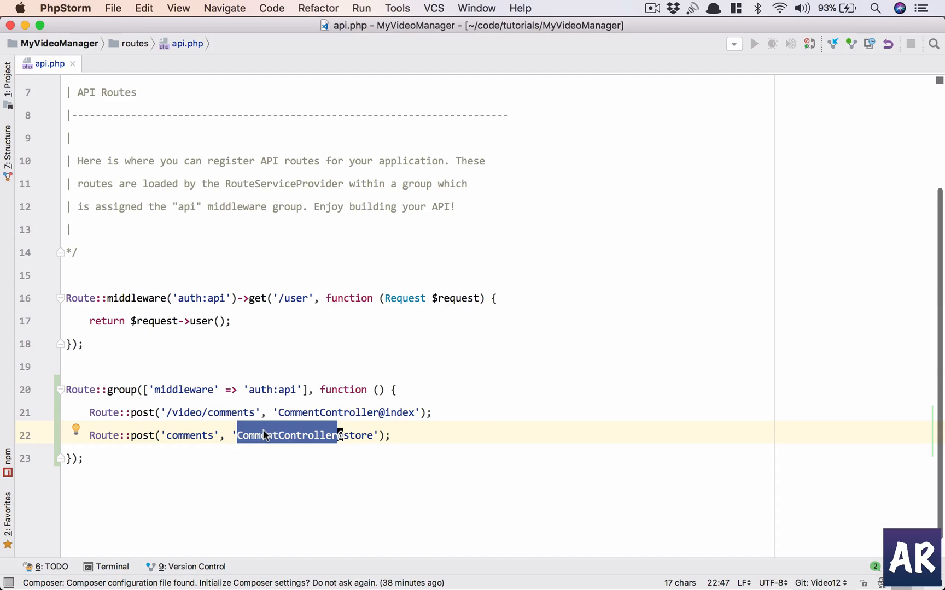
Add public function index(Request $request) to CommentController
click(284, 435)
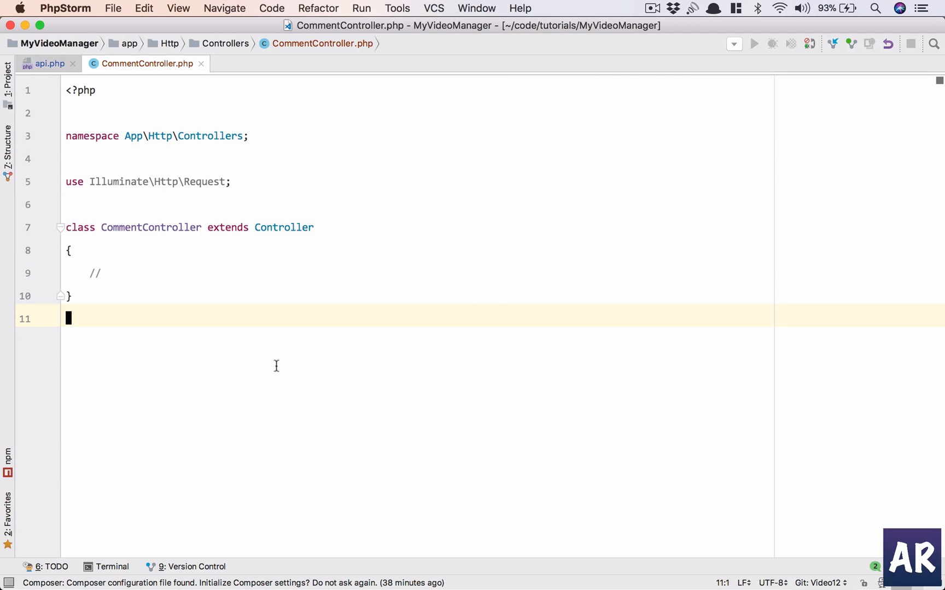
click(105, 274)
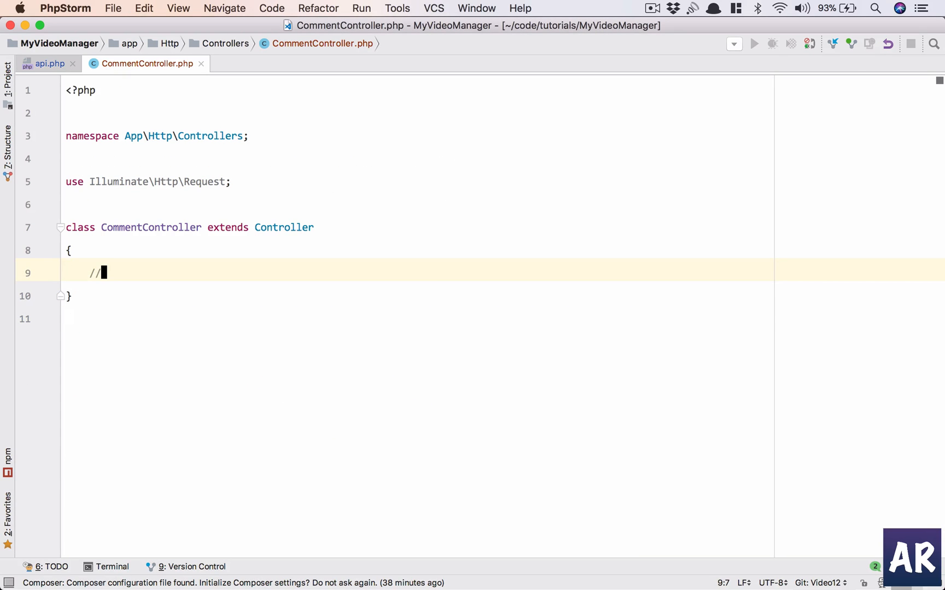
text(public function idnex())
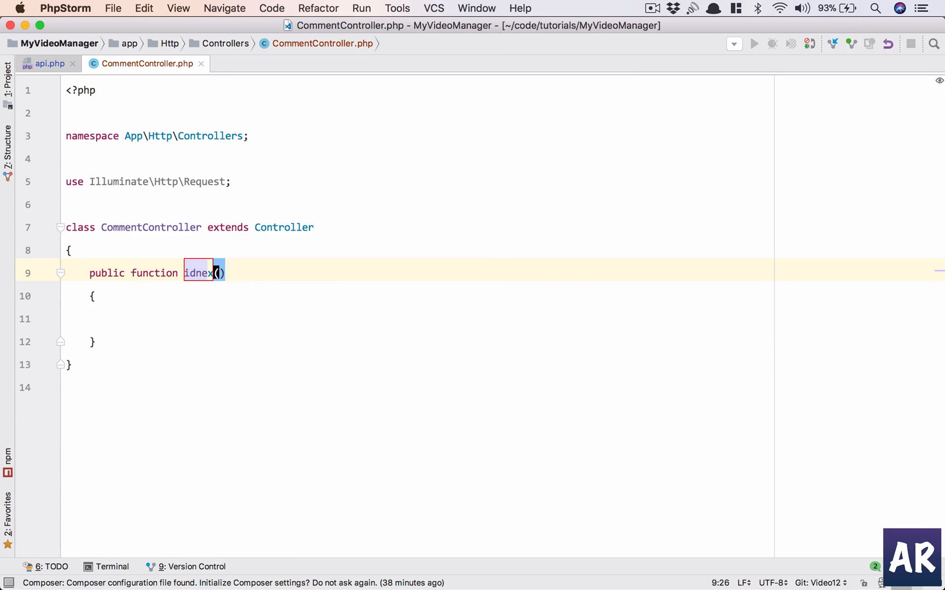
text(index)
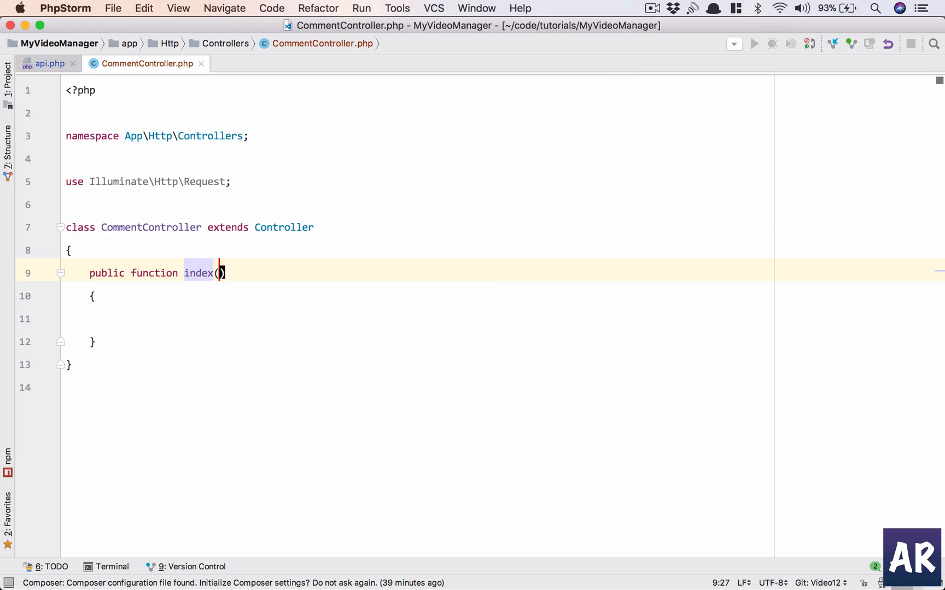
text(Request $)
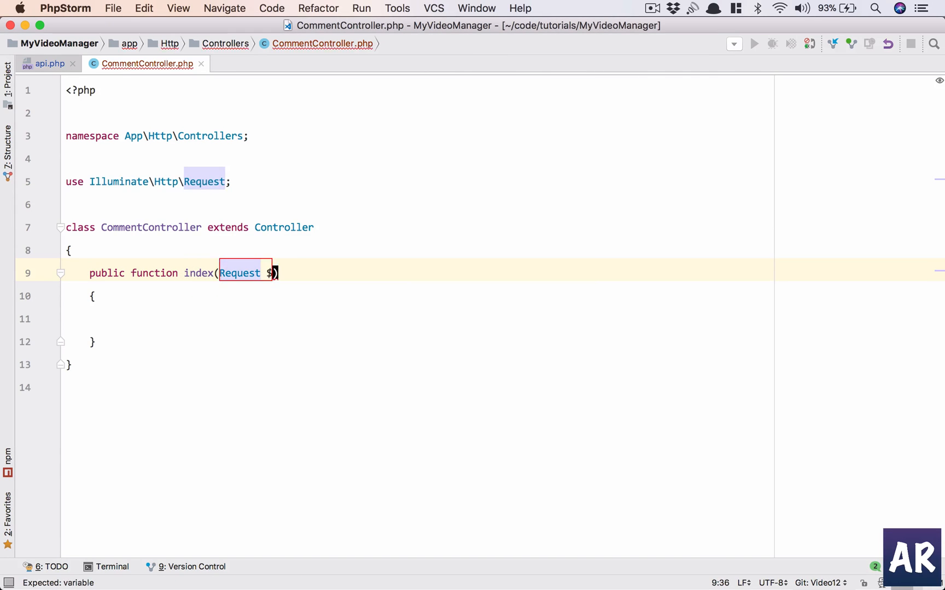
text(request)
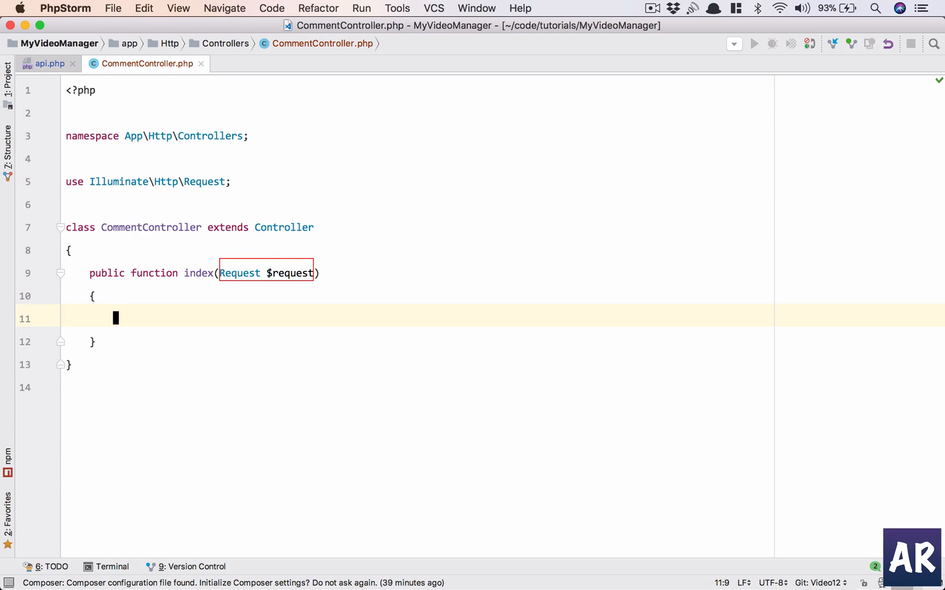
Validate the request with 'videoId' => 'required' into $data
text($data =)
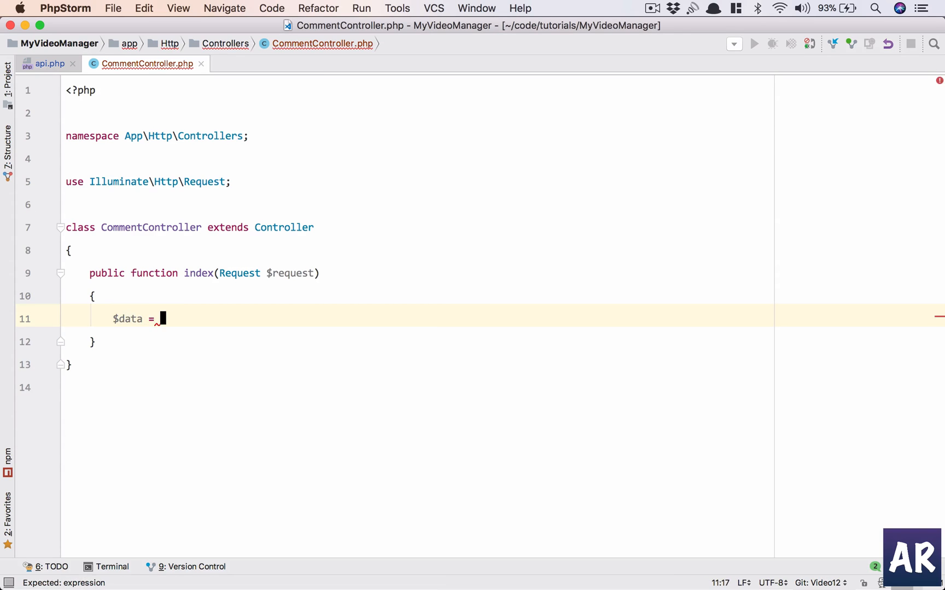
text($request->valid)
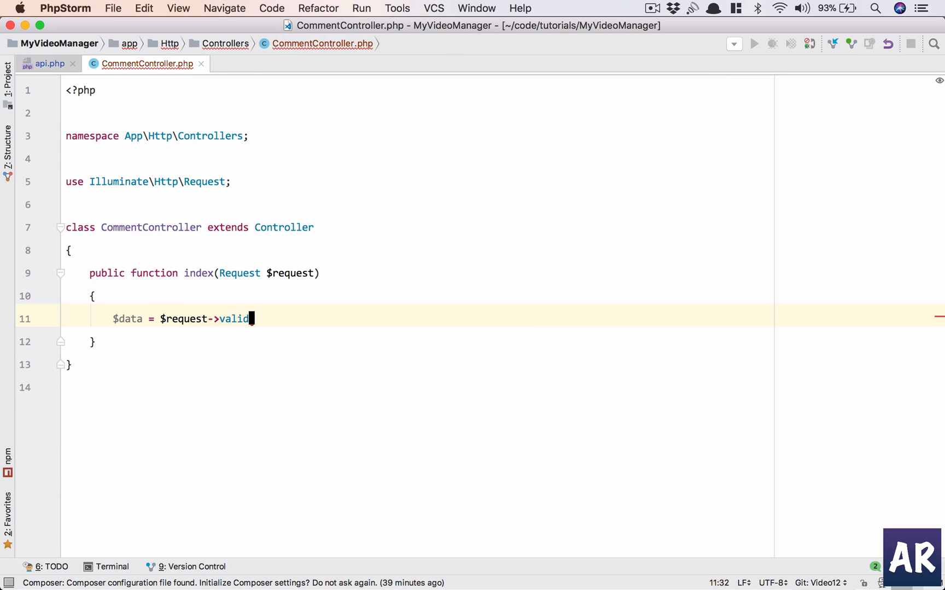
text(ate([]))
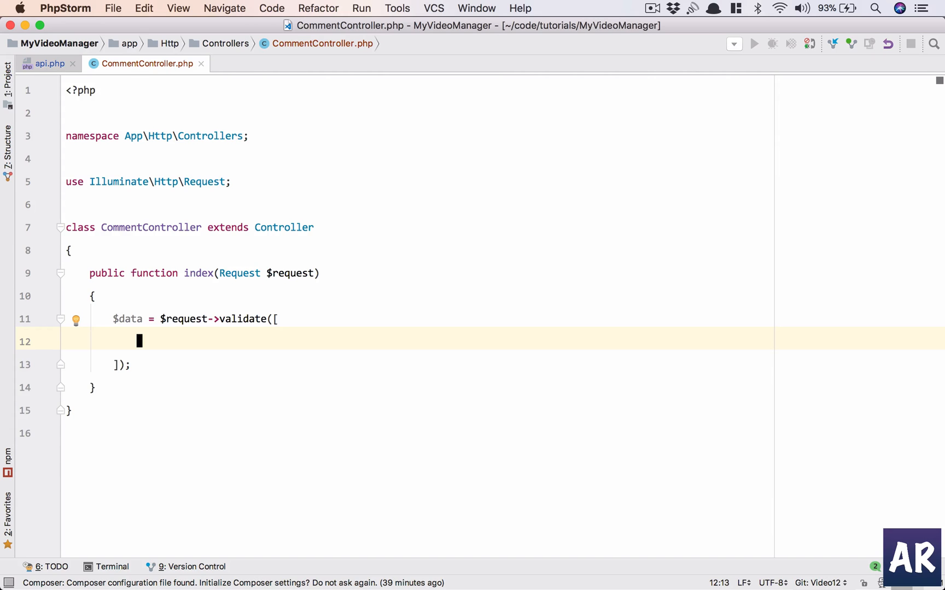
text('video')
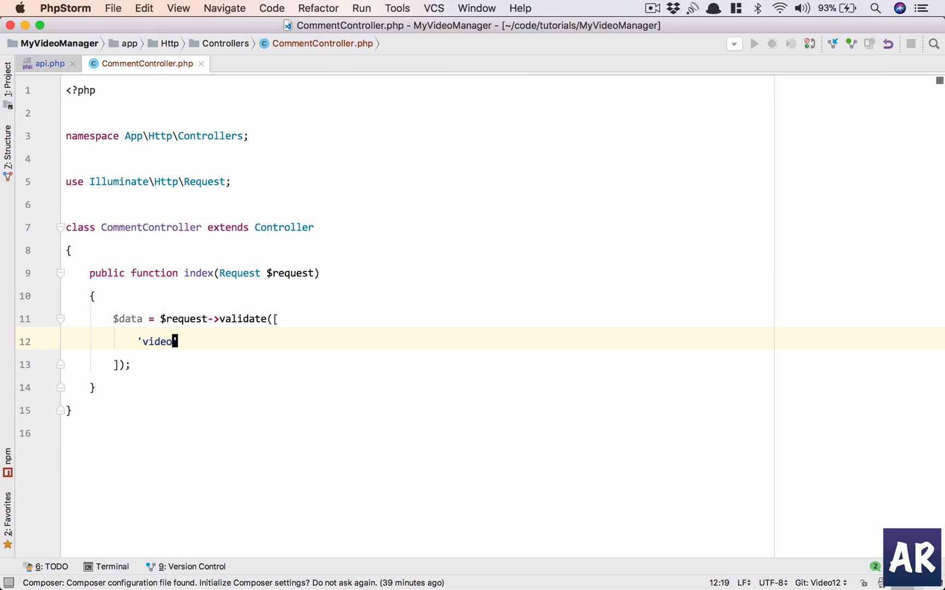
text(Id' => 'requ)
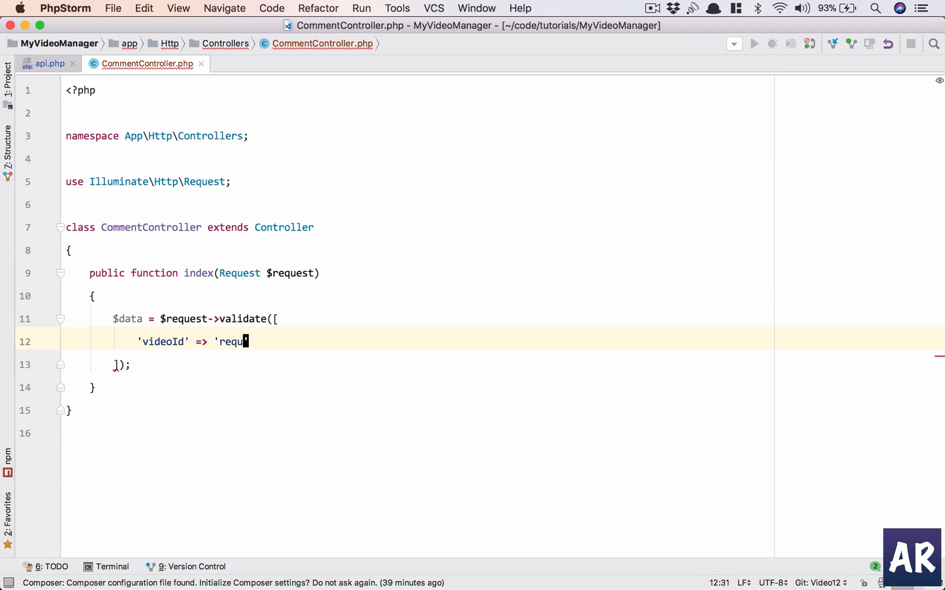
text(ired',)
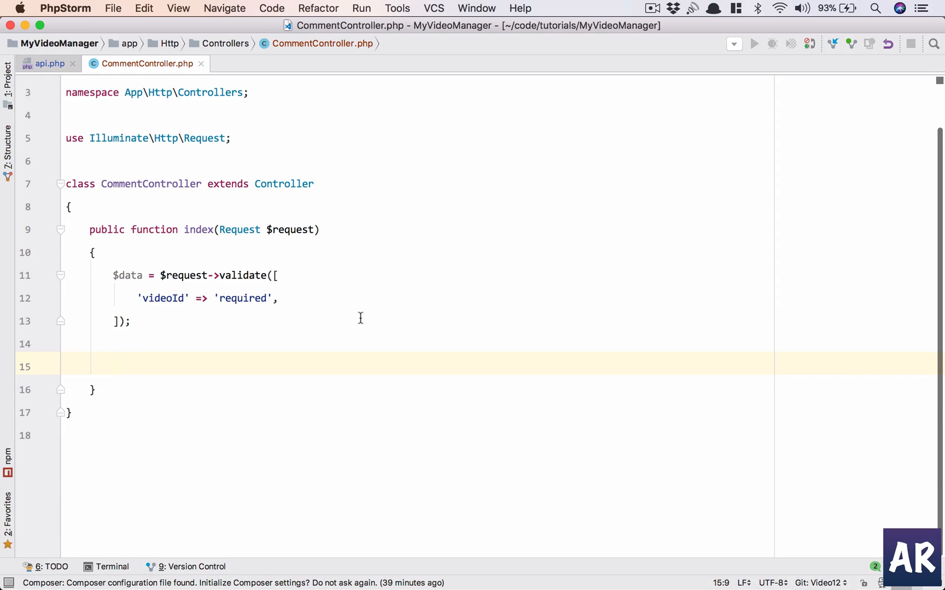
Query $comments = Comment::where('video_id', $data['videoId'])
click(116, 366)
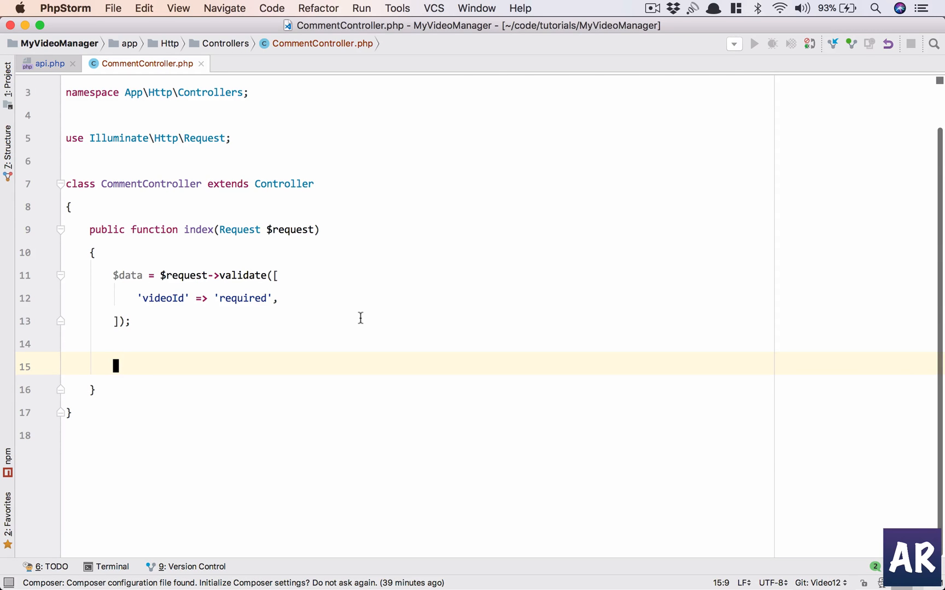
text($comment)
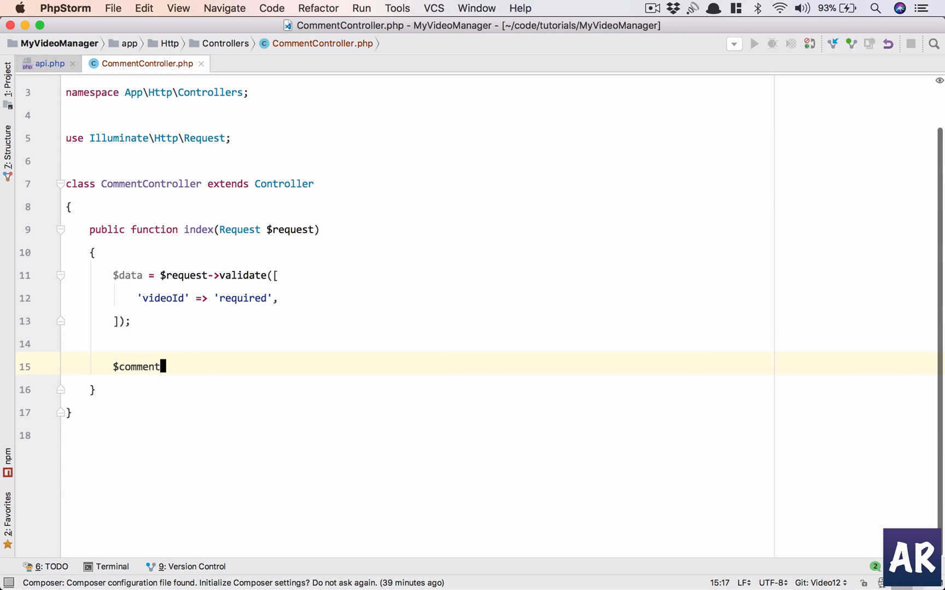
text(s = Comment::where()
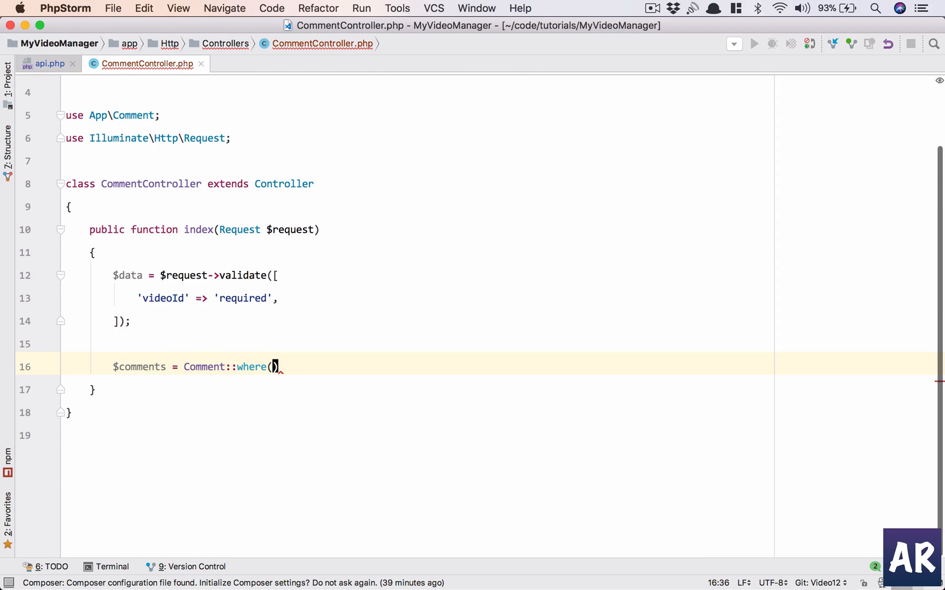
text('video_id',)
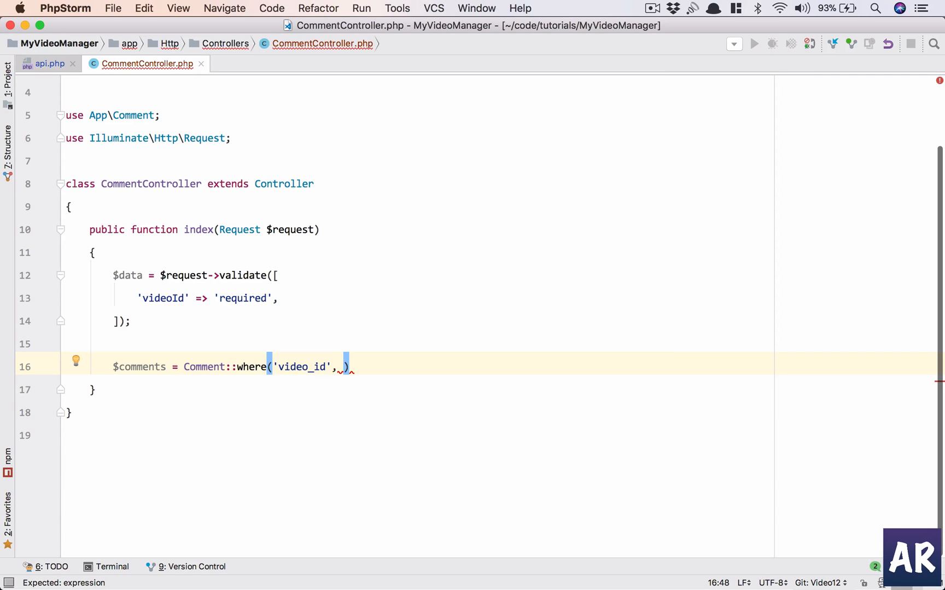
text($data['')
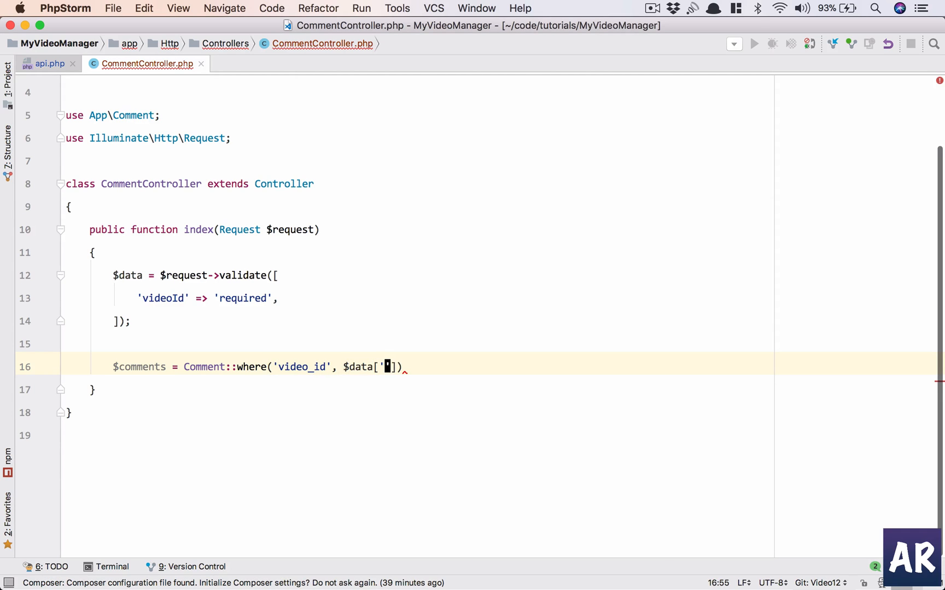
text(videoI)
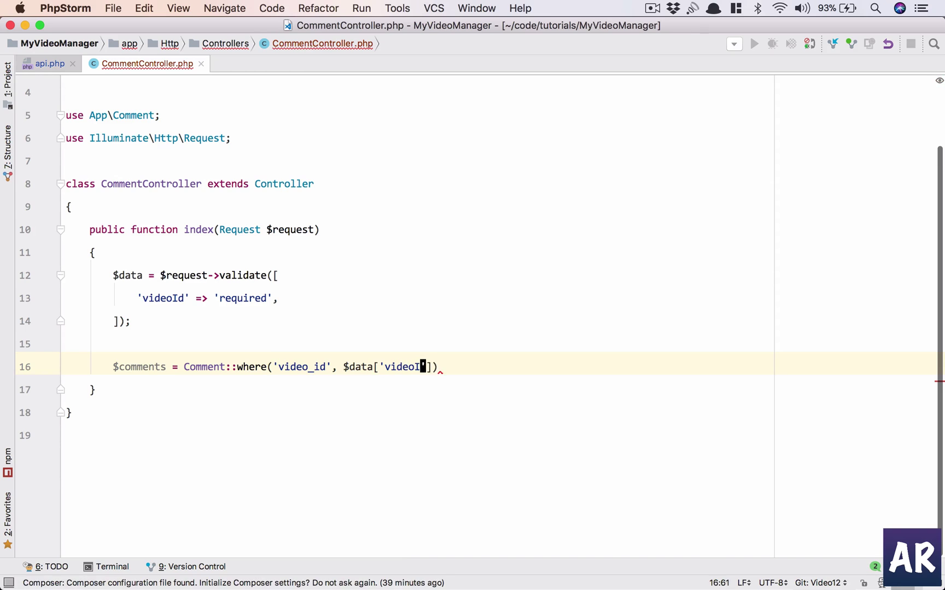
text(d']);)
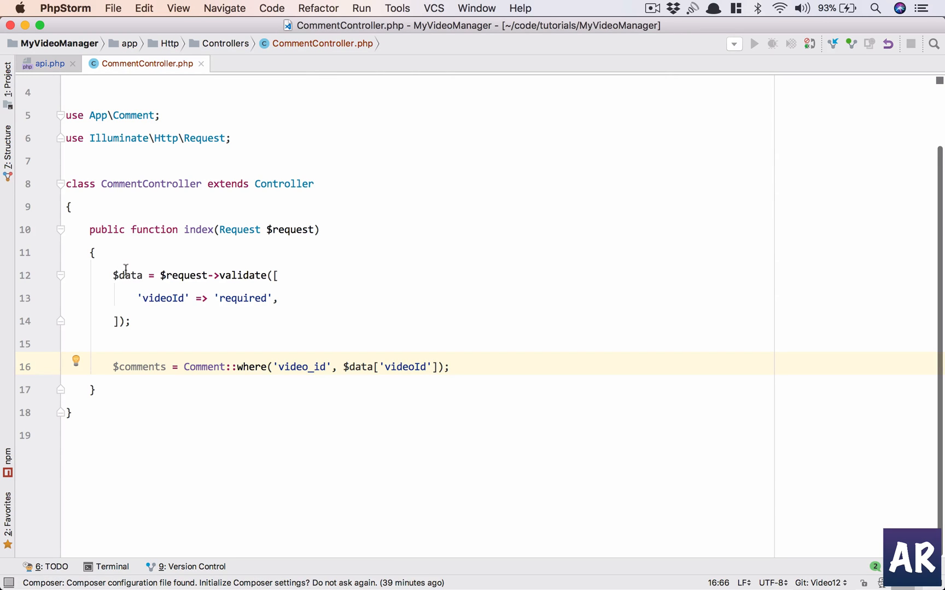
double_click(127, 275)
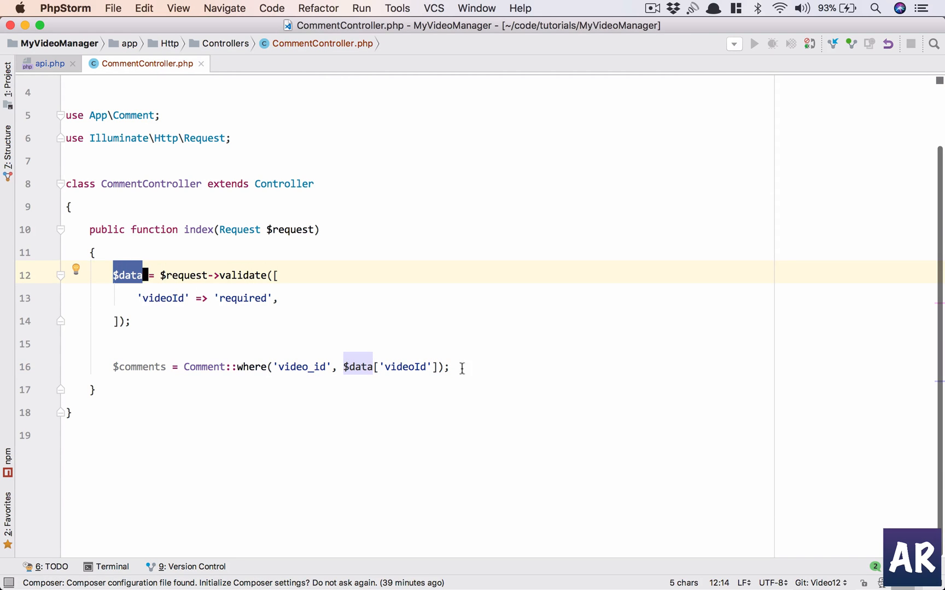
Chain ->orderBy('id', 'desc')->get() onto the comments query
click(99, 367)
text(->)
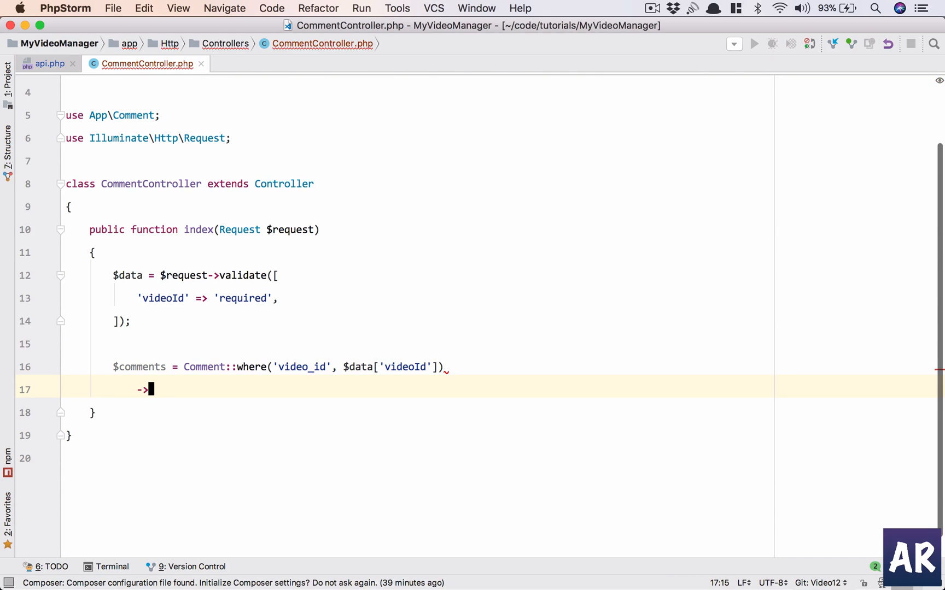
text(orderBy()
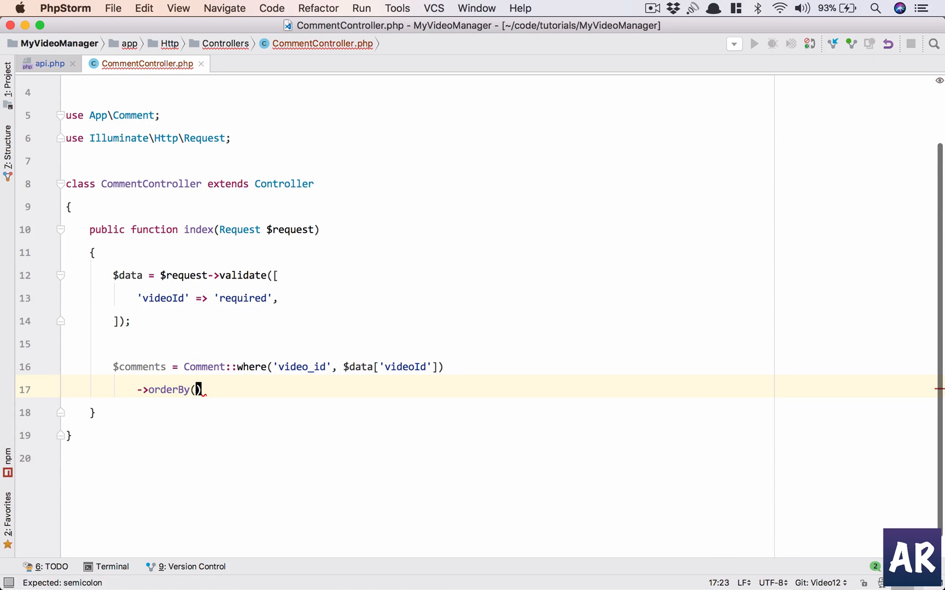
text('id')
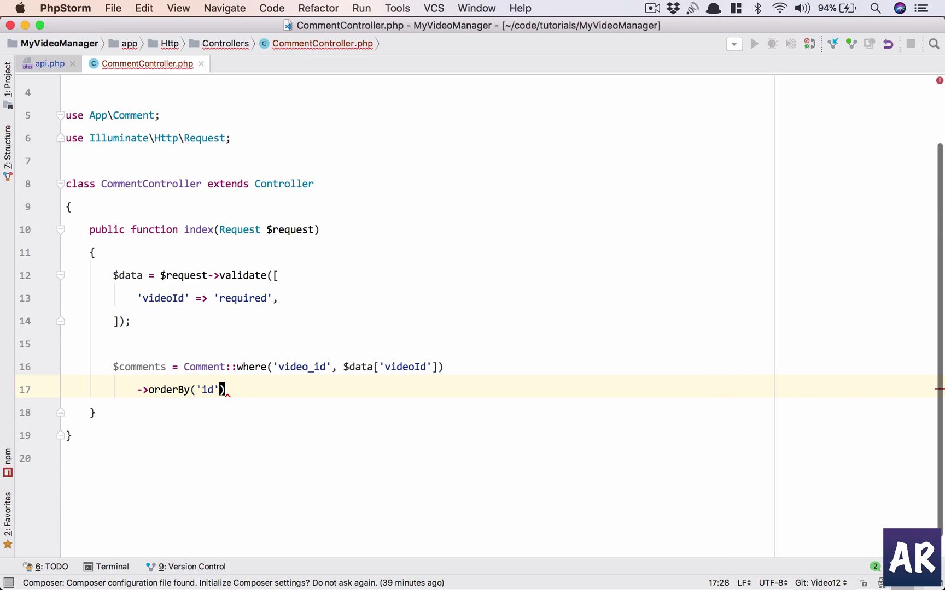
text(, 'desc'))
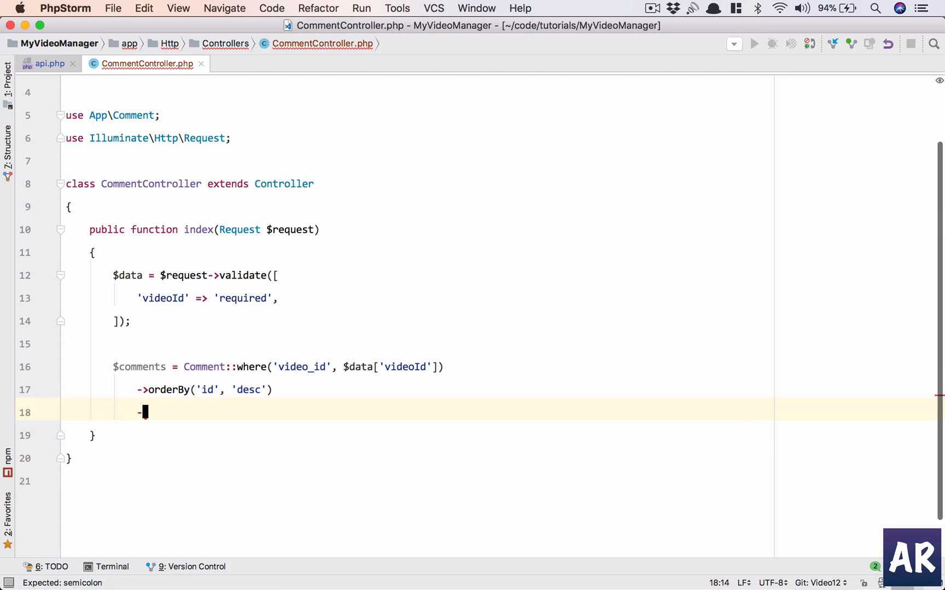
text(>get())
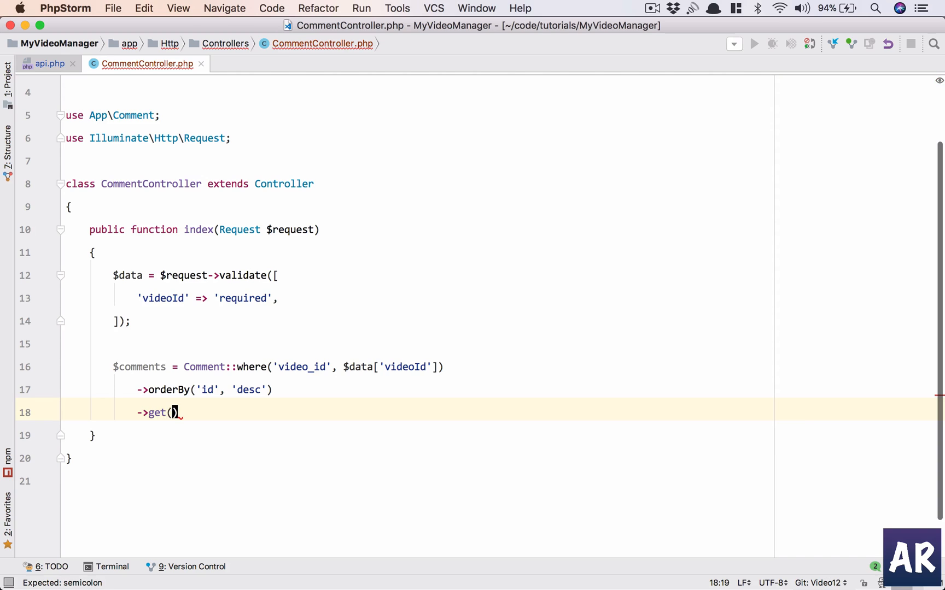
text(;)
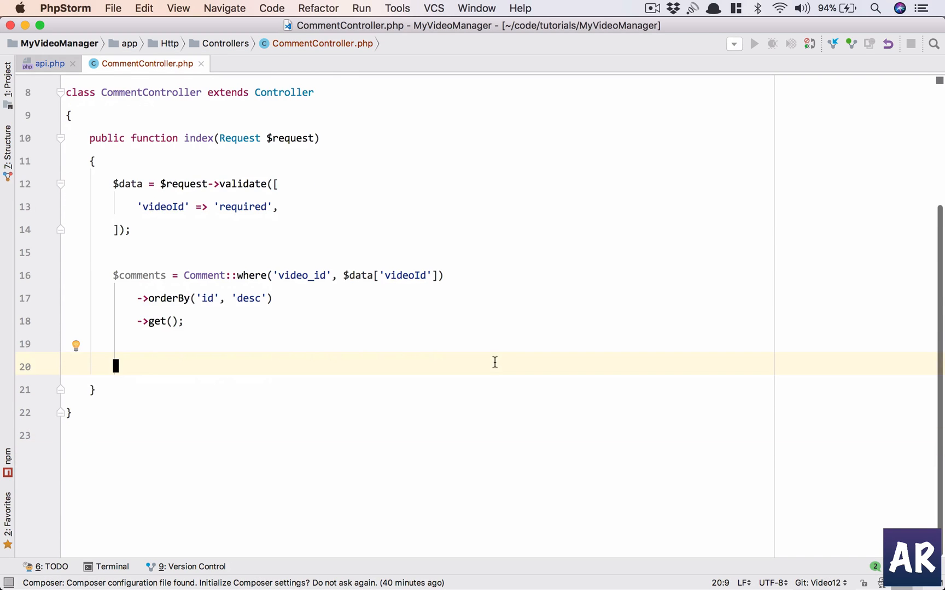
Return response($comments, 200) from index
text(reru)
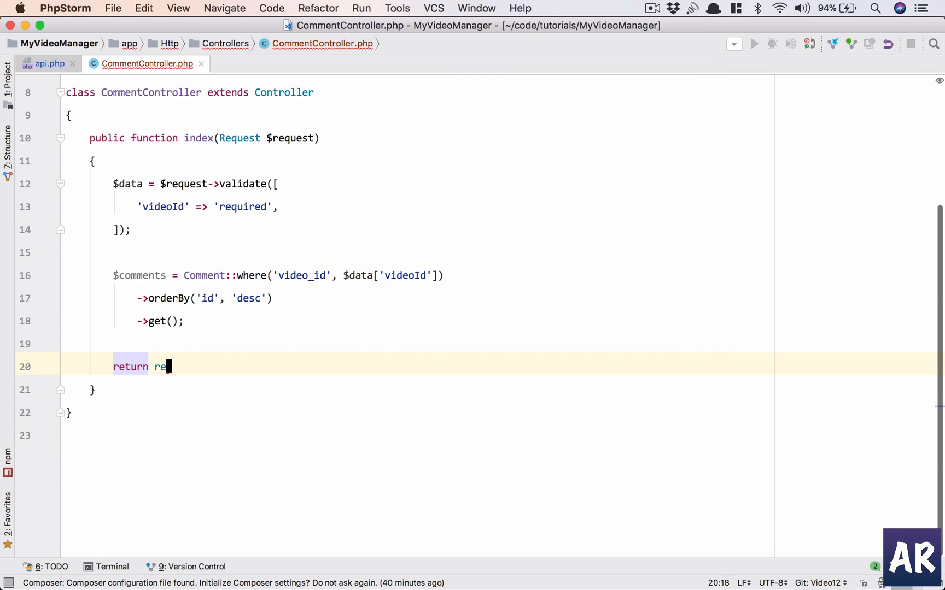
text(spo)
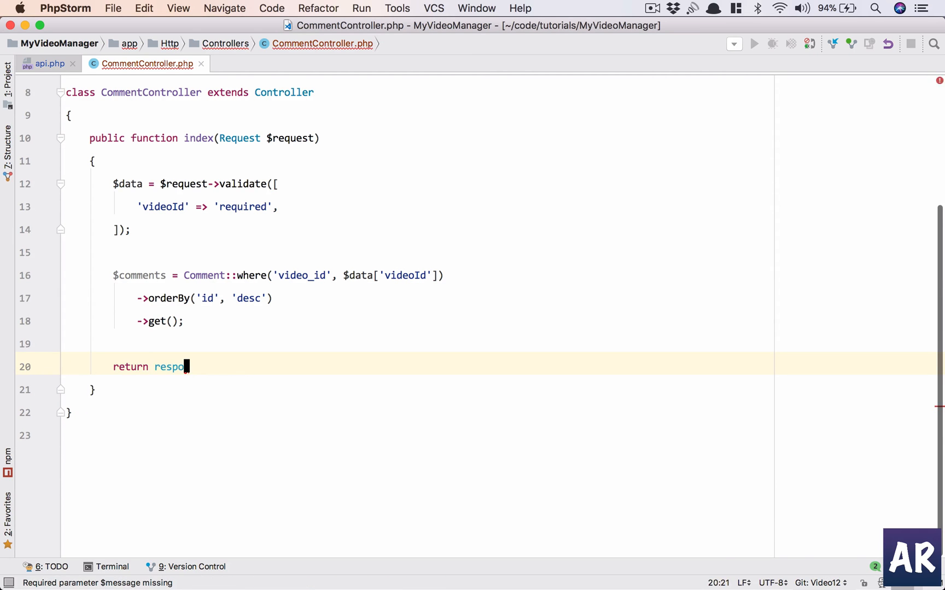
text(nse())
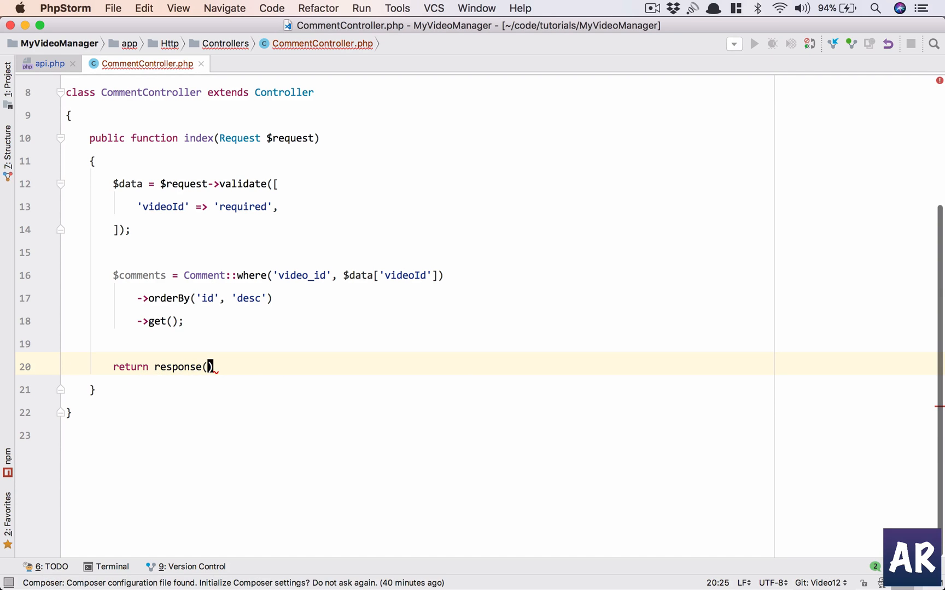
text($)
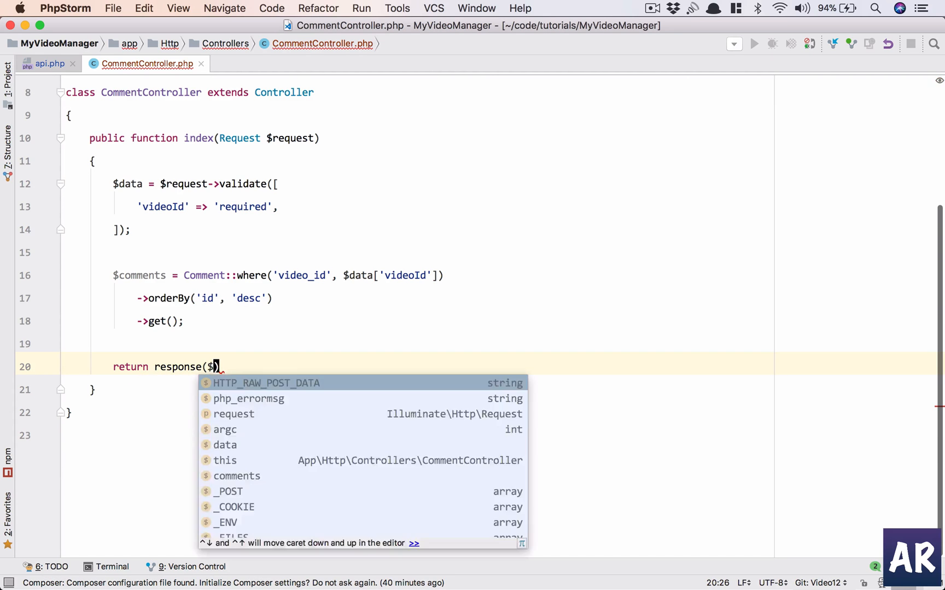
text($comments, 200))
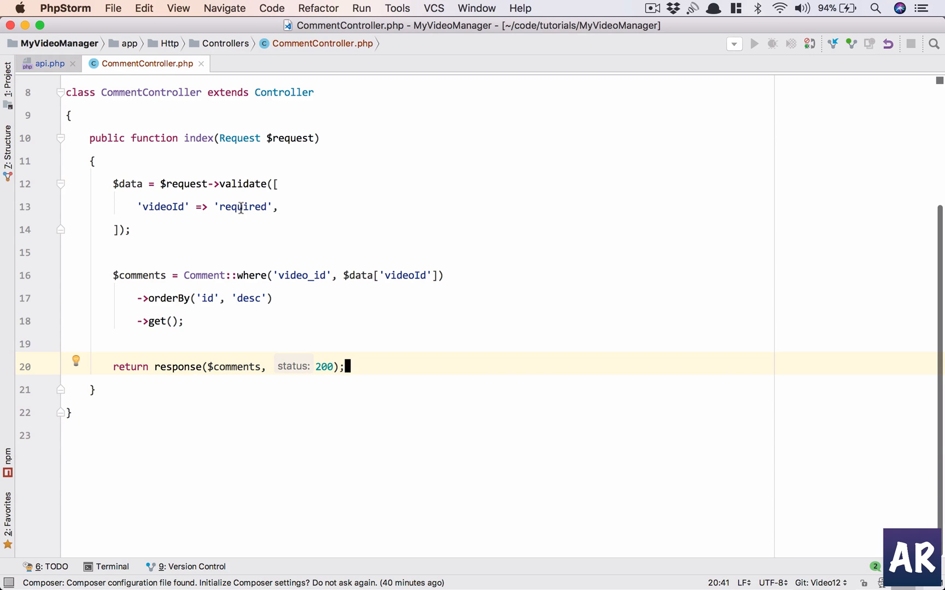
mouse_move(172, 207)
text(public function store()
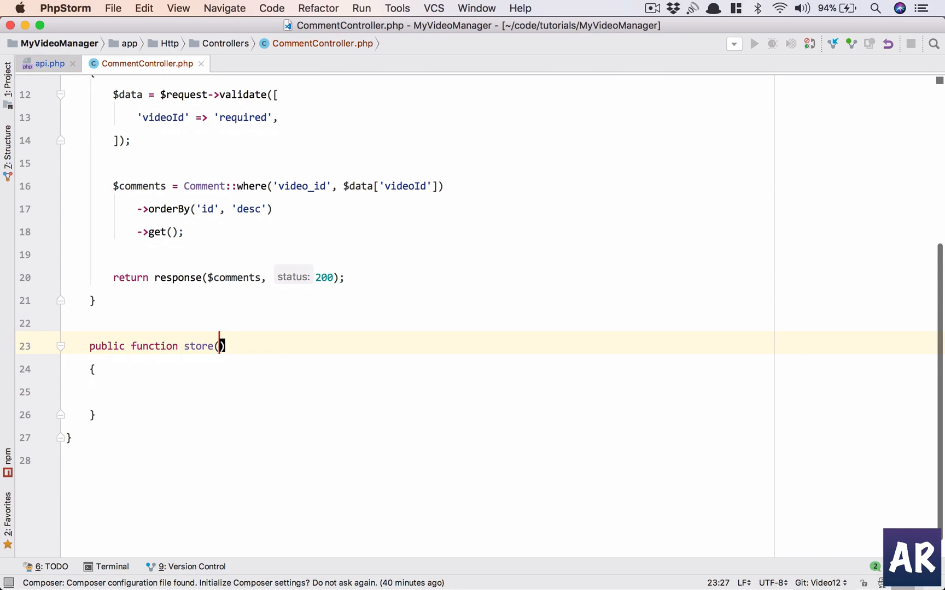
Give store a Request $request parameter and start $data = $request->validate()
text(Request $request)
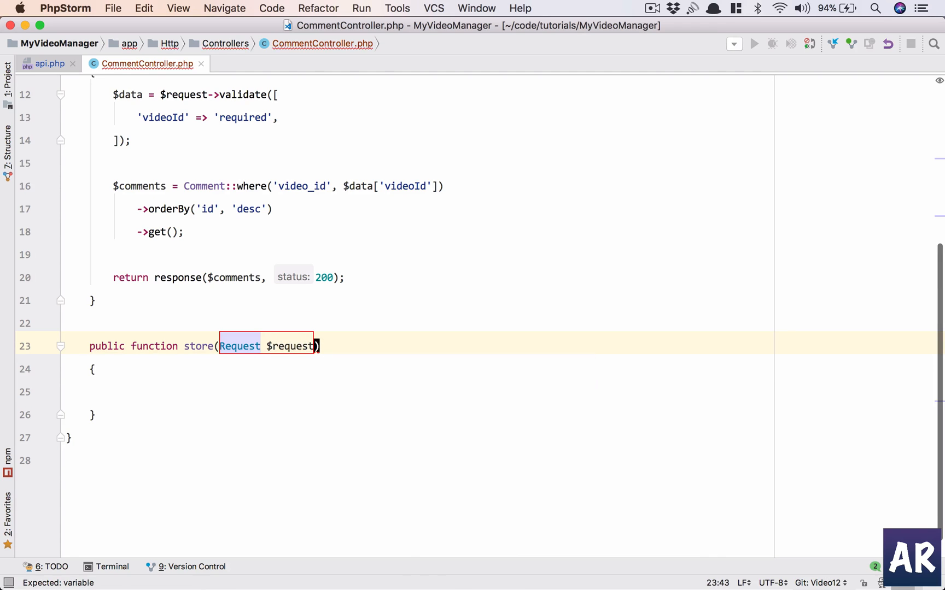
scroll(up, 3)
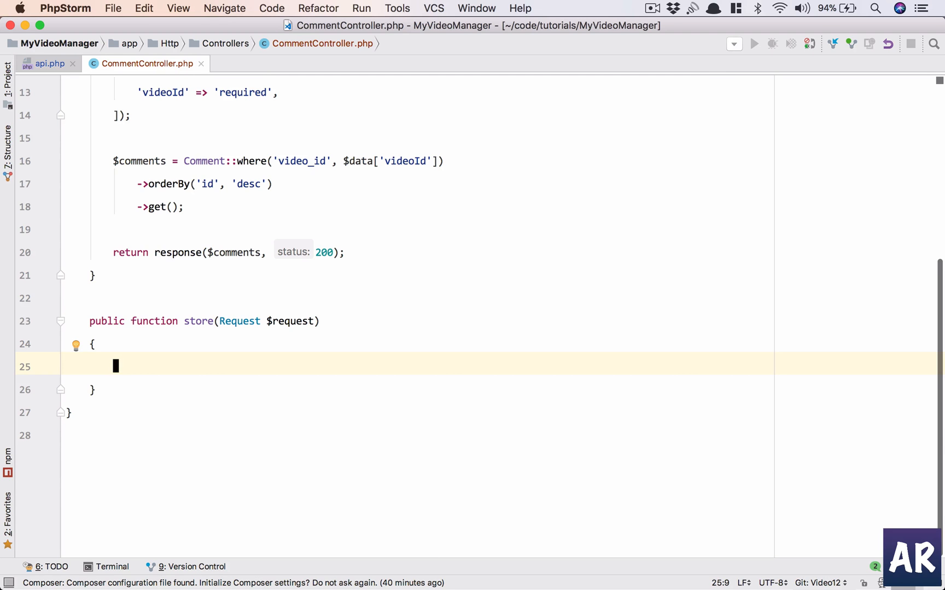
text($data = $re)
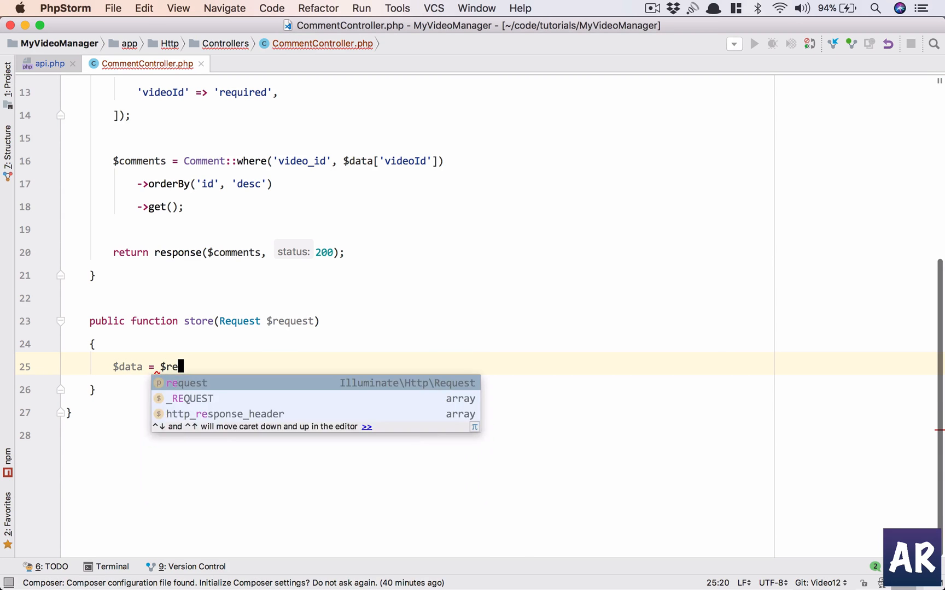
text(quest->v)
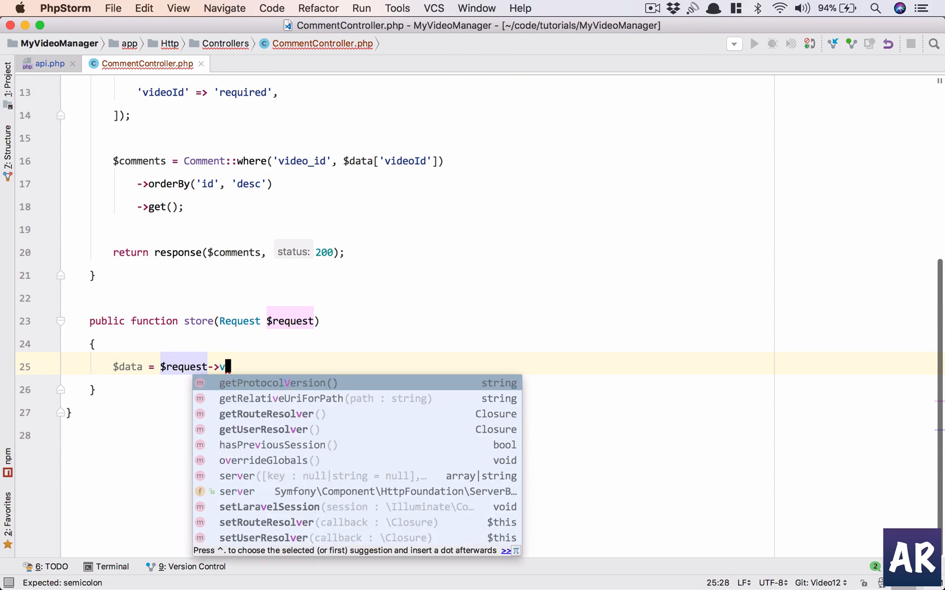
text(alidate();)
text(')
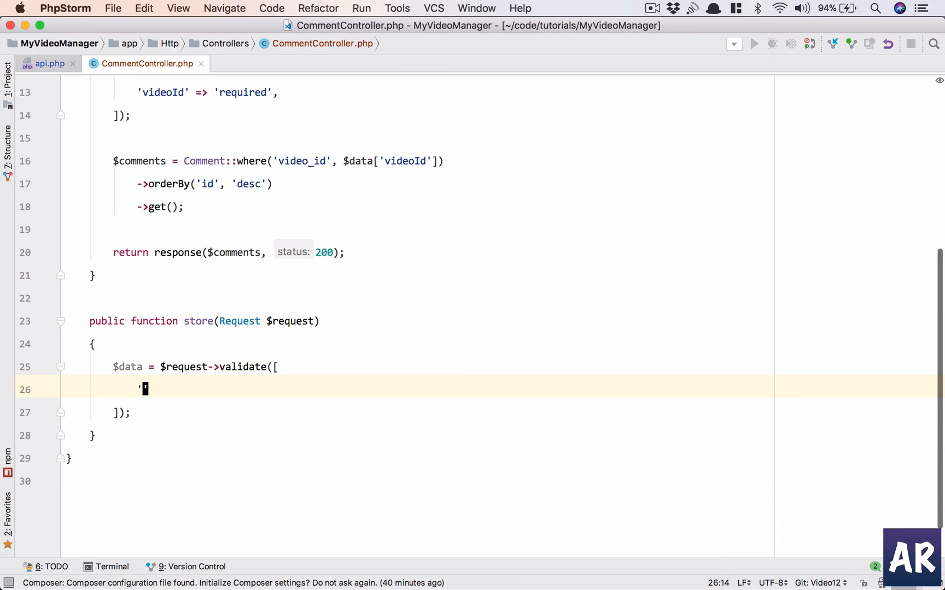
Add rules 'body' => 'required|min:3' and 'videoId' => 'require' to the validation
text(body' => ')
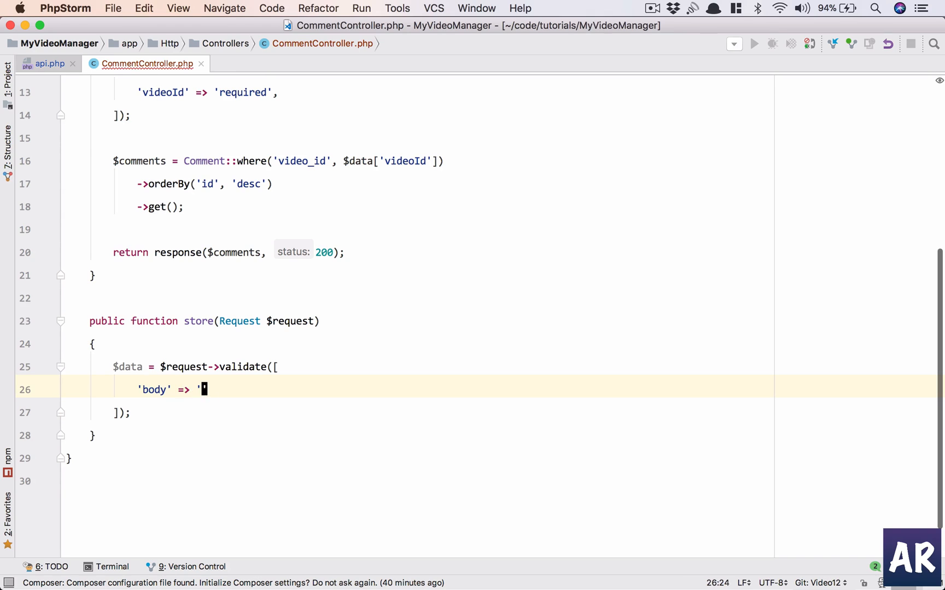
text(required|)
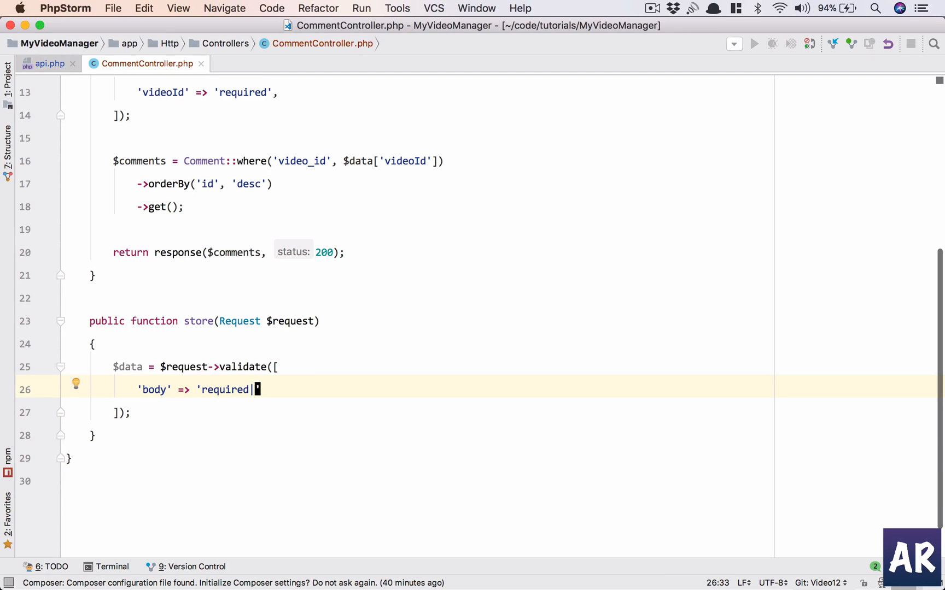
text(min:3)
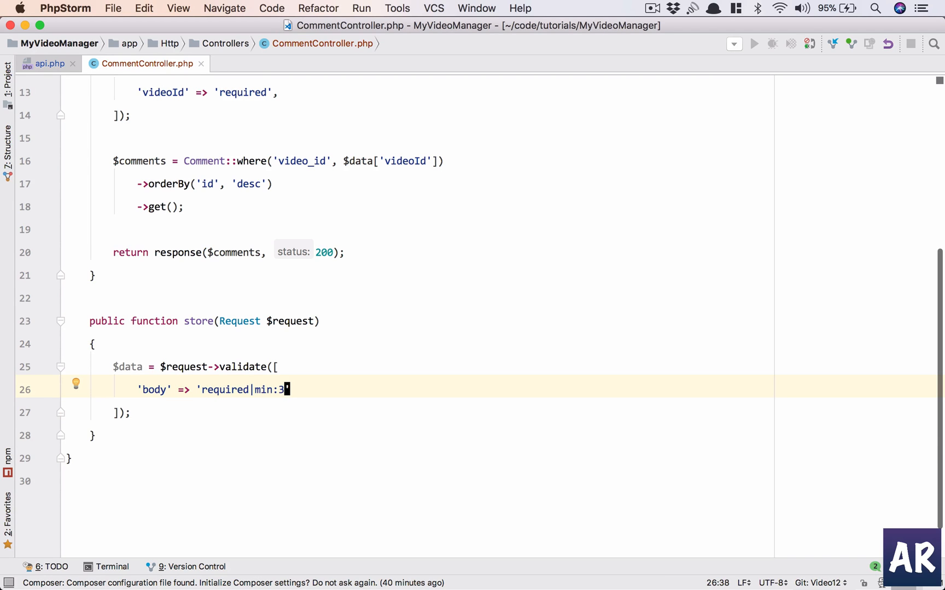
text(,)
key(Return)
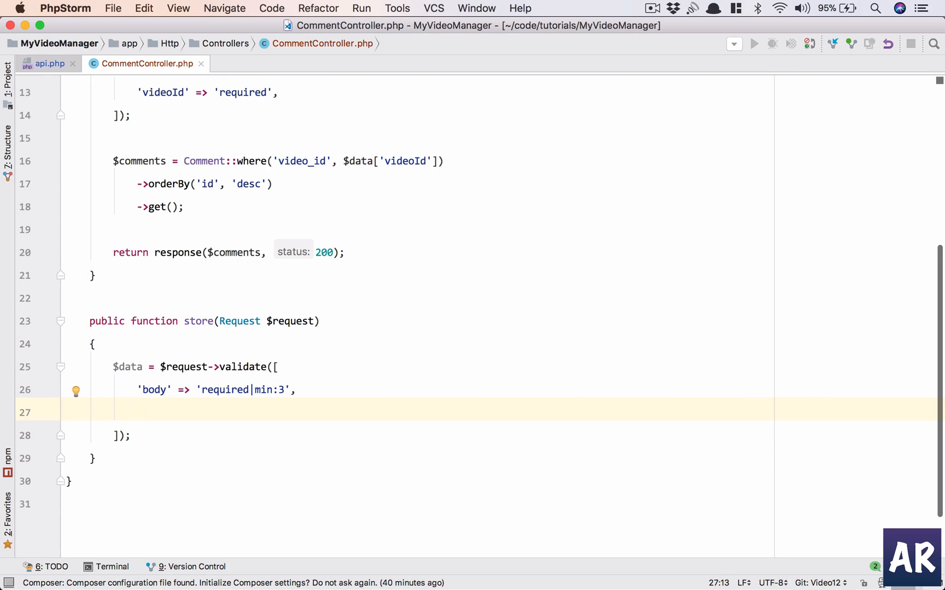
text(')
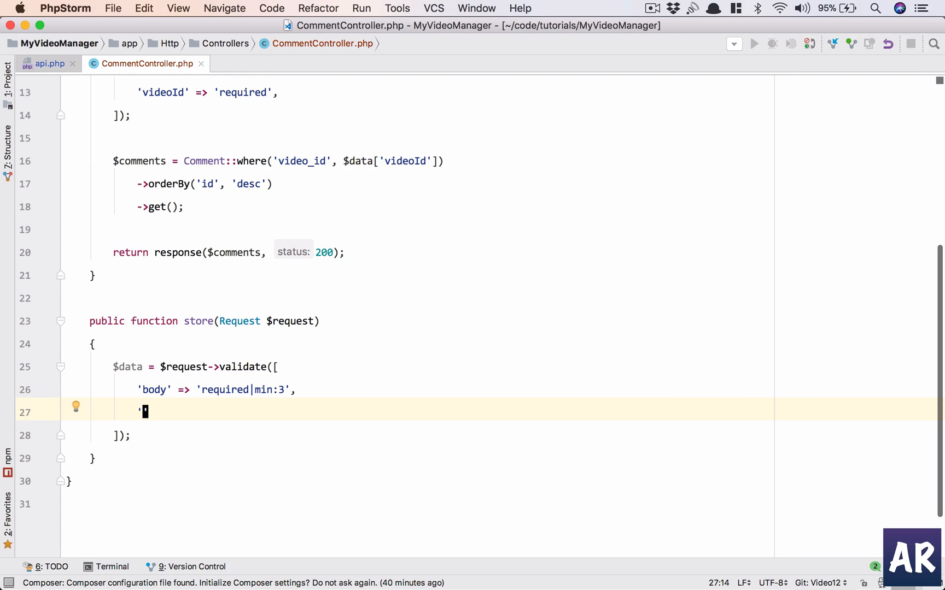
text(video)
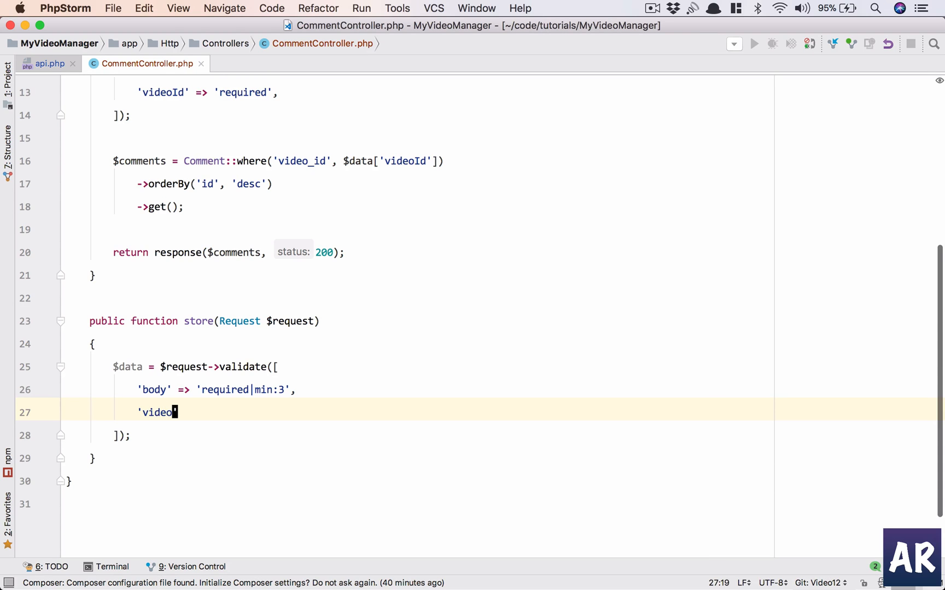
text(Id' => 're)
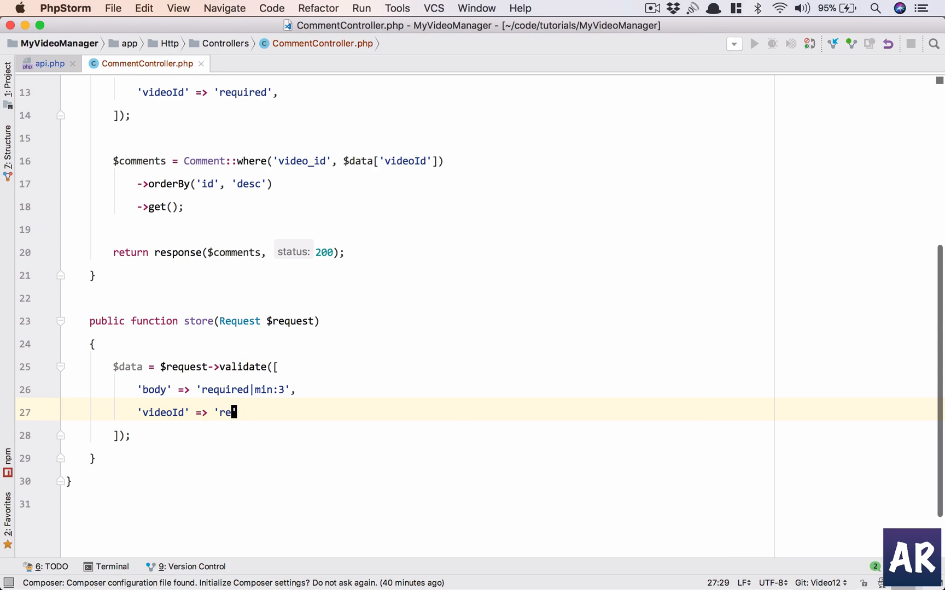
text(quire',)
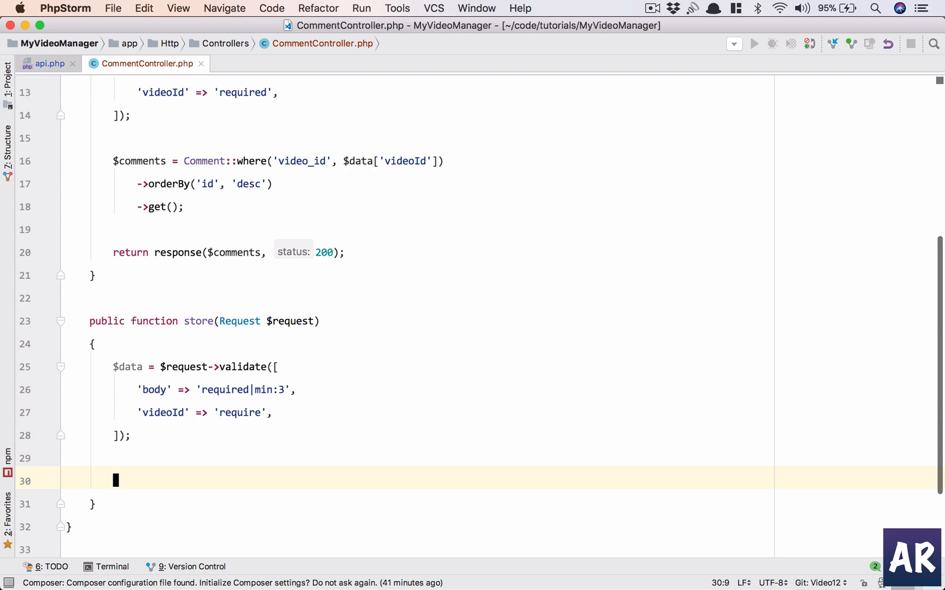
Start $comment = Comment::create with 'body' => $data['body'] and a 'user_id' key
text($c)
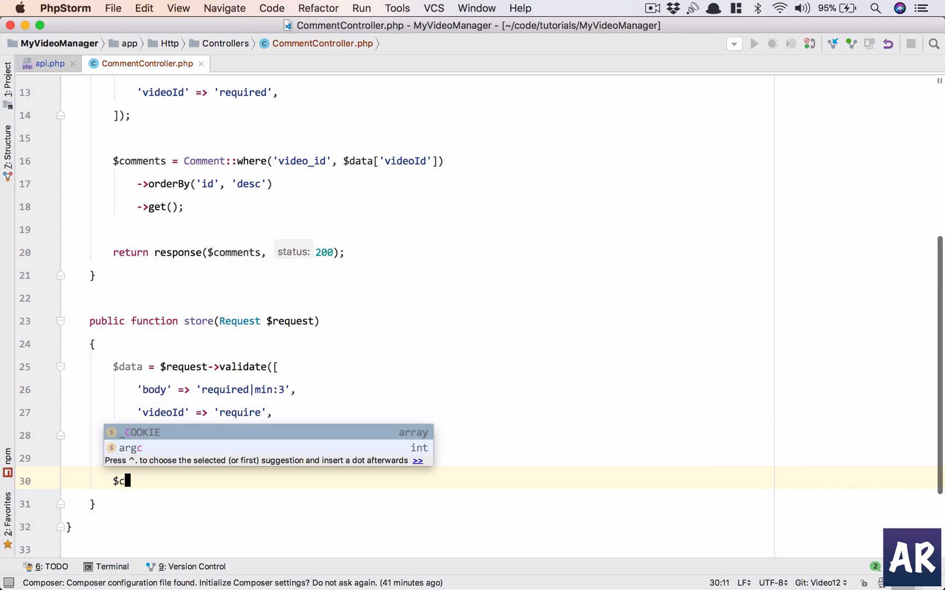
text(omment =)
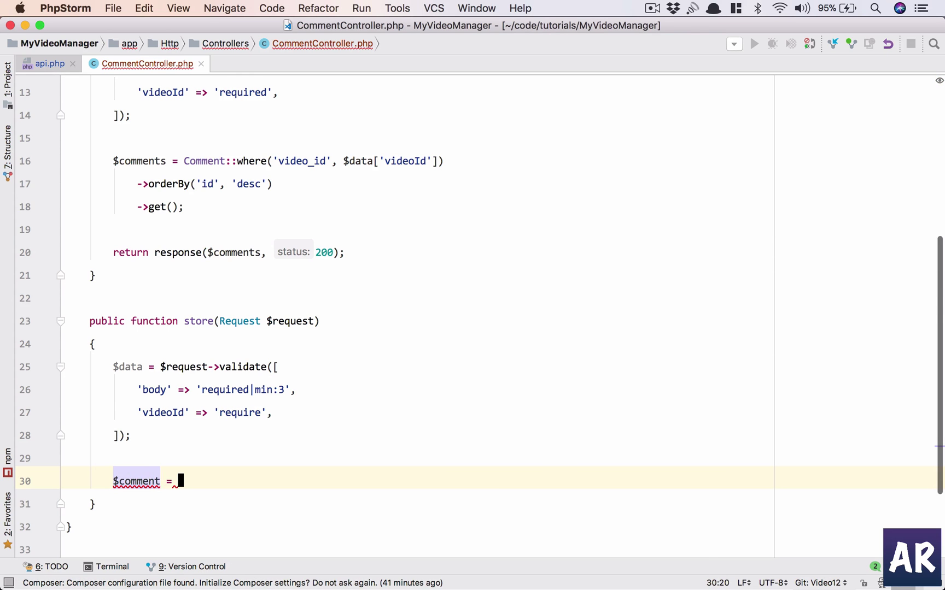
text(Comment::create([)
text(')
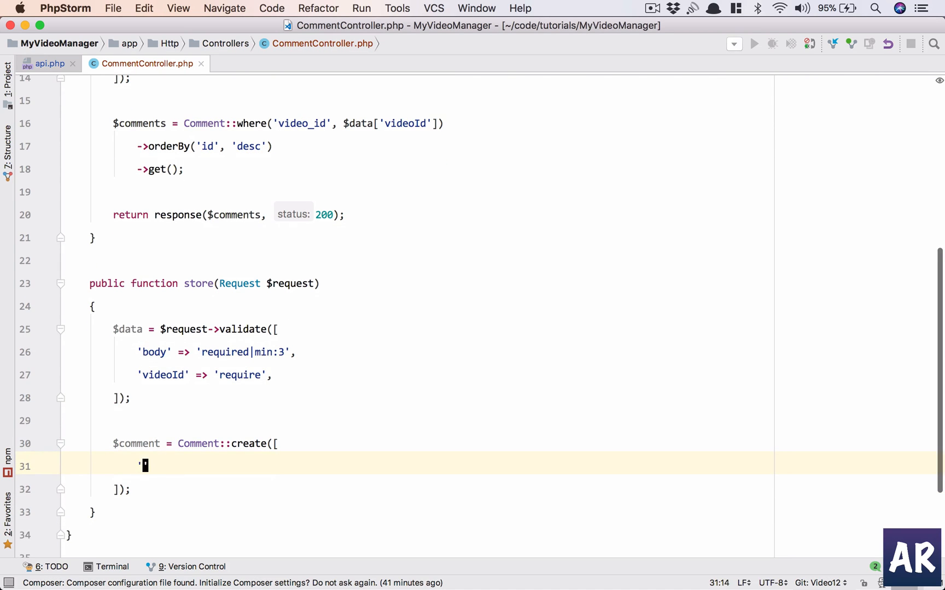
text(body' =>)
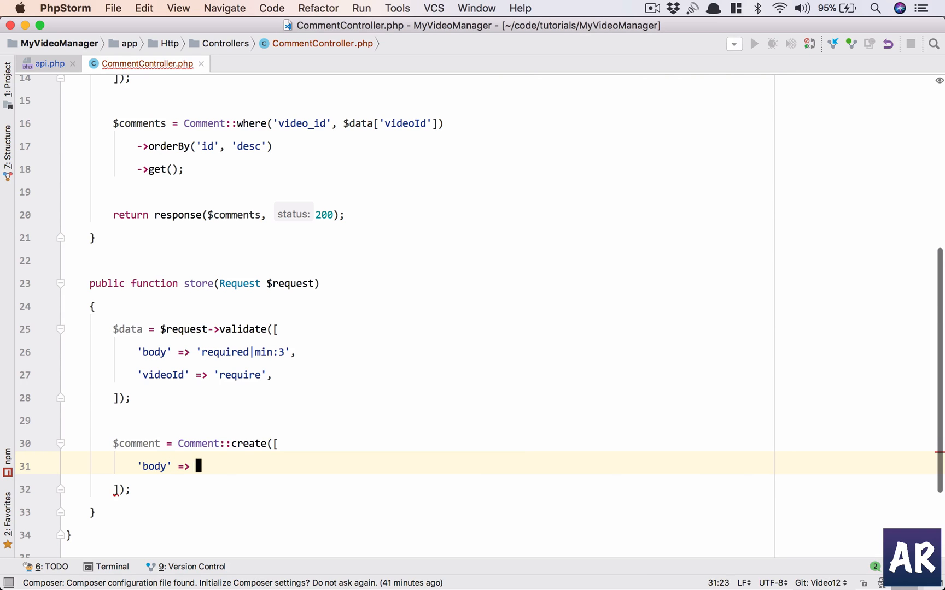
text($data['body'])
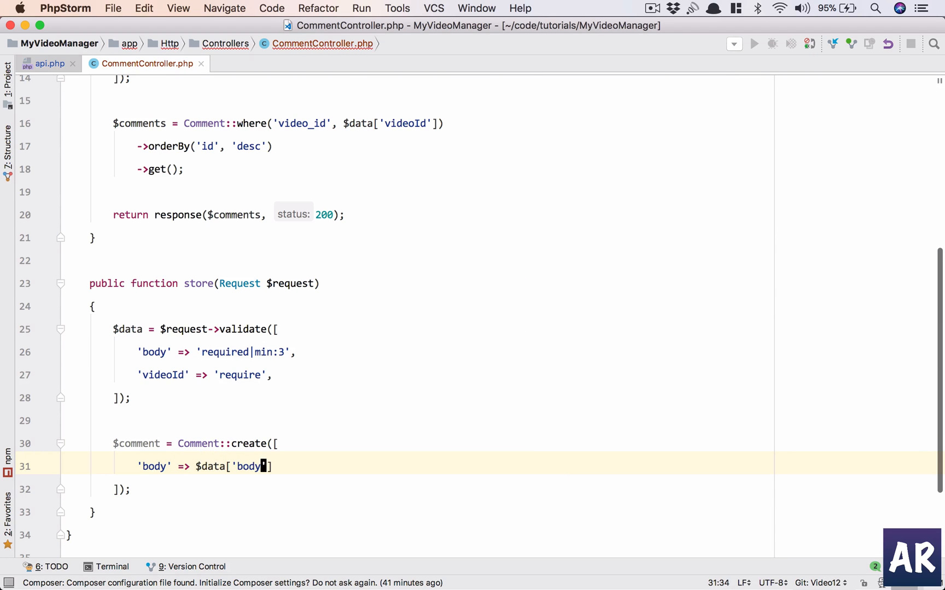
text(,)
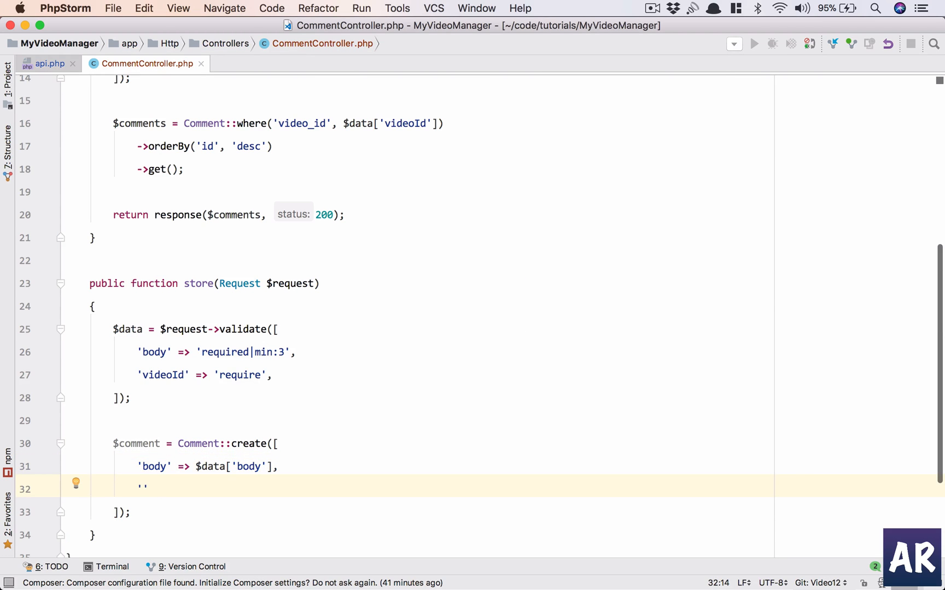
text('user_id)
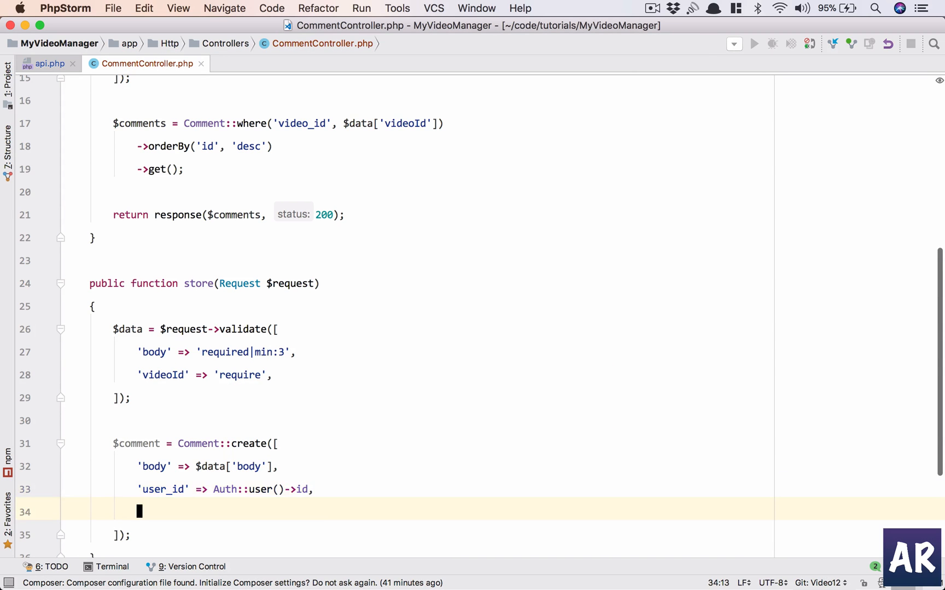
Check the auth:api middleware on the route group in api.php, then return to the controller
click(50, 63)
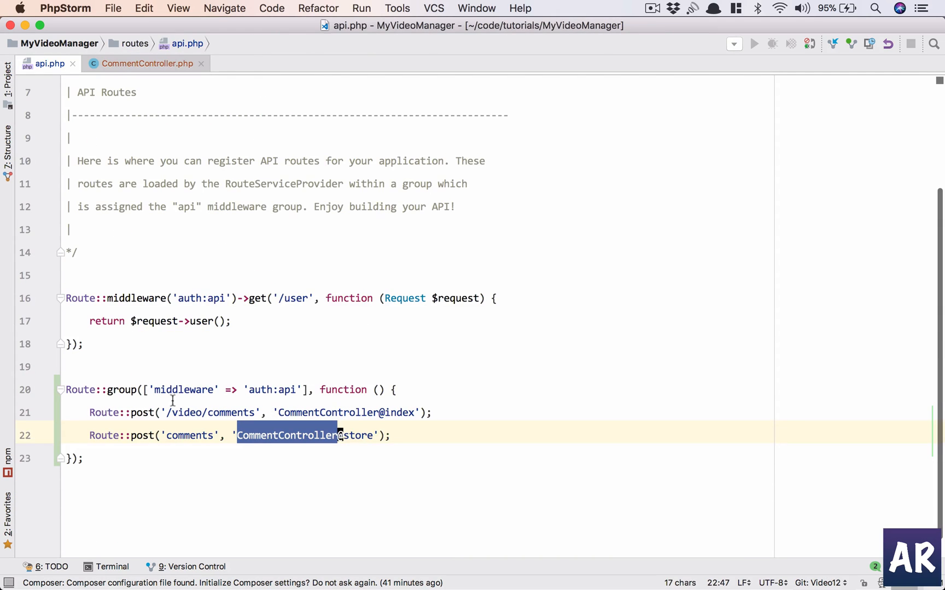
double_click(260, 390)
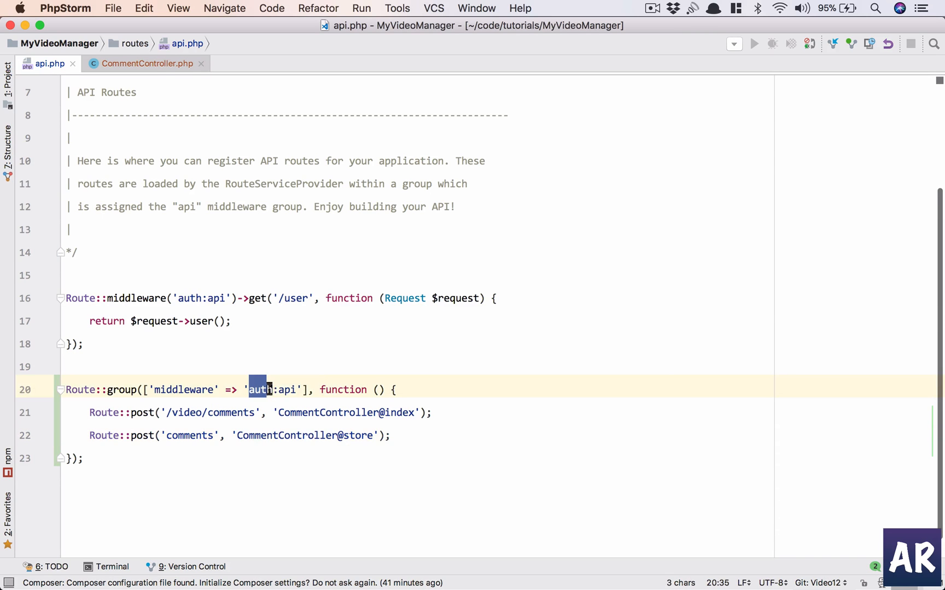
click(146, 64)
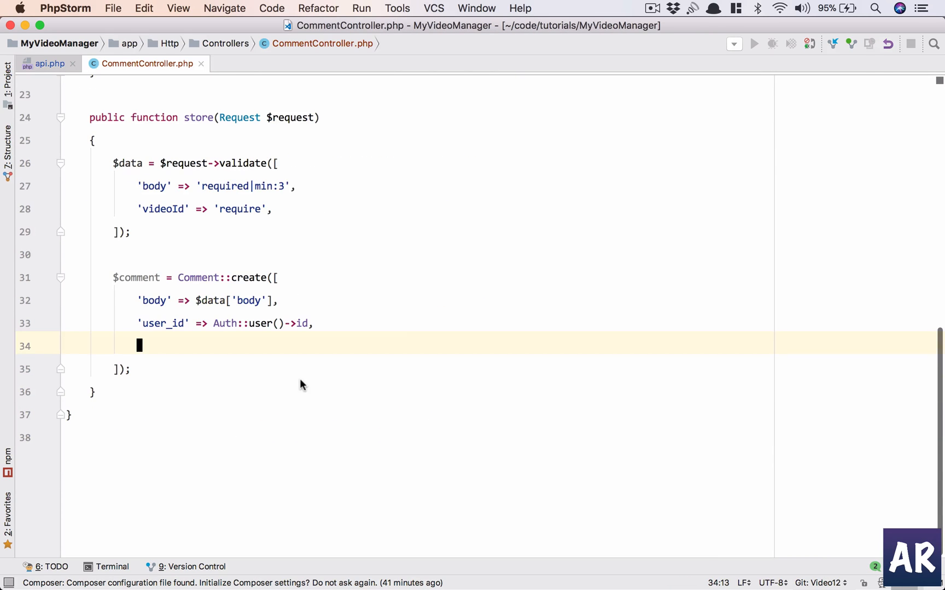
Add 'is_published' => 1 and 'video_id' => $data['videoId'] to Comment::create
text(')
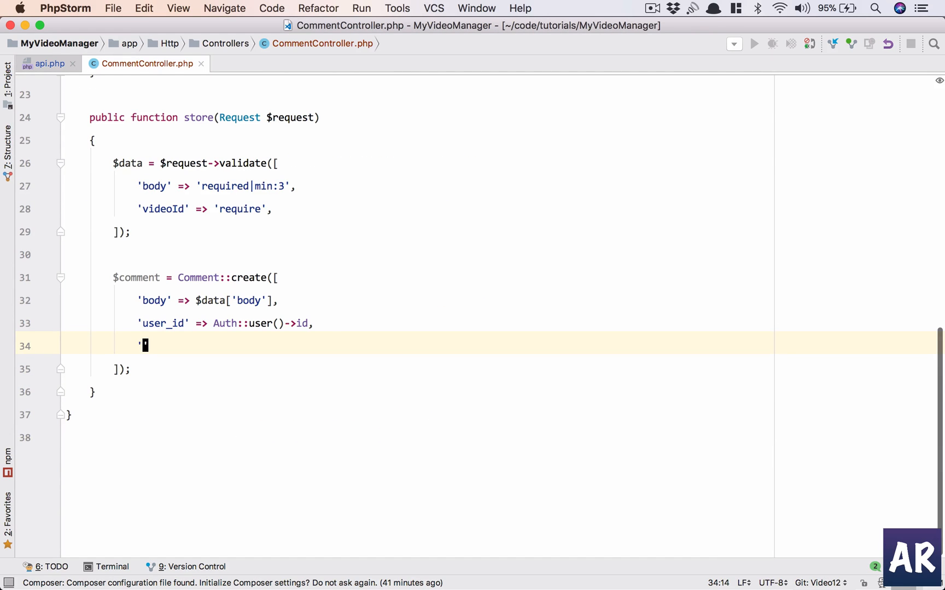
text(is_published' => 1,)
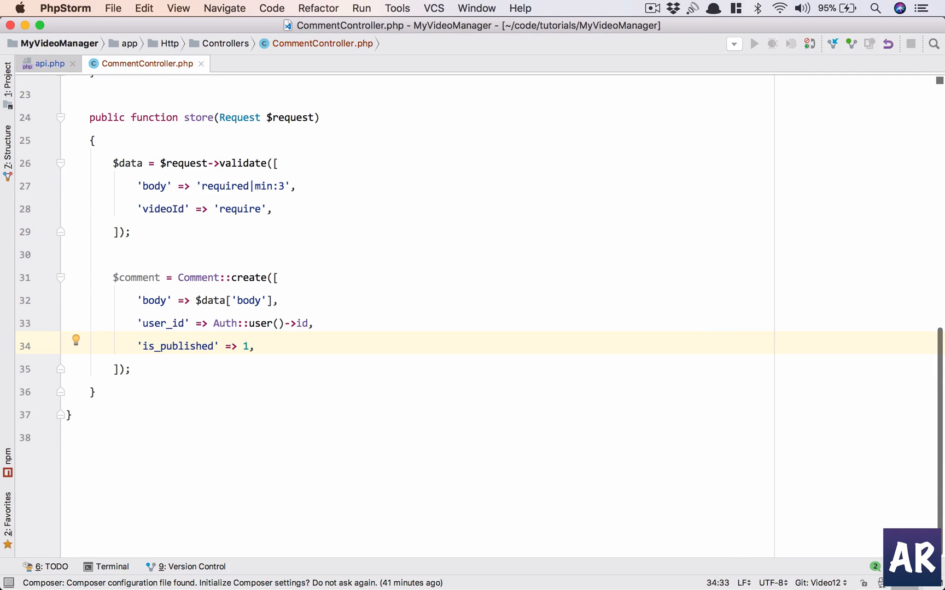
text('video')
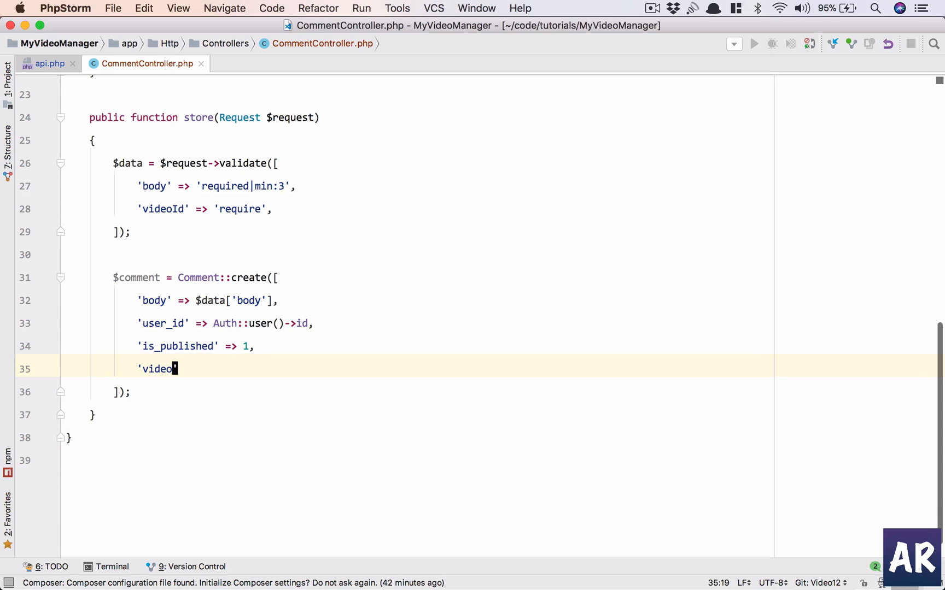
text(_id' =>)
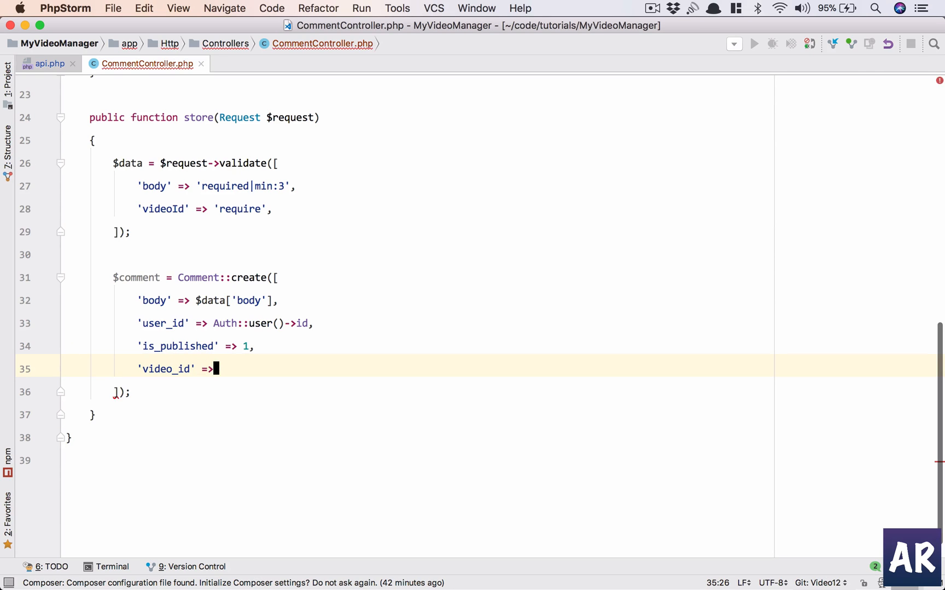
text($data)
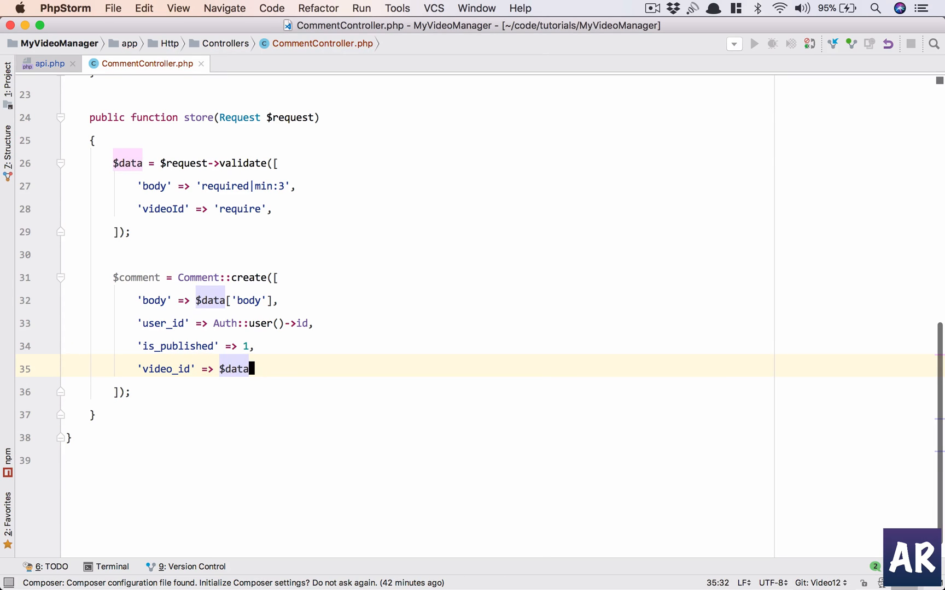
text(['videoId'])
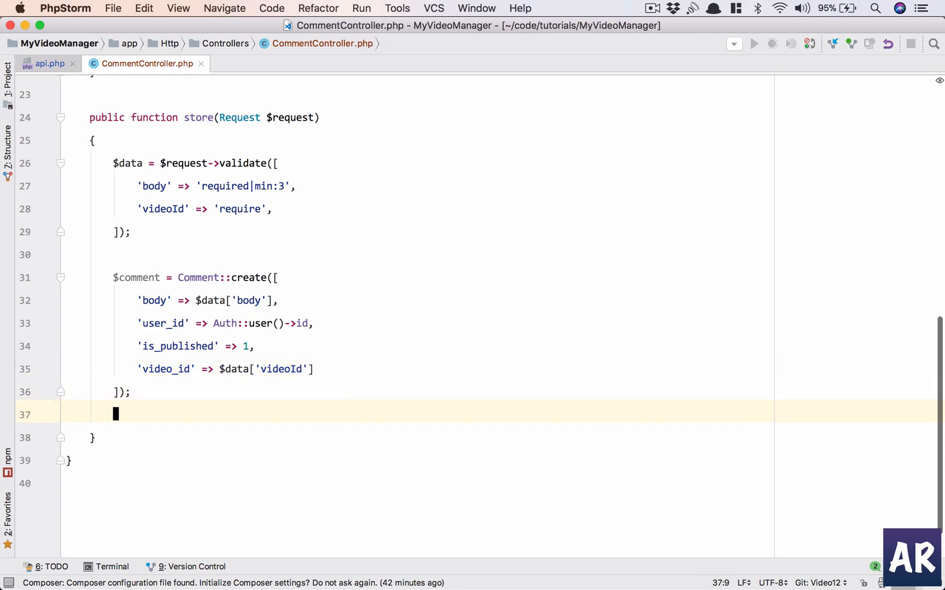
Return response($comment, 201) from store
text(return r)
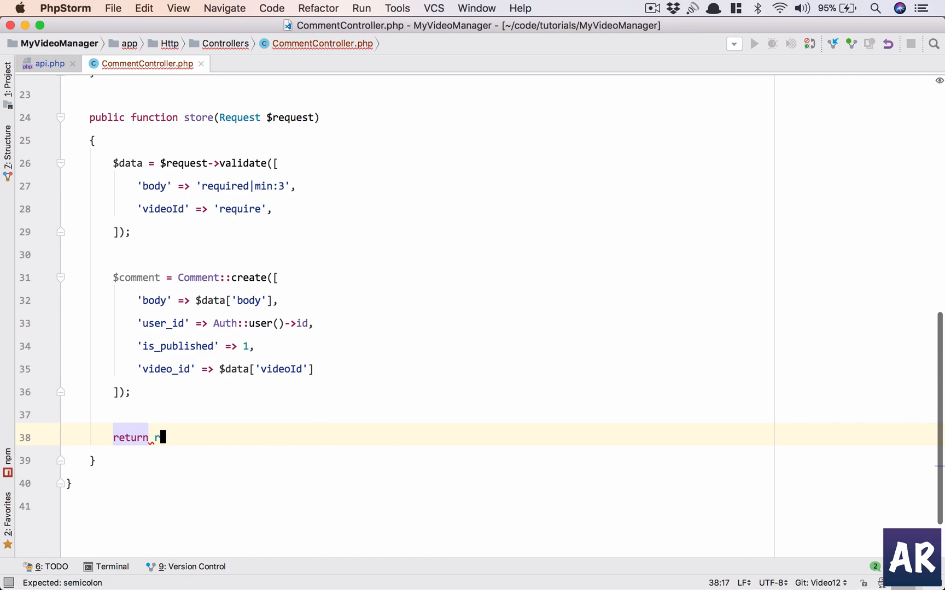
text(esponse()
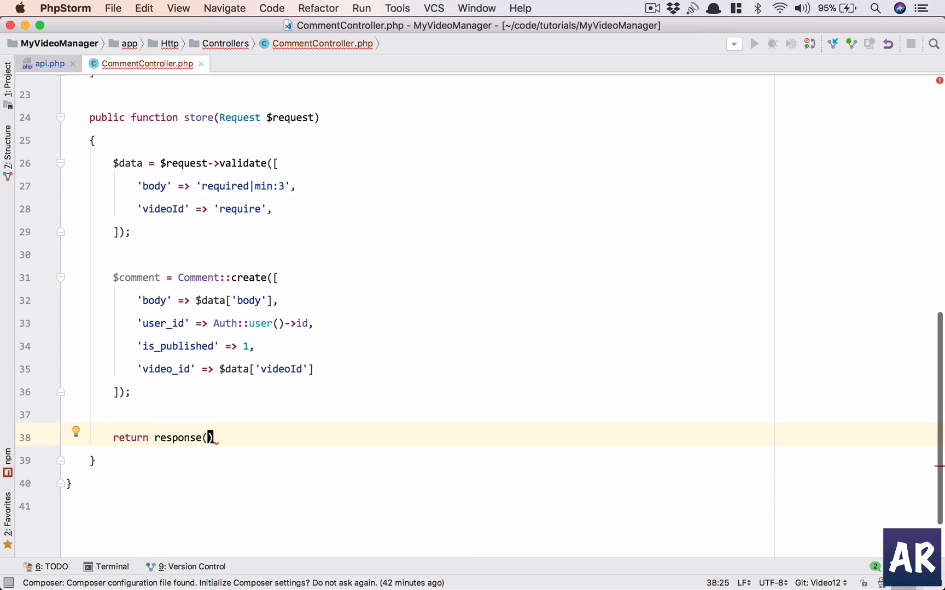
text($comment, 201)
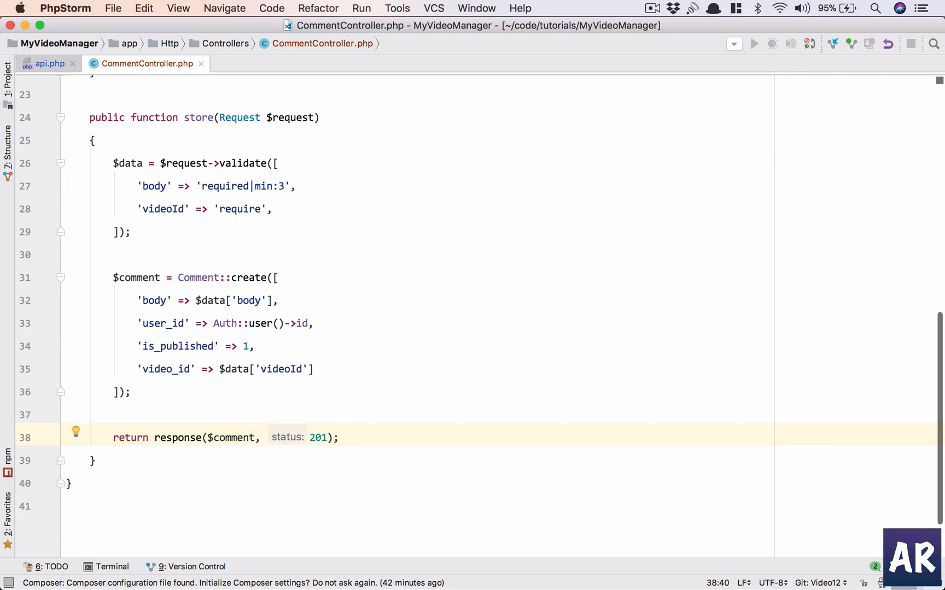
scroll(up, 3)
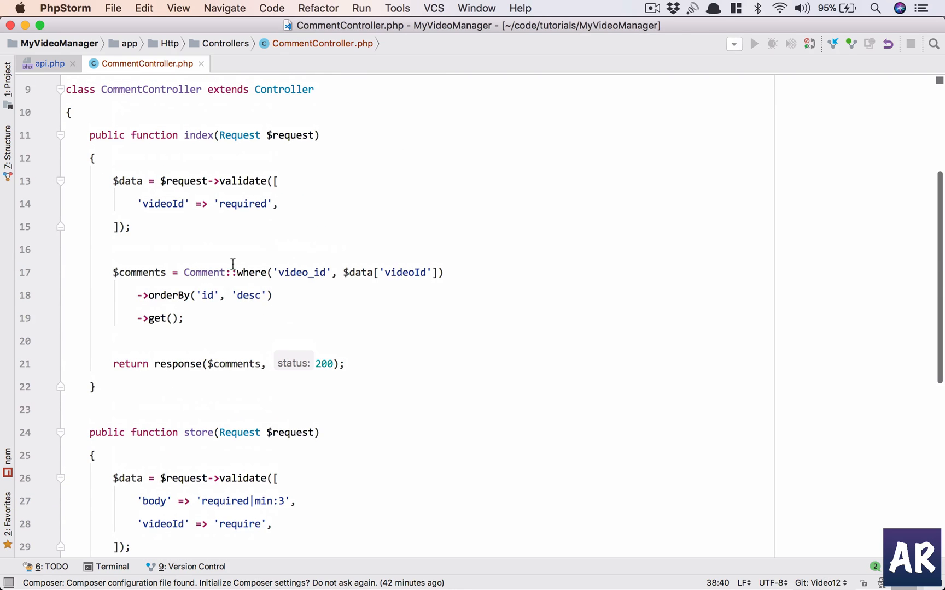
mouse_move(284, 296)
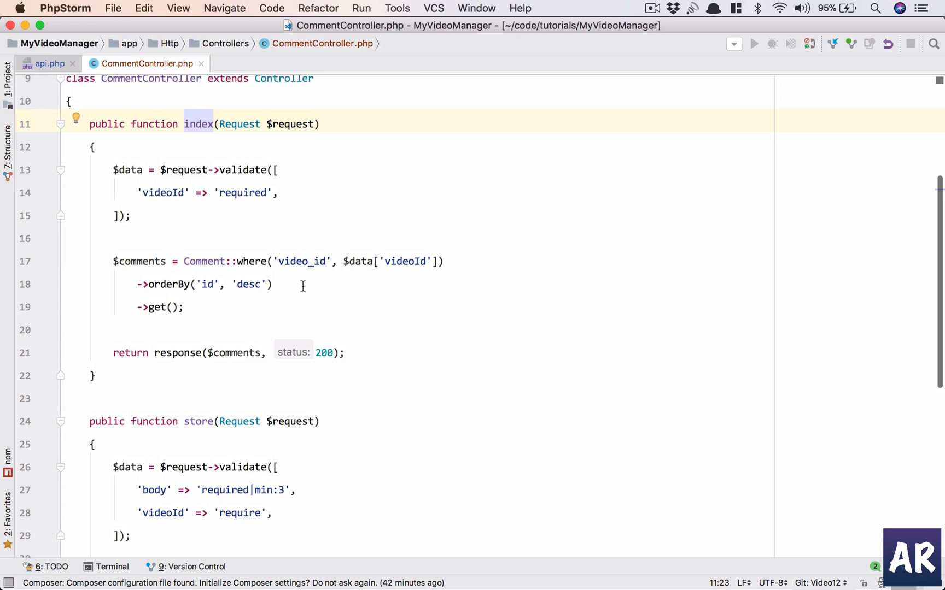
scroll(down, 3)
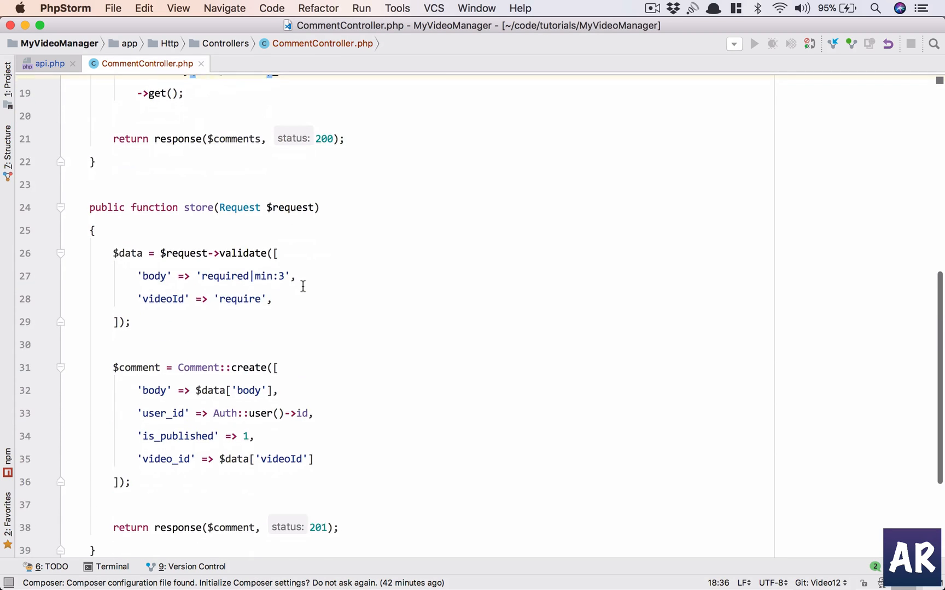
scroll(down, 3)
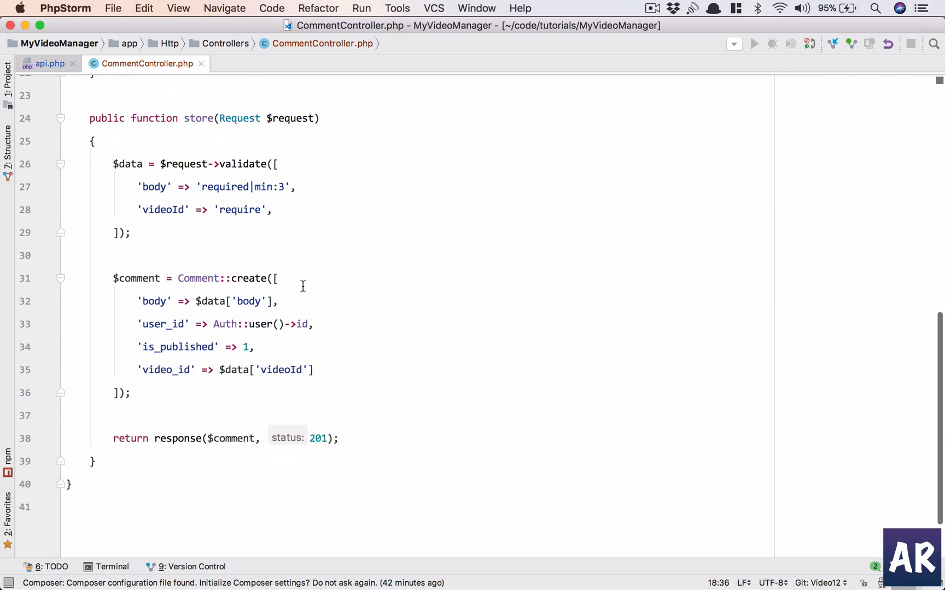
scroll(up, 3)
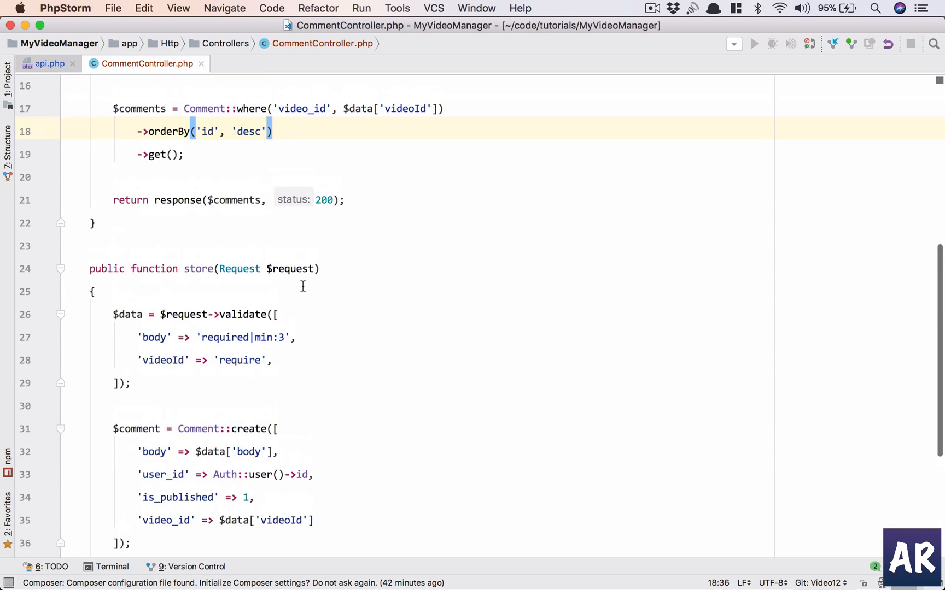
click(8, 70)
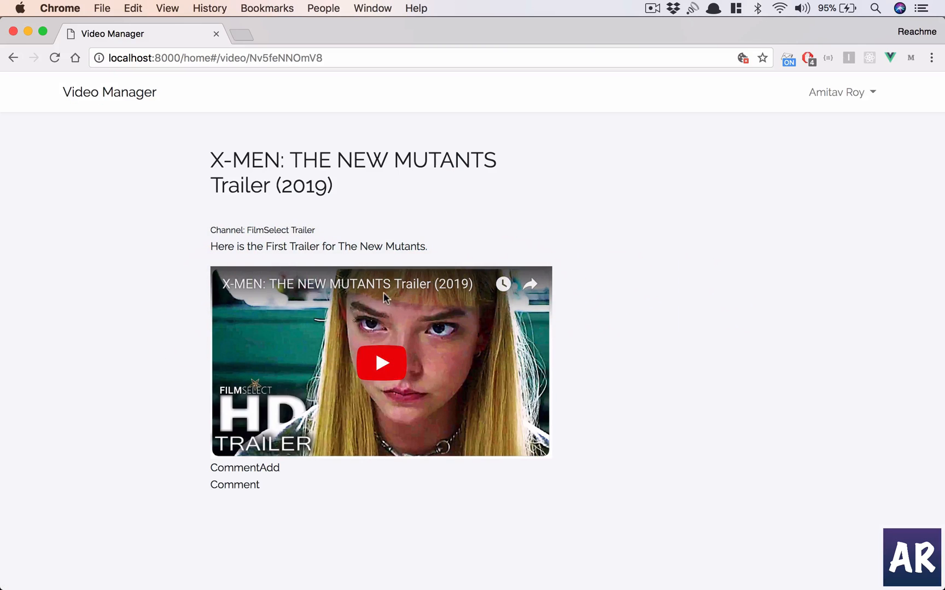
mouse_move(275, 516)
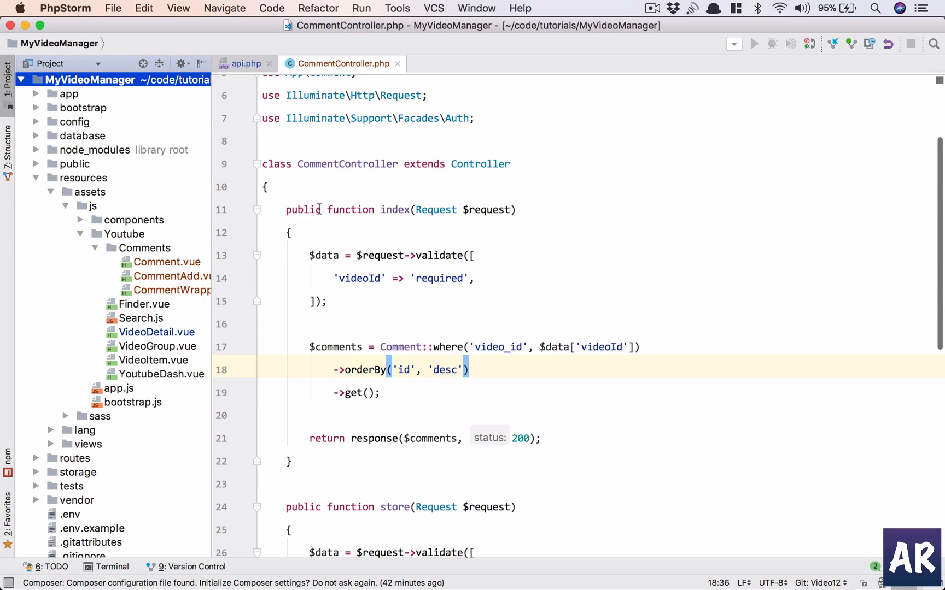
mouse_move(487, 268)
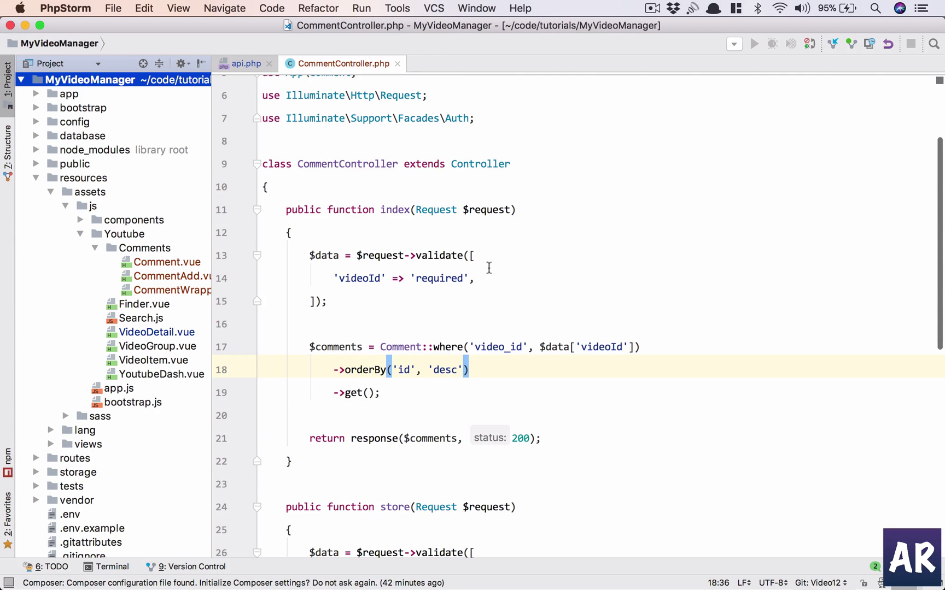
mouse_move(447, 182)
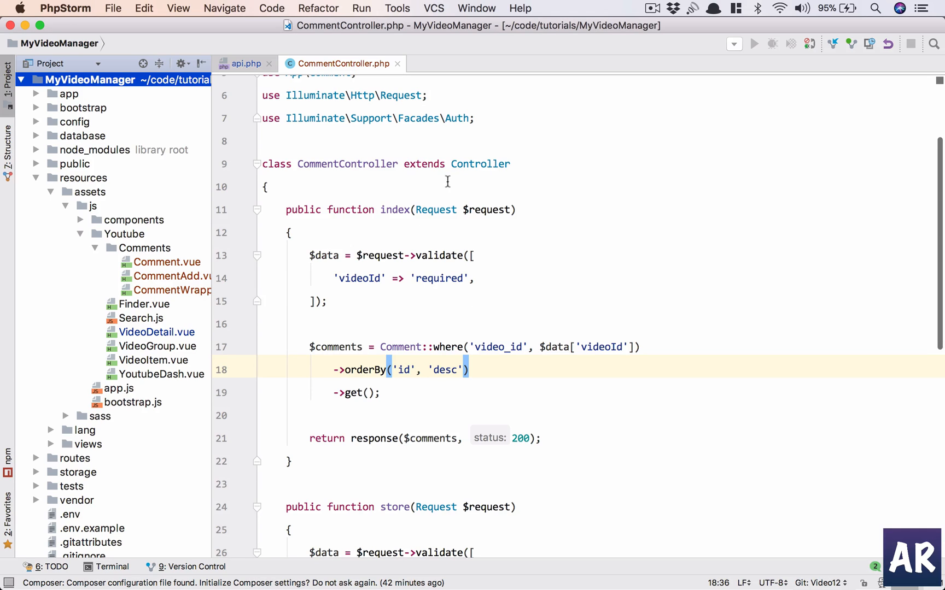
Scroll through the finished CommentController beside the project tree
scroll(down, 3)
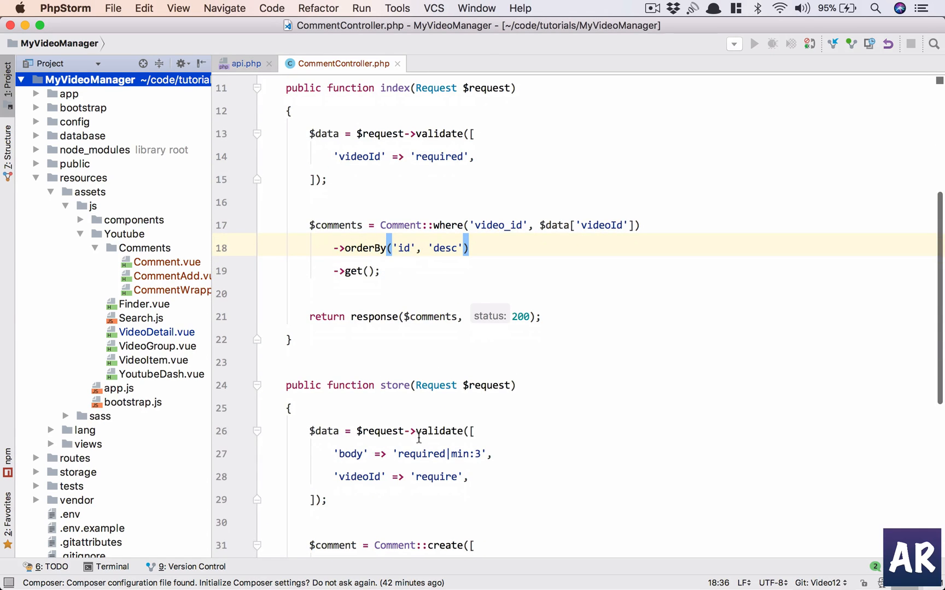
scroll(down, 3)
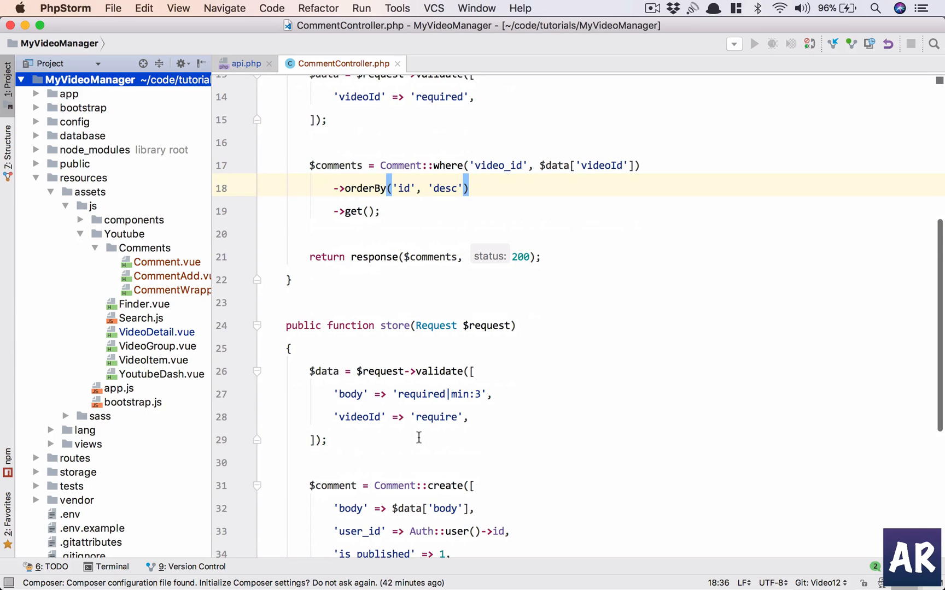